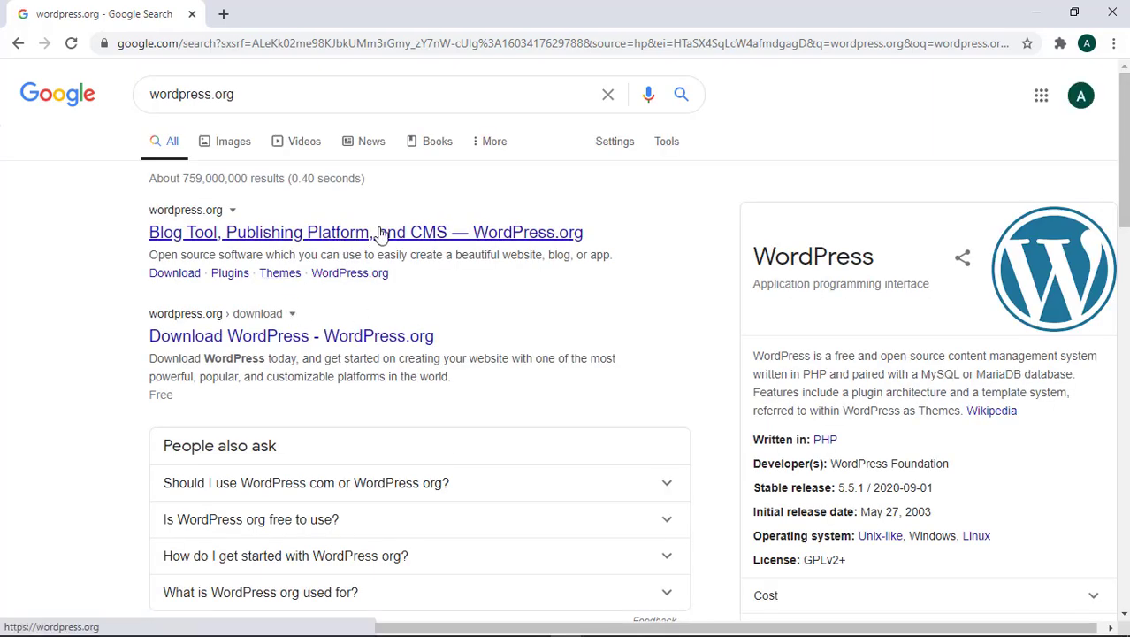
# From the WordPress.org site, reach Get WordPress and request the WordPress 5.5.1 download
pyautogui.click(364, 231)
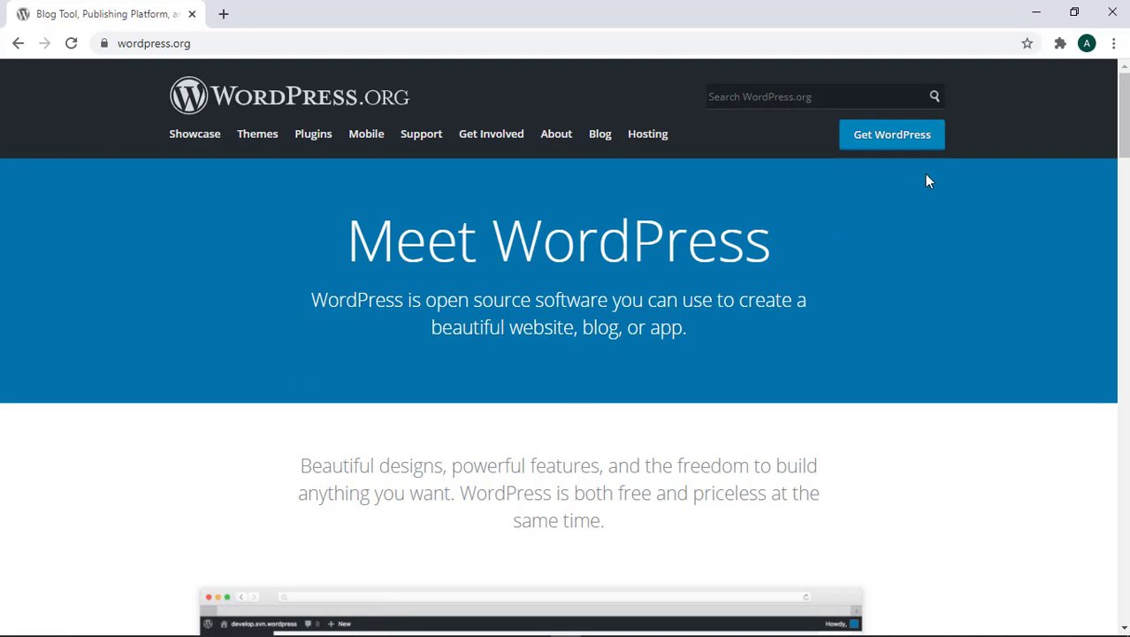
pyautogui.moveTo(891, 135)
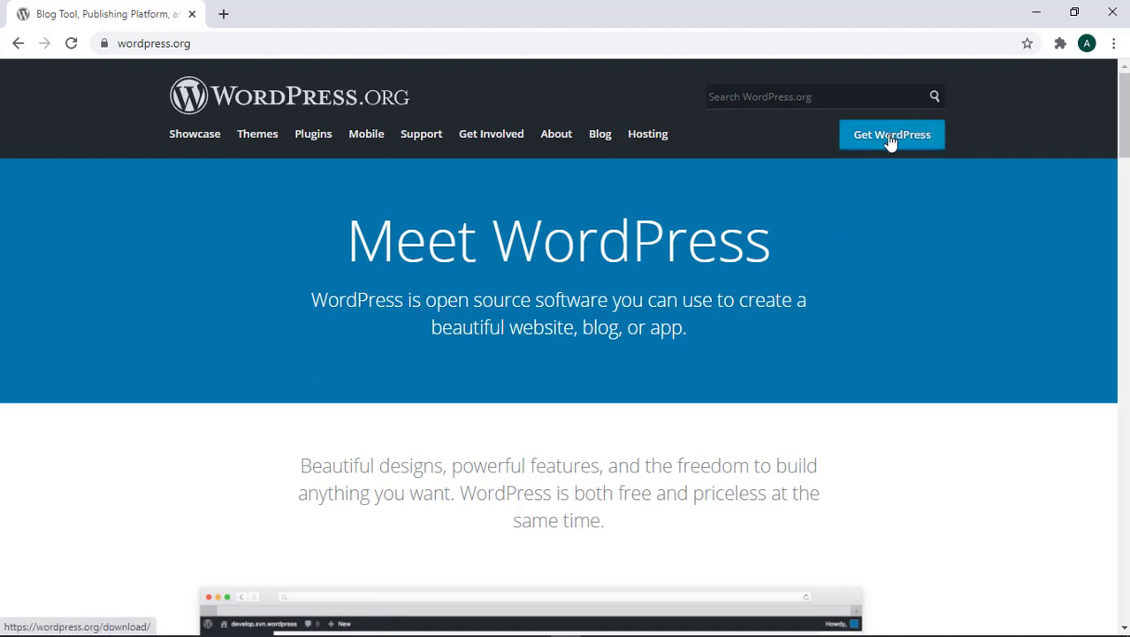
pyautogui.click(891, 134)
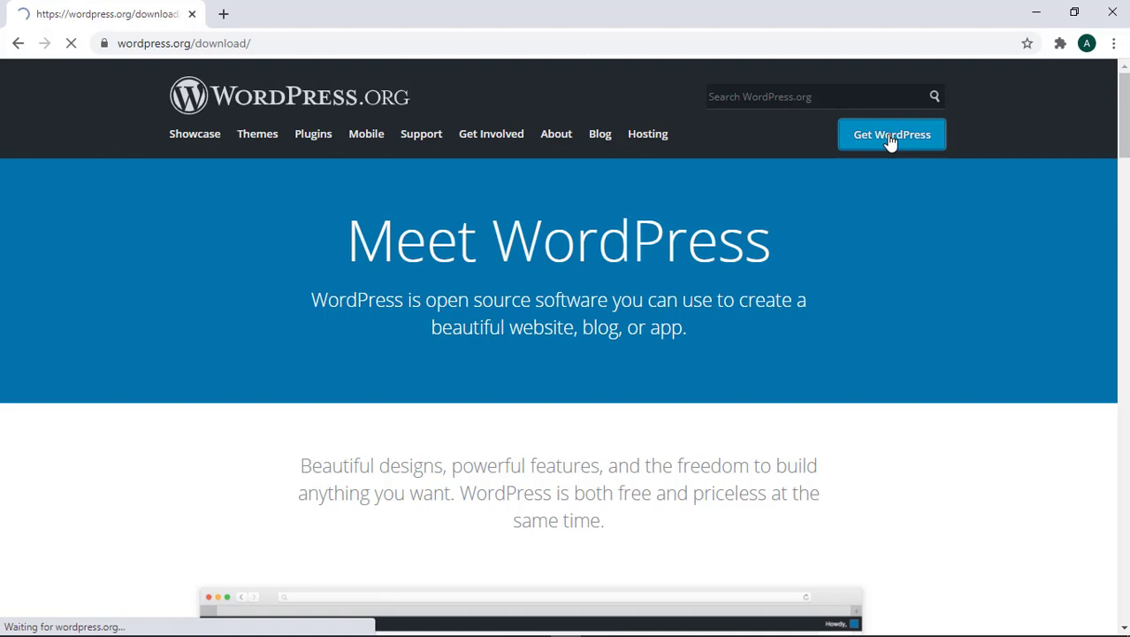
pyautogui.click(892, 134)
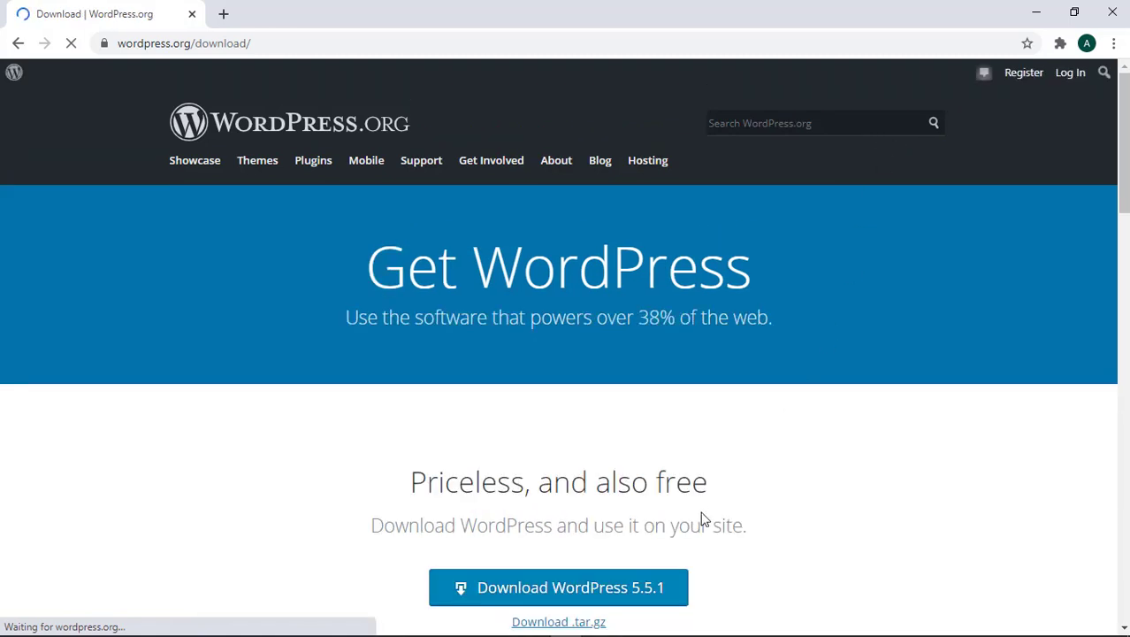
pyautogui.scroll(-3)
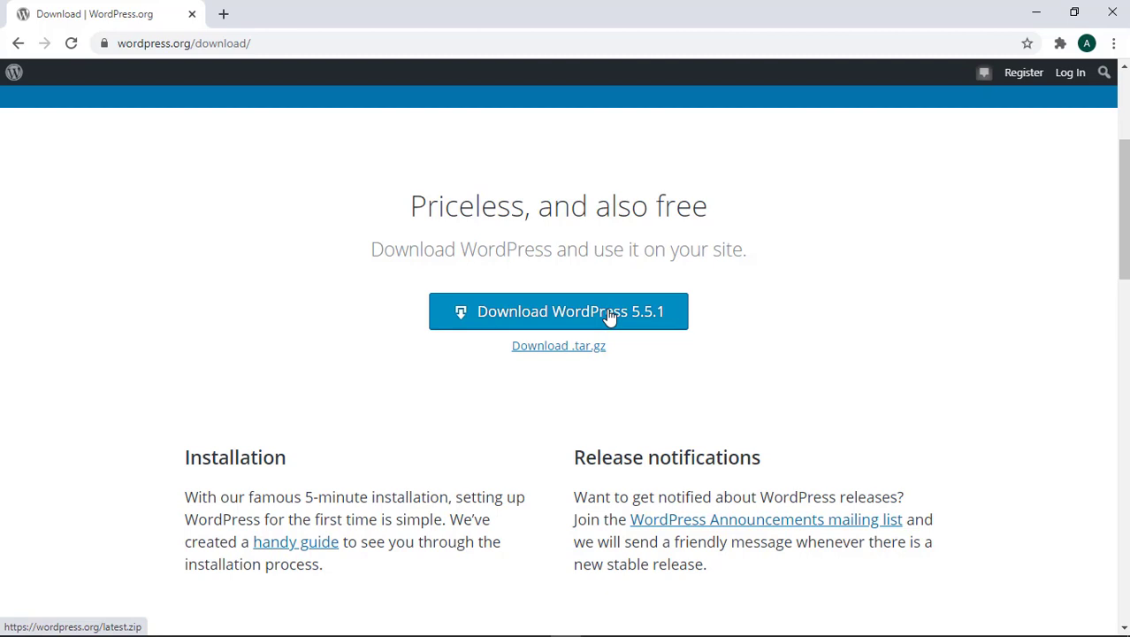
pyautogui.click(559, 311)
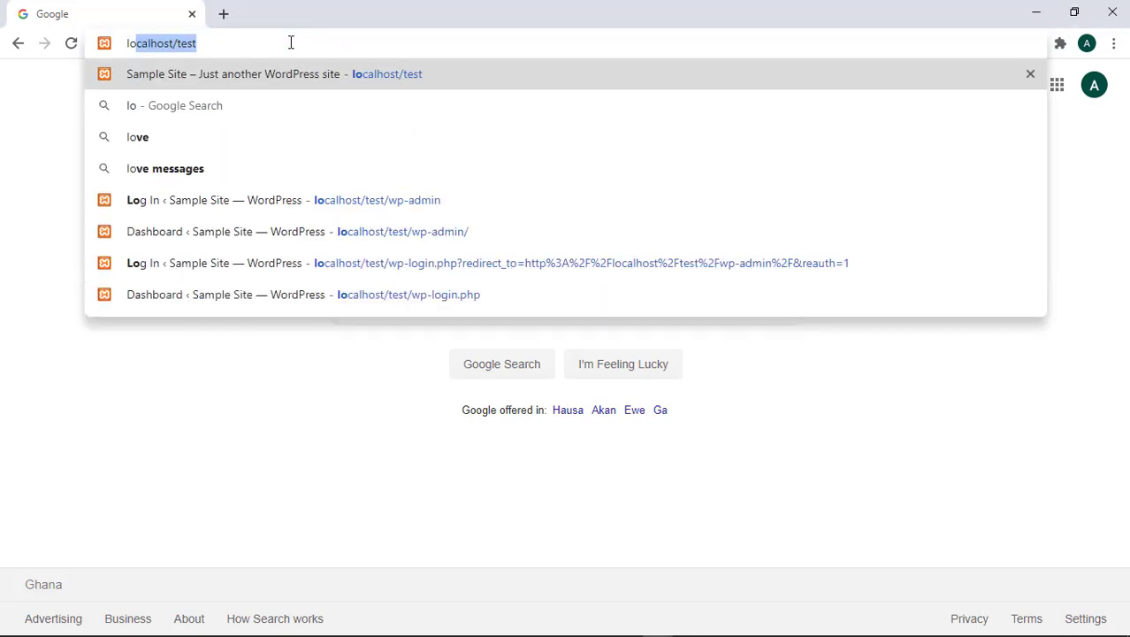
# Load the local Sample Site homepage at localhost/test and look over it
pyautogui.click(272, 74)
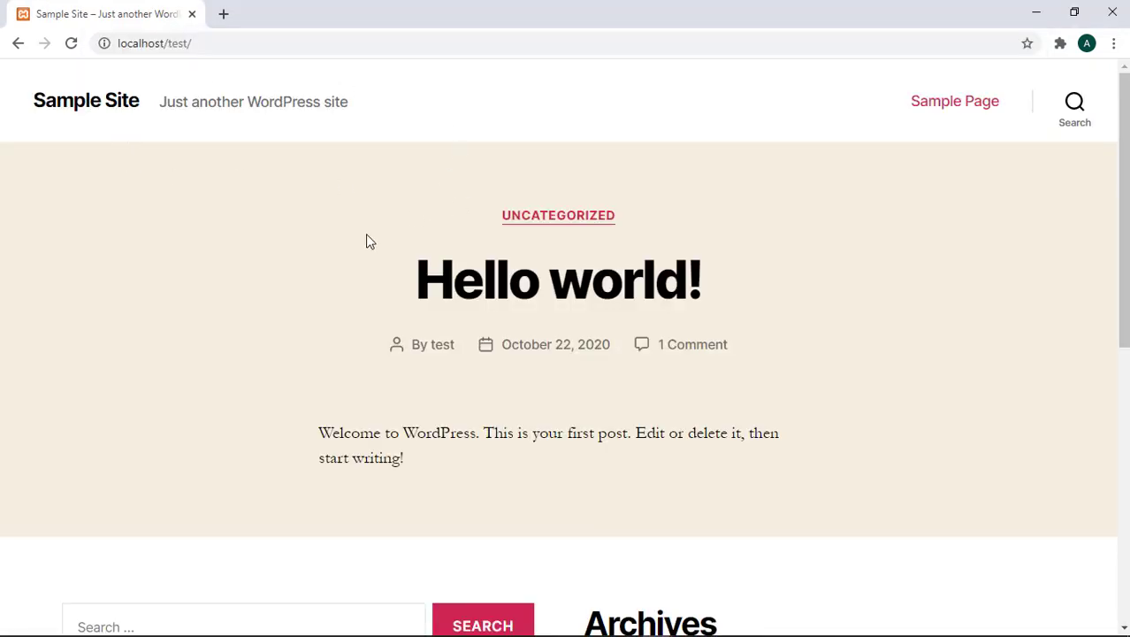
pyautogui.moveTo(759, 343)
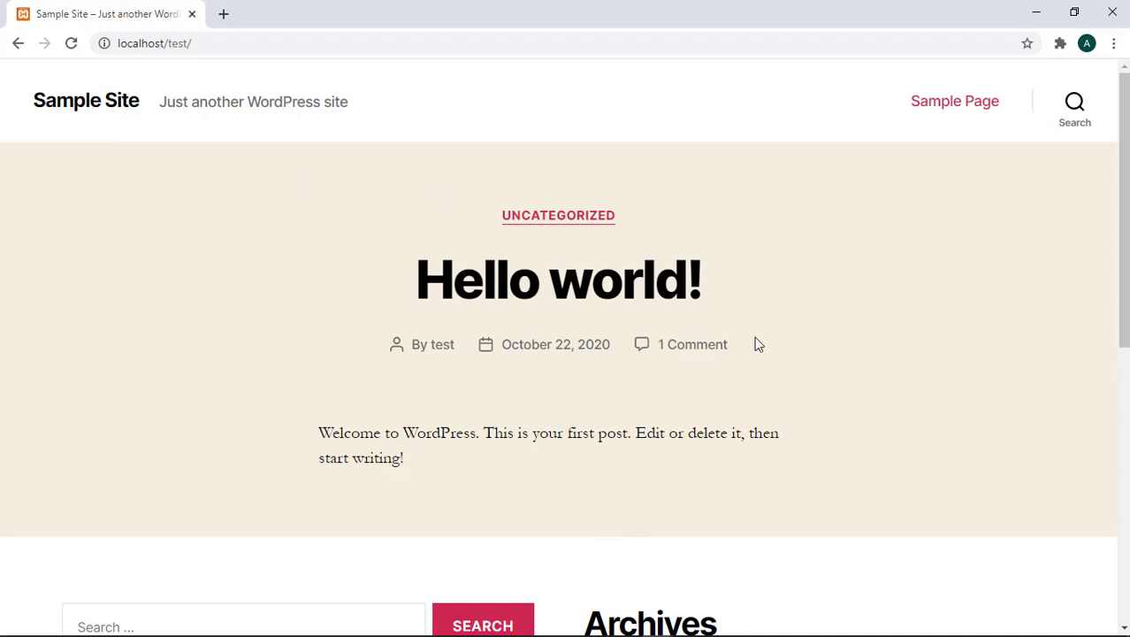
pyautogui.scroll(-3)
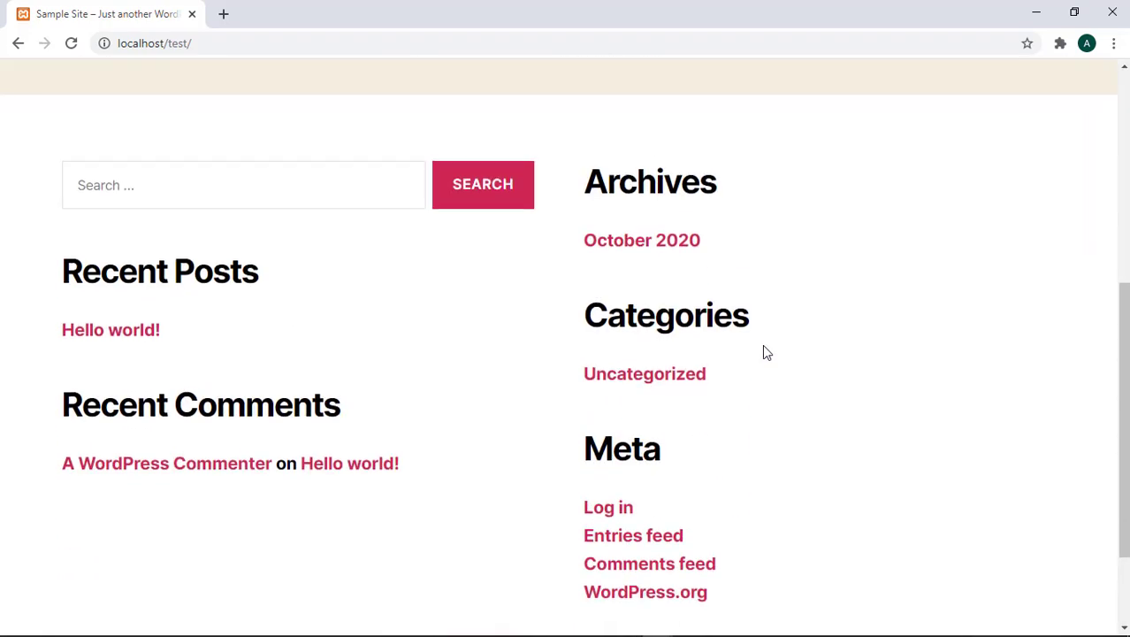
pyautogui.scroll(3)
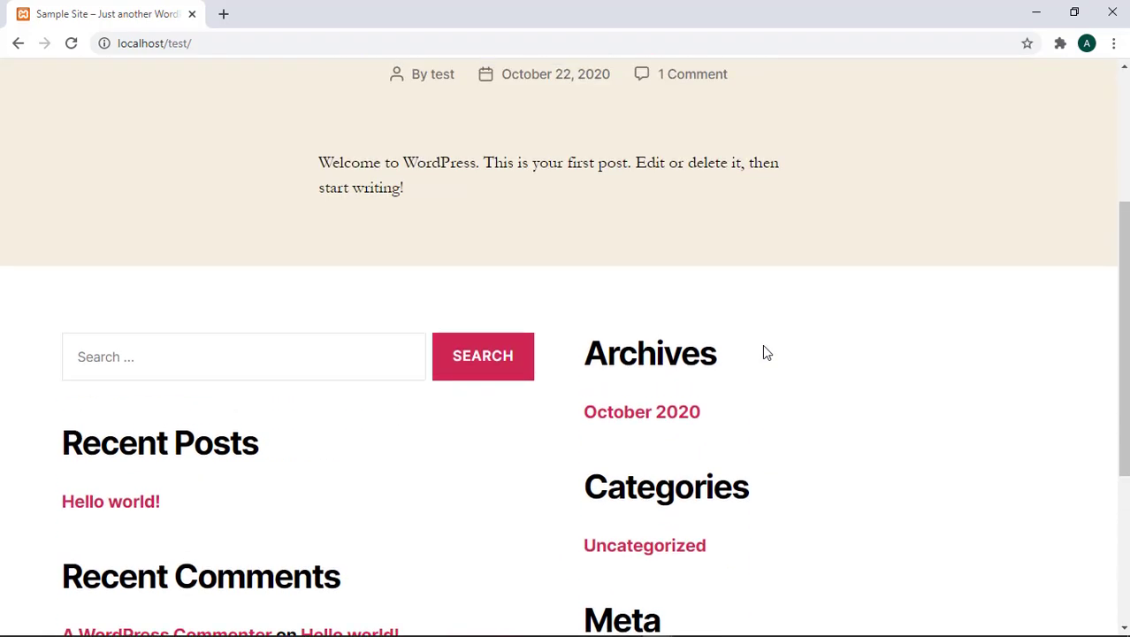
pyautogui.scroll(-3)
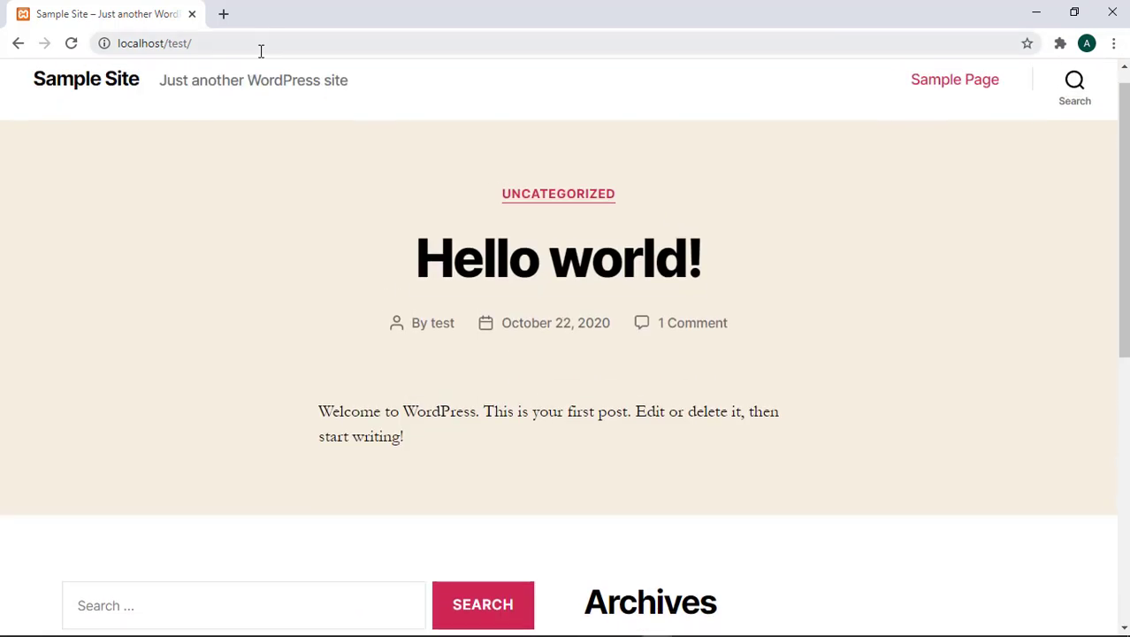
# Go to wp-admin and log in with the saved username and password
pyautogui.click(261, 43)
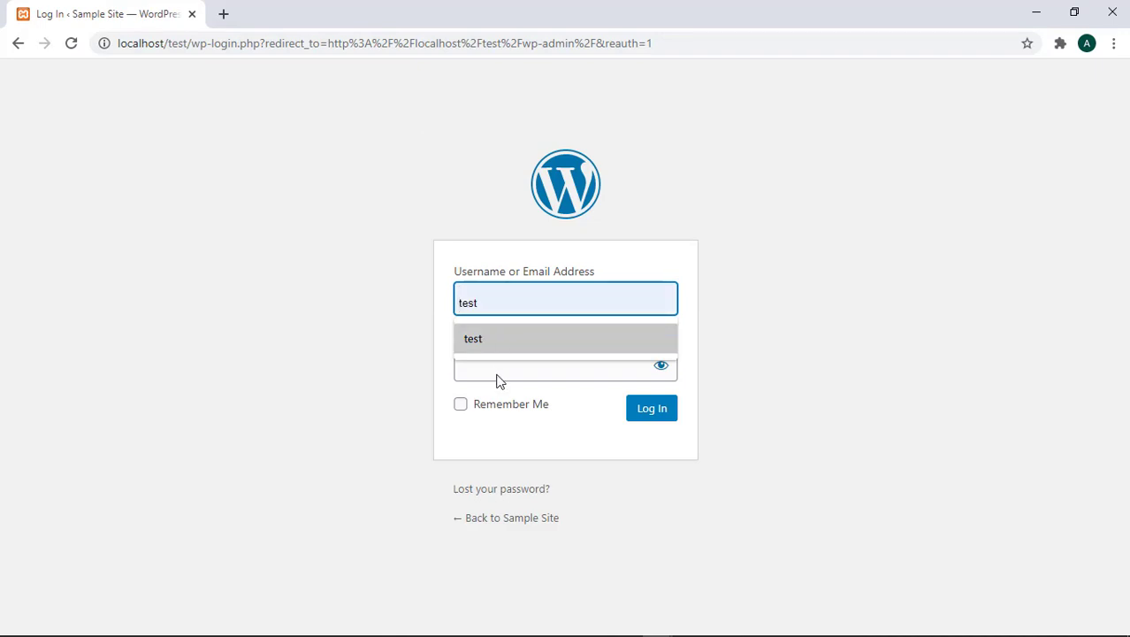
pyautogui.click(566, 364)
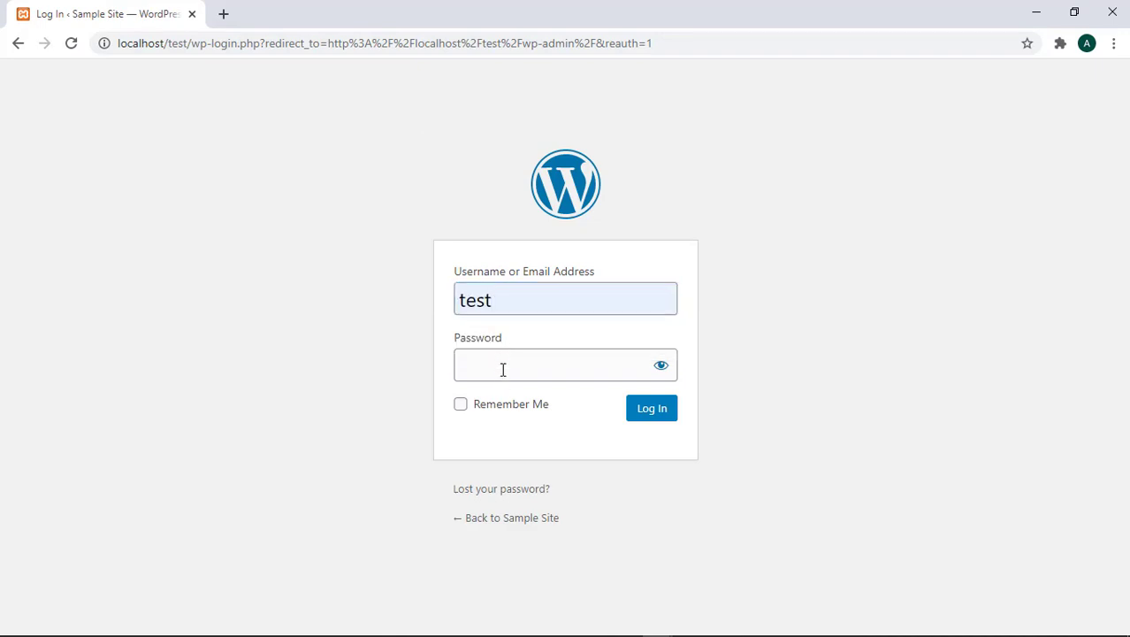
pyautogui.click(651, 406)
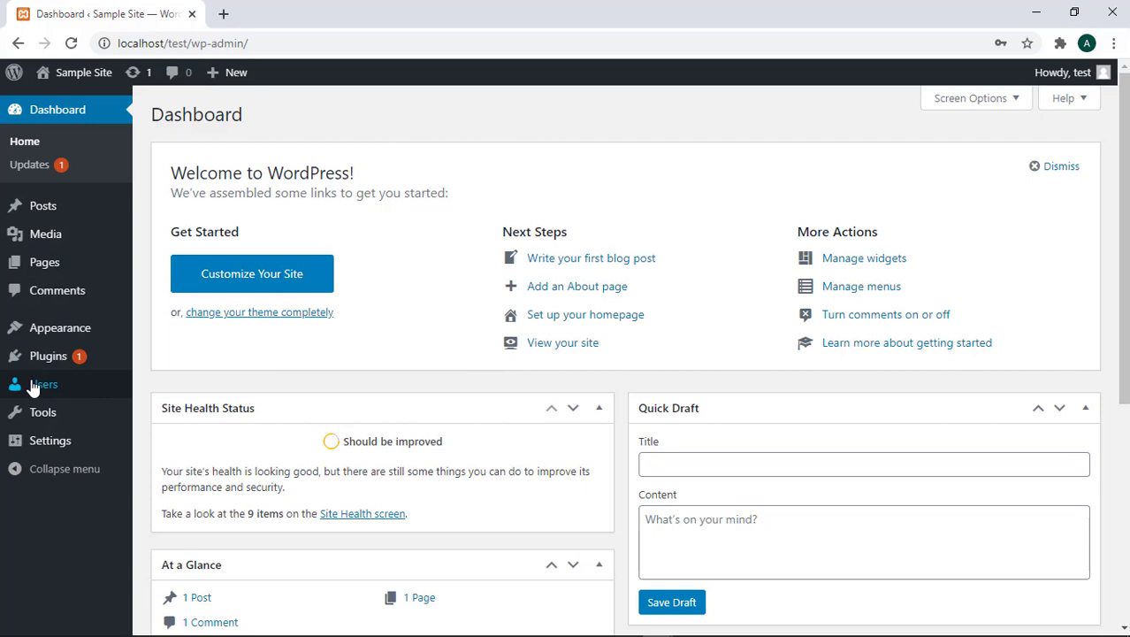
pyautogui.moveTo(48, 355)
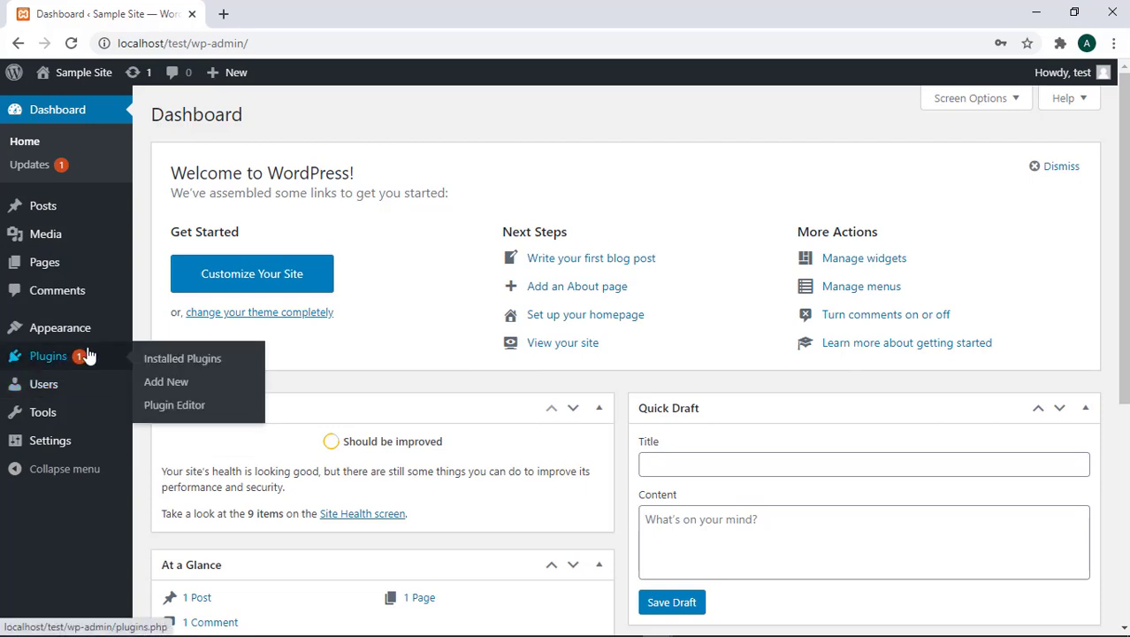
pyautogui.moveTo(166, 382)
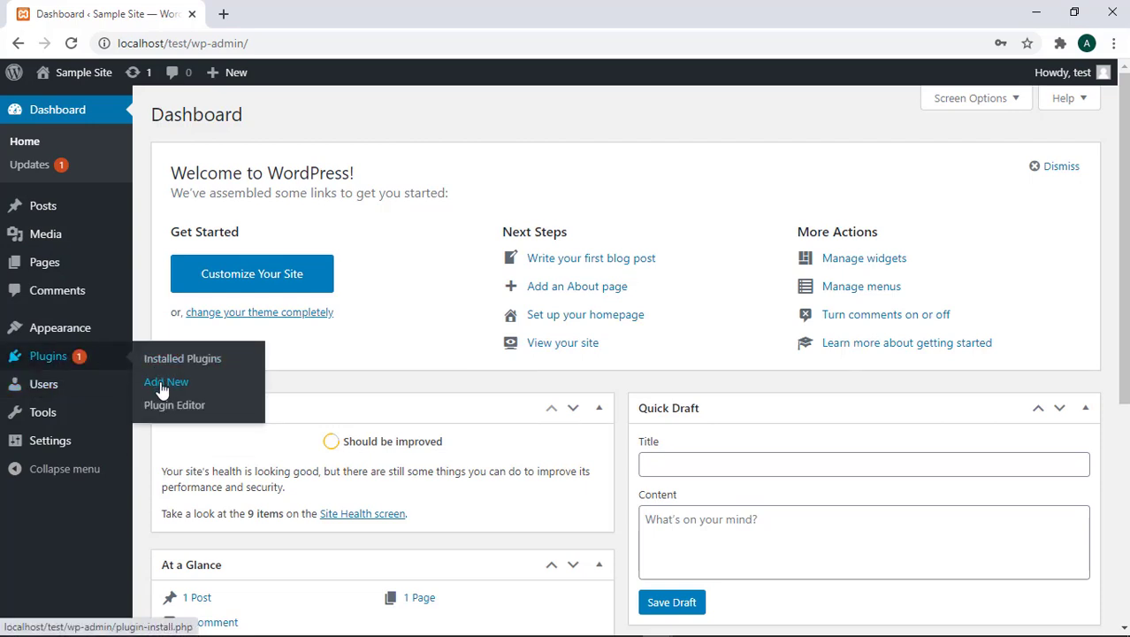
# On Plugins > Add New, search the plugin directory for 'wpform'
pyautogui.click(167, 382)
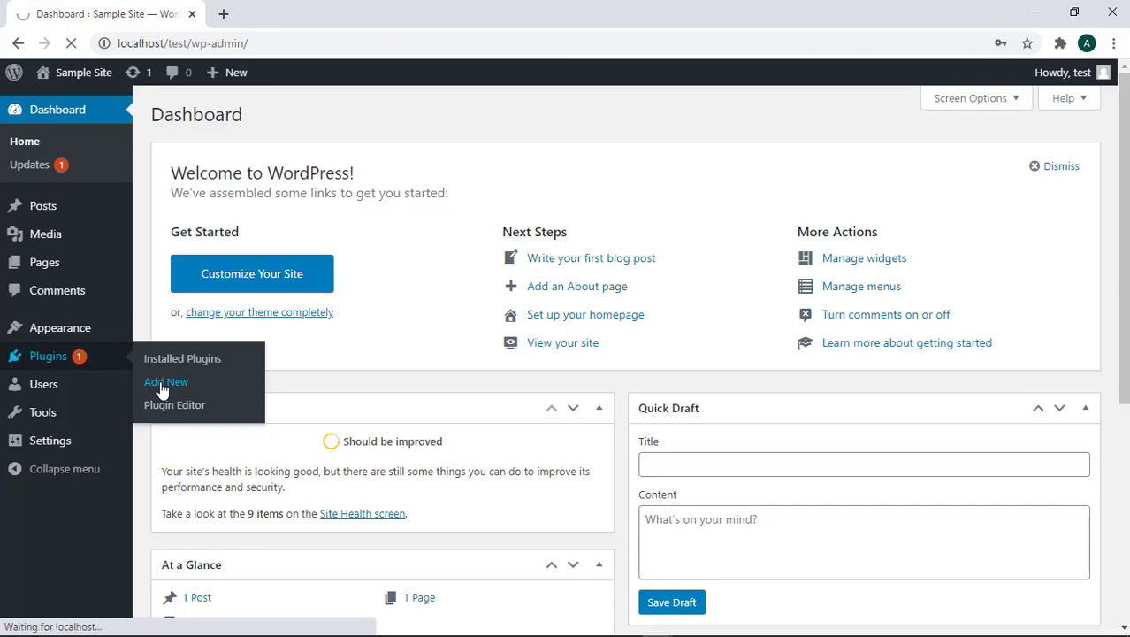
pyautogui.click(167, 382)
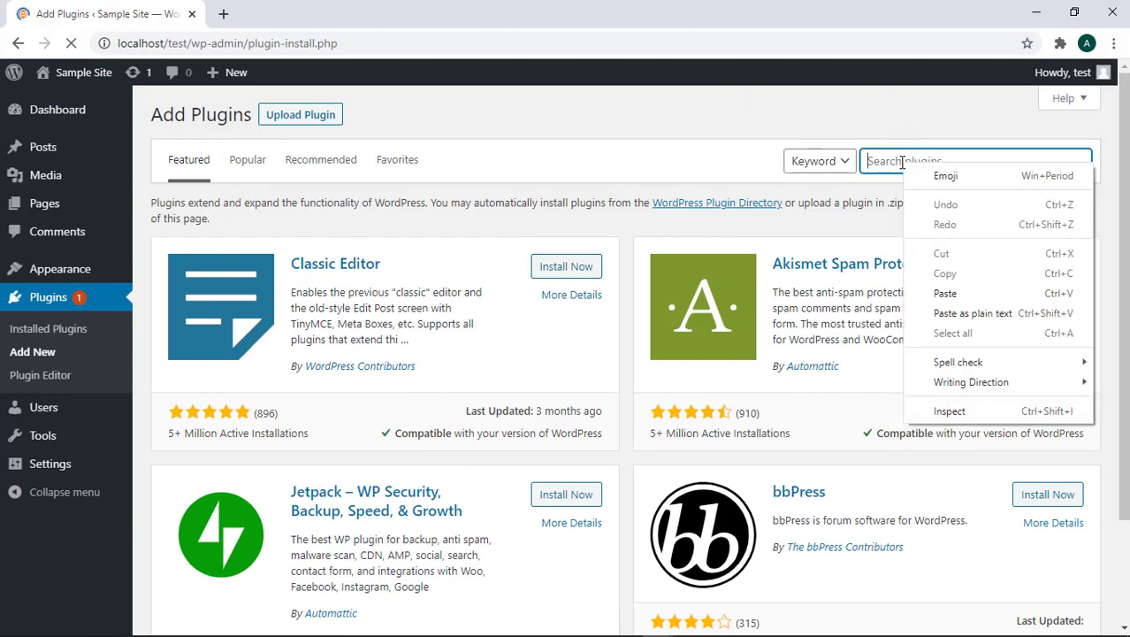
pyautogui.write('wpform')
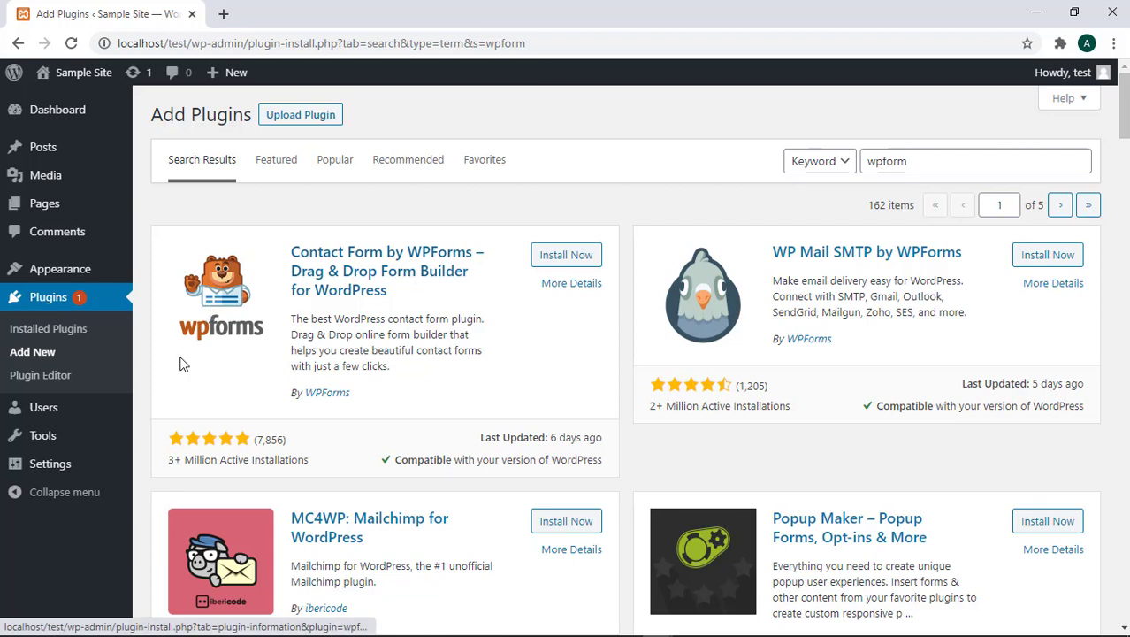
pyautogui.moveTo(201, 292)
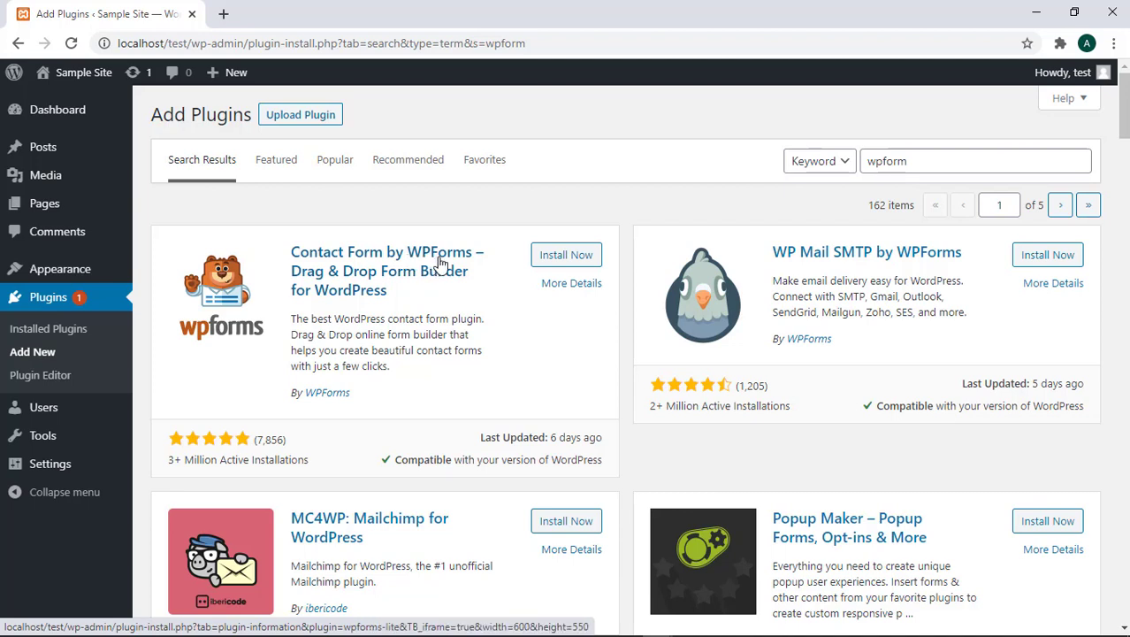
pyautogui.moveTo(434, 274)
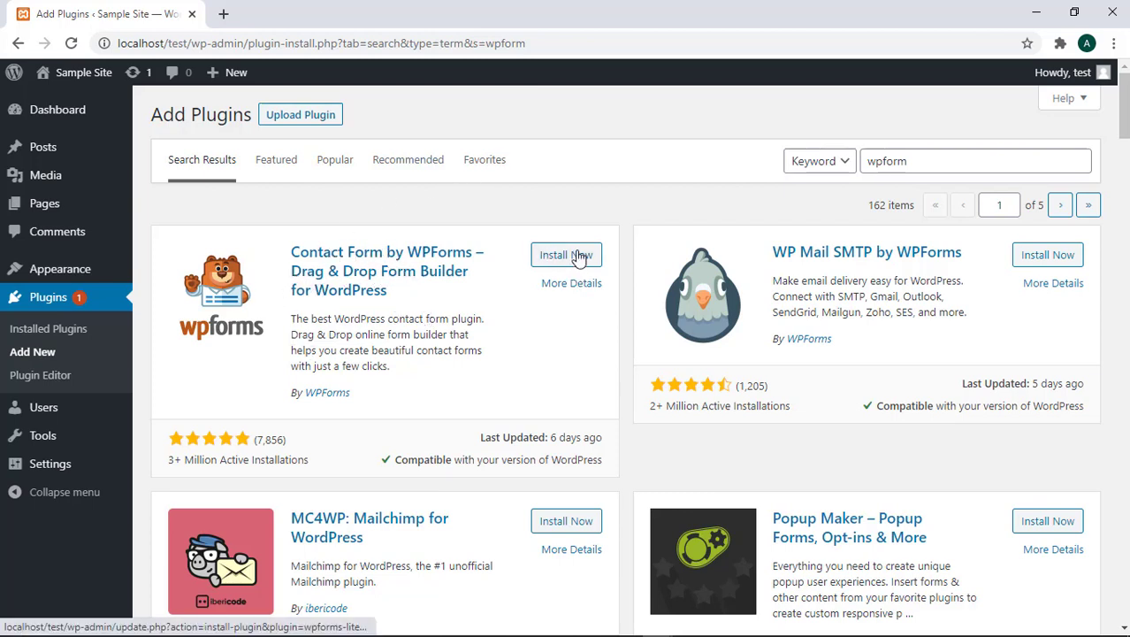
# Start installing Contact Form by WPForms and view its More Details description
pyautogui.click(566, 255)
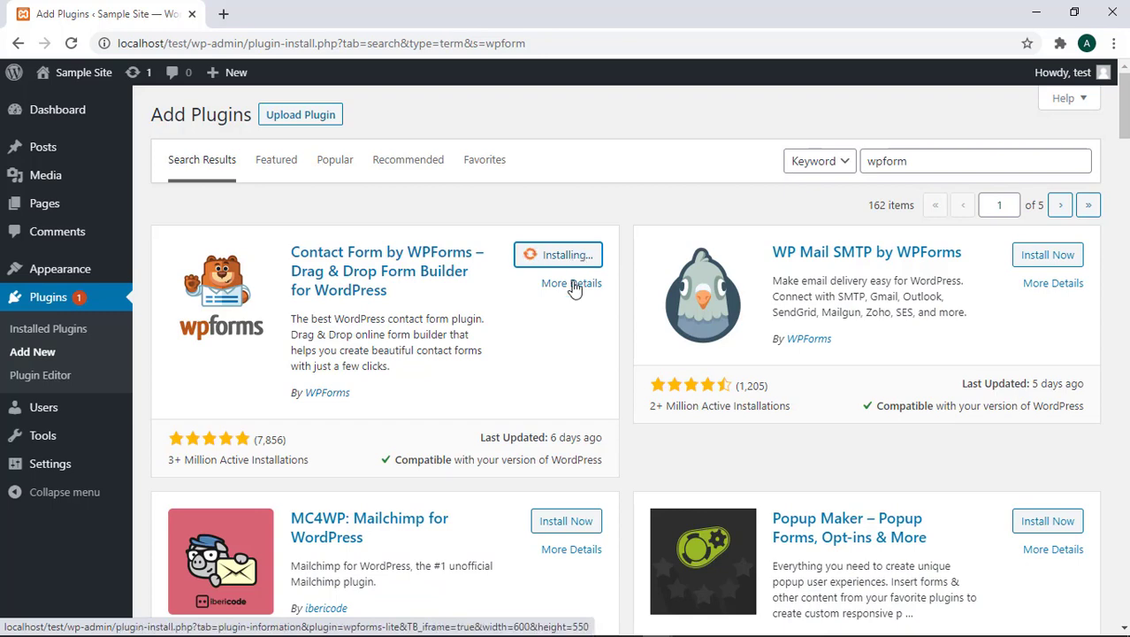
pyautogui.click(571, 283)
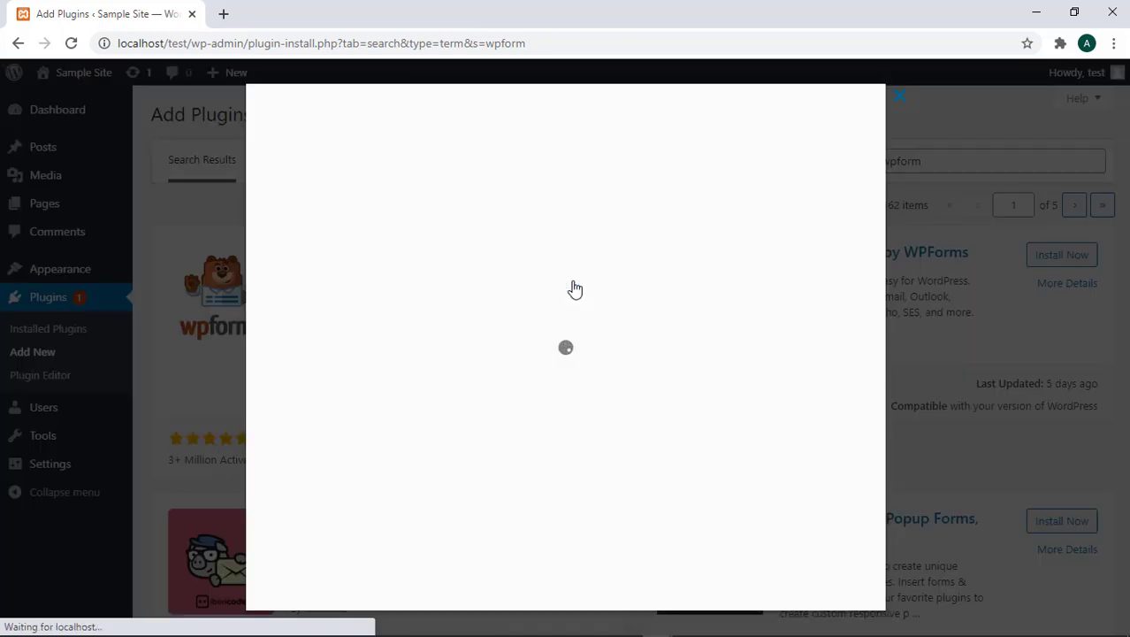
pyautogui.click(1066, 283)
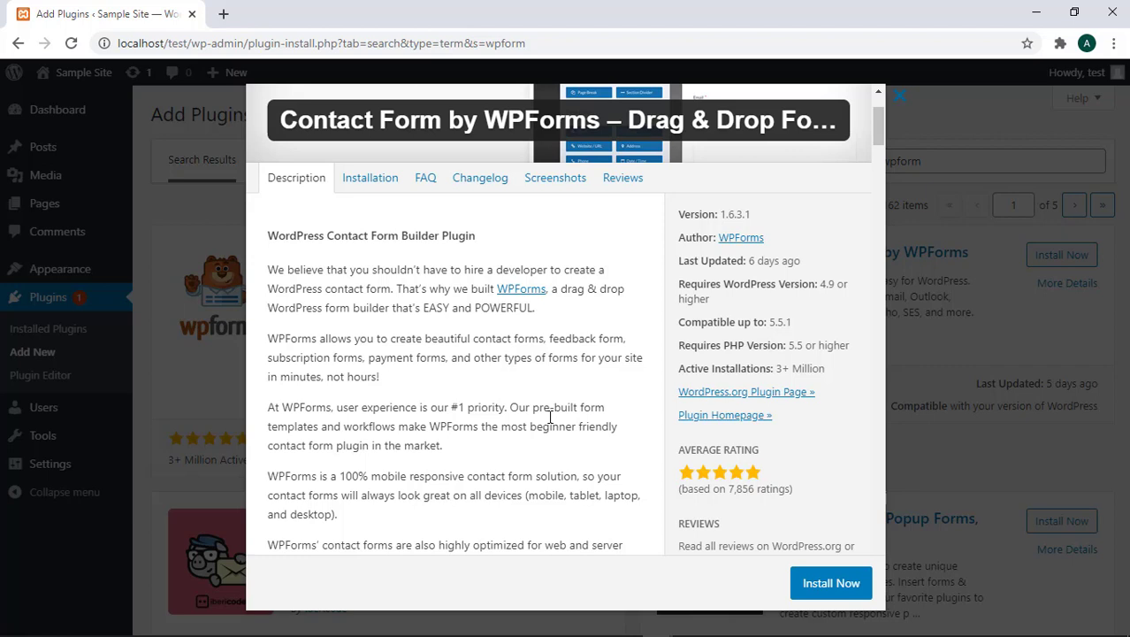
pyautogui.moveTo(269, 269)
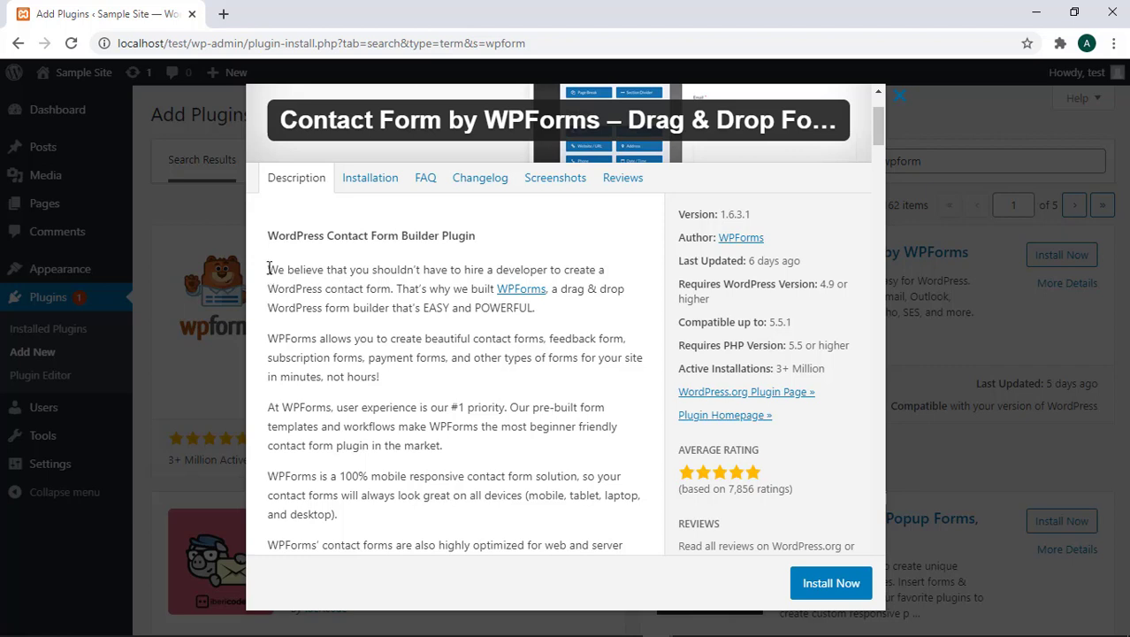
pyautogui.moveTo(269, 268); pyautogui.dragTo(534, 308)
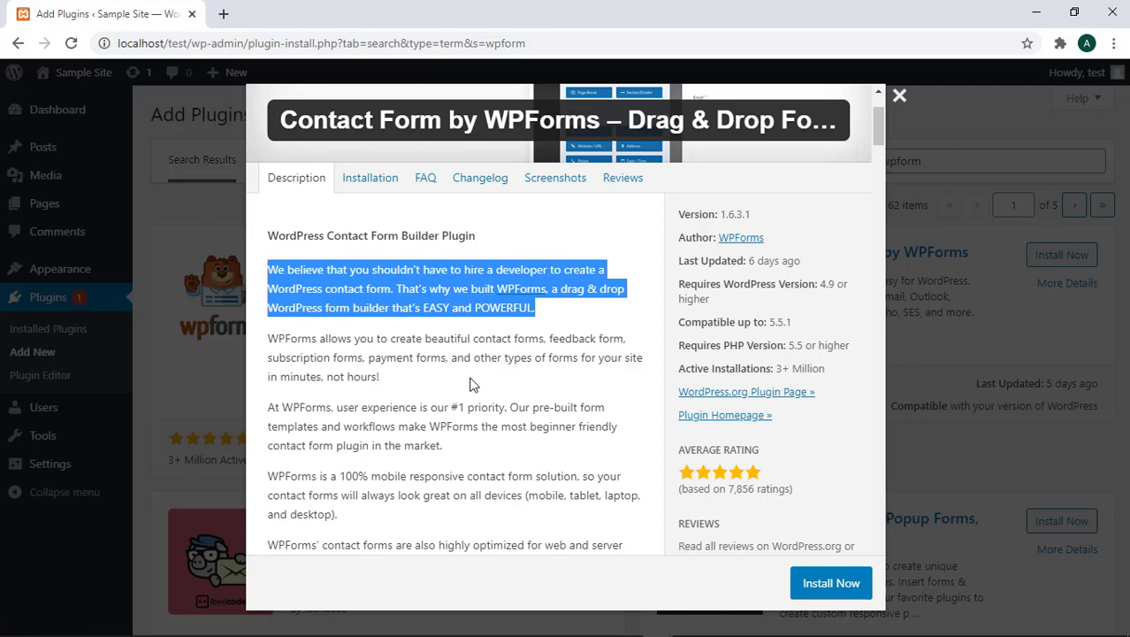
# Read through the WPForms plugin description while it installs to 'Latest Version Installed'
pyautogui.scroll(-3)
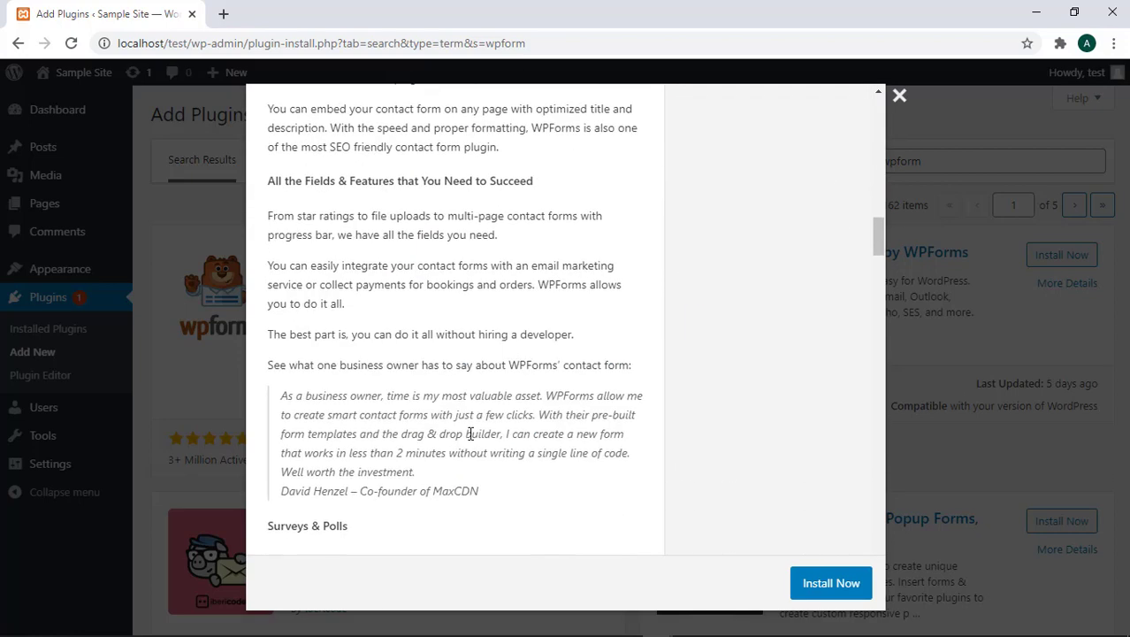
pyautogui.scroll(-3)
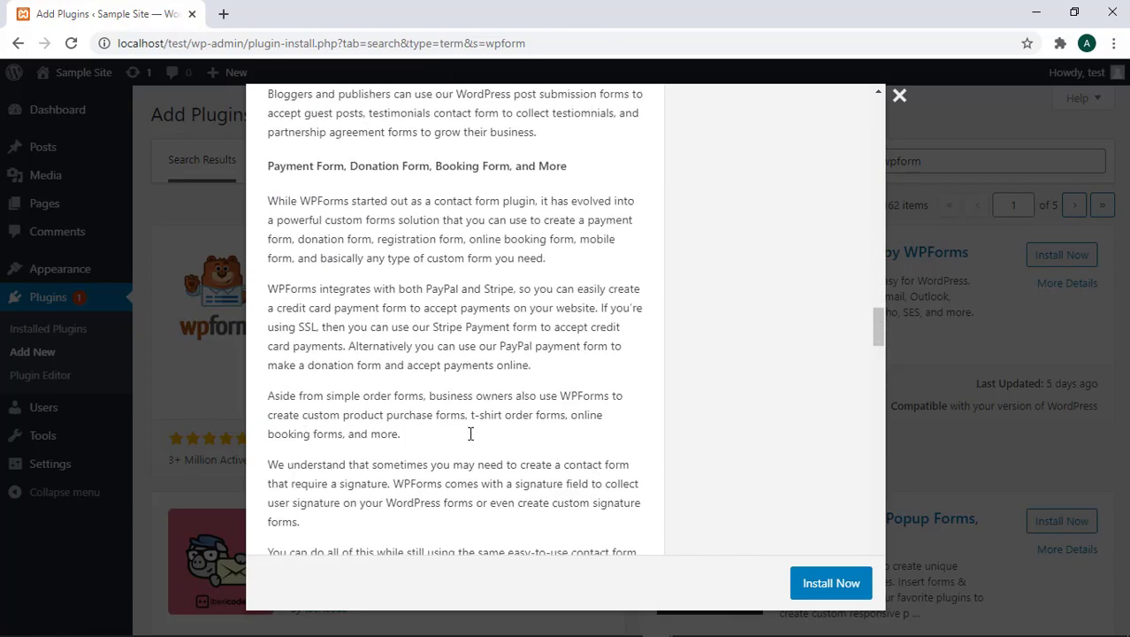
pyautogui.scroll(-3)
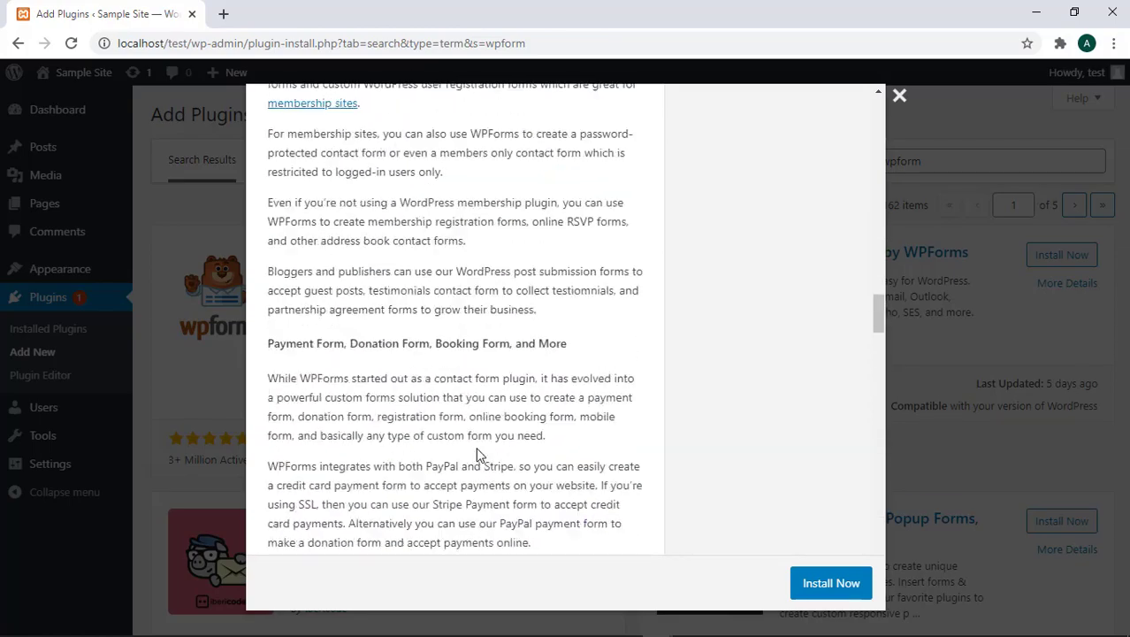
pyautogui.scroll(-3)
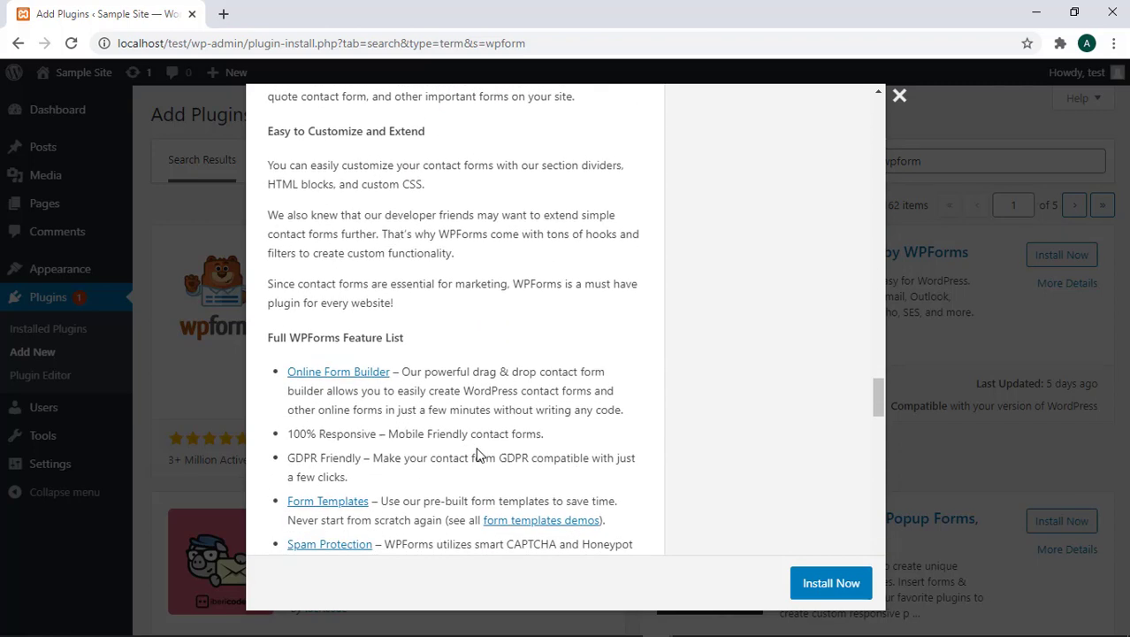
pyautogui.scroll(-3)
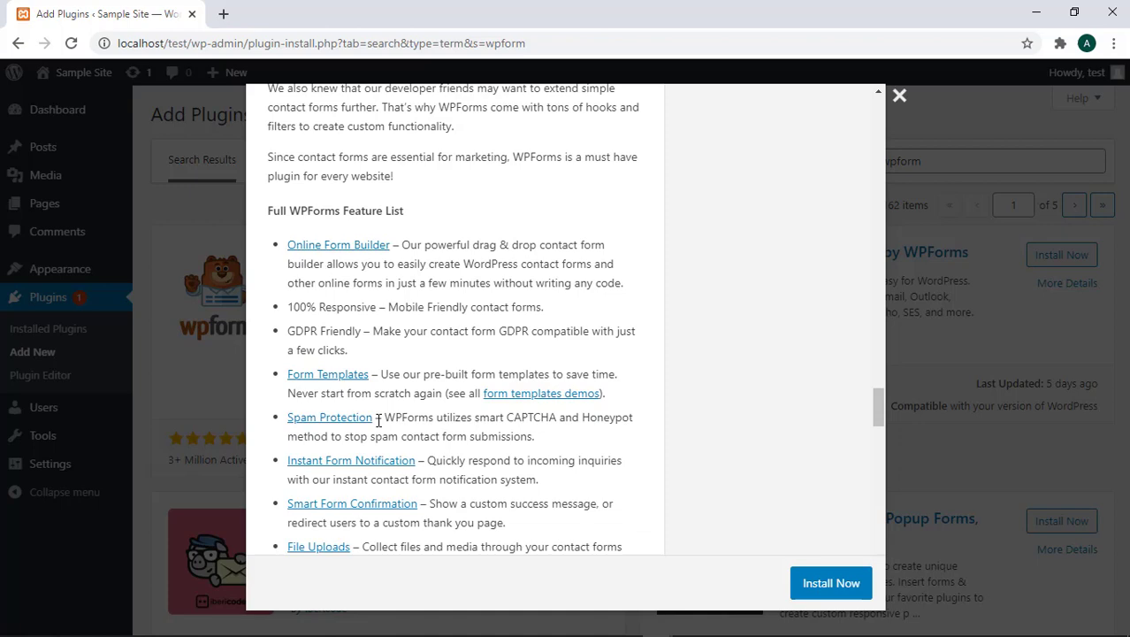
pyautogui.scroll(-3)
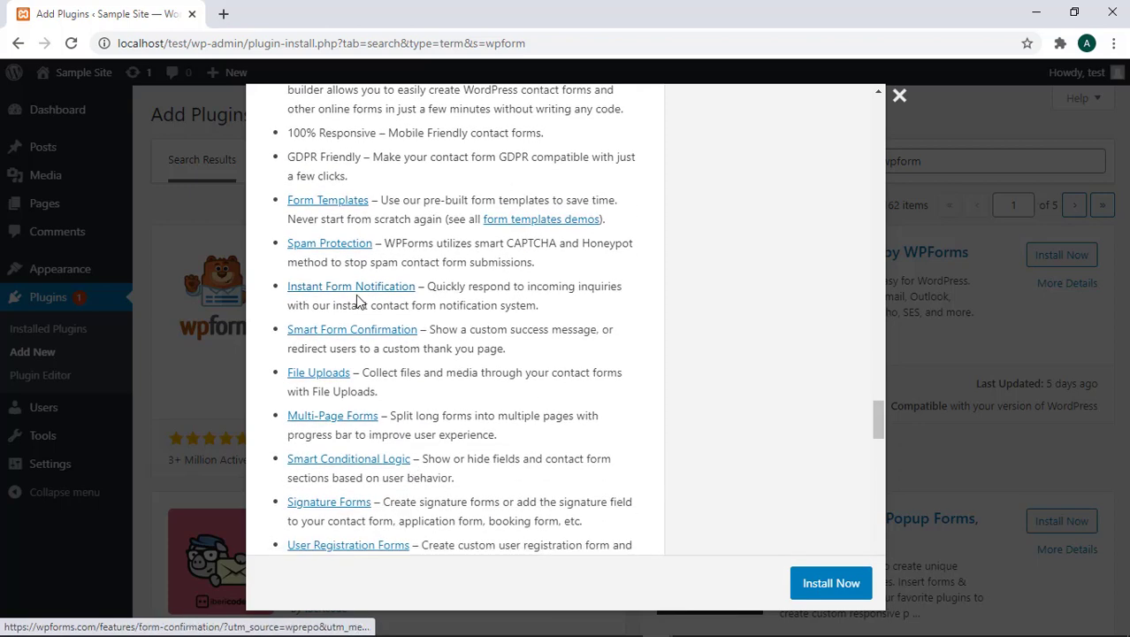
pyautogui.moveTo(334, 352)
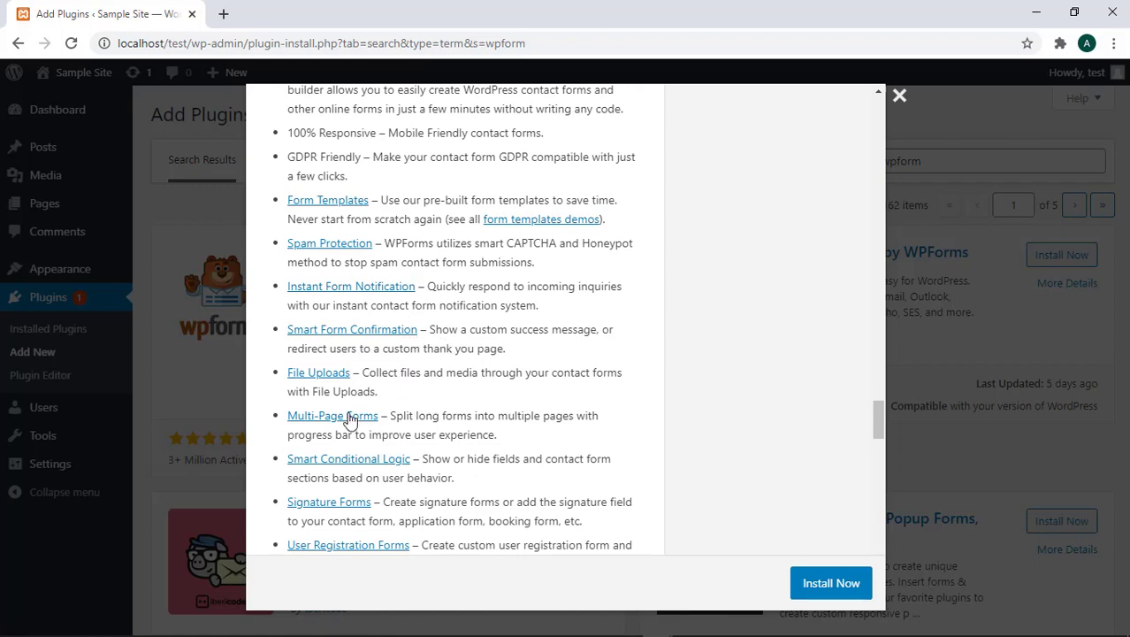
pyautogui.scroll(-3)
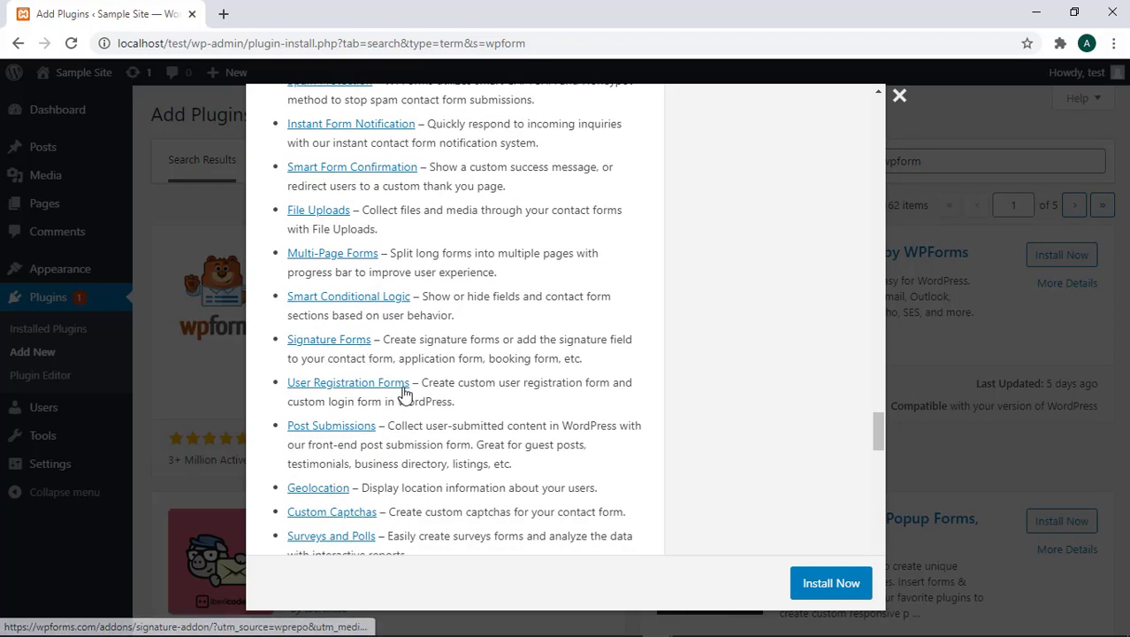
pyautogui.scroll(-3)
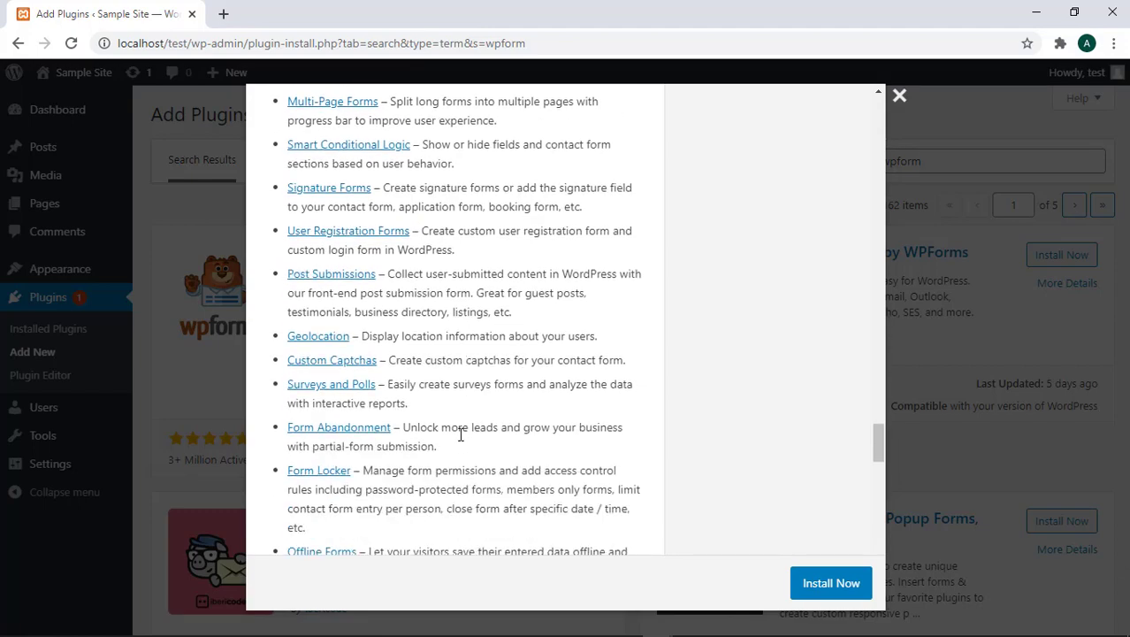
pyautogui.scroll(-3)
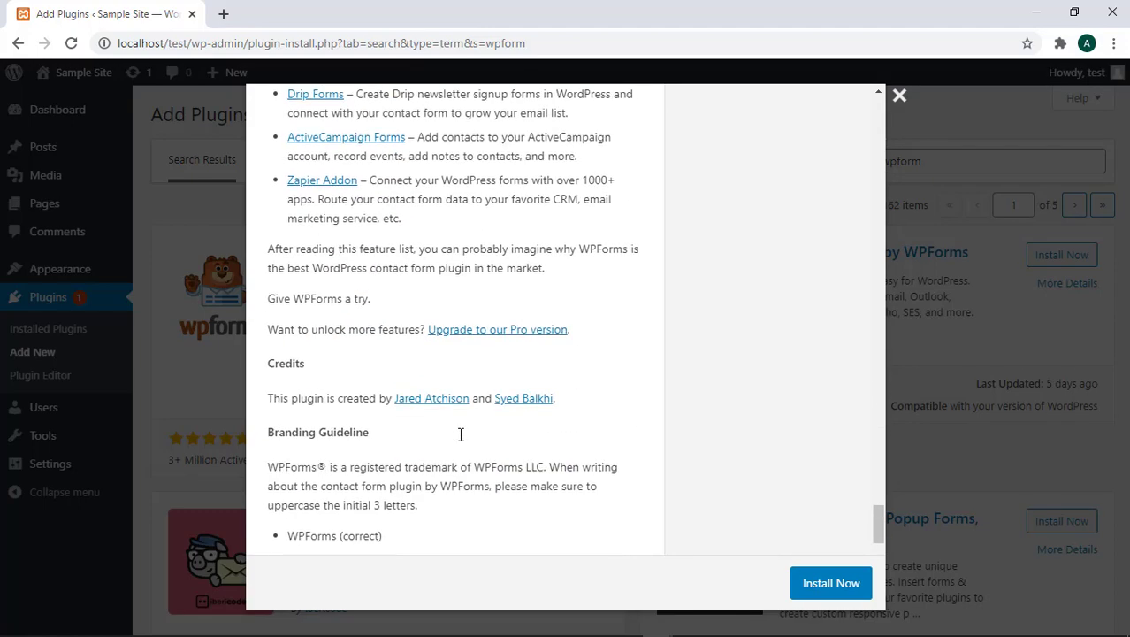
pyautogui.scroll(-3)
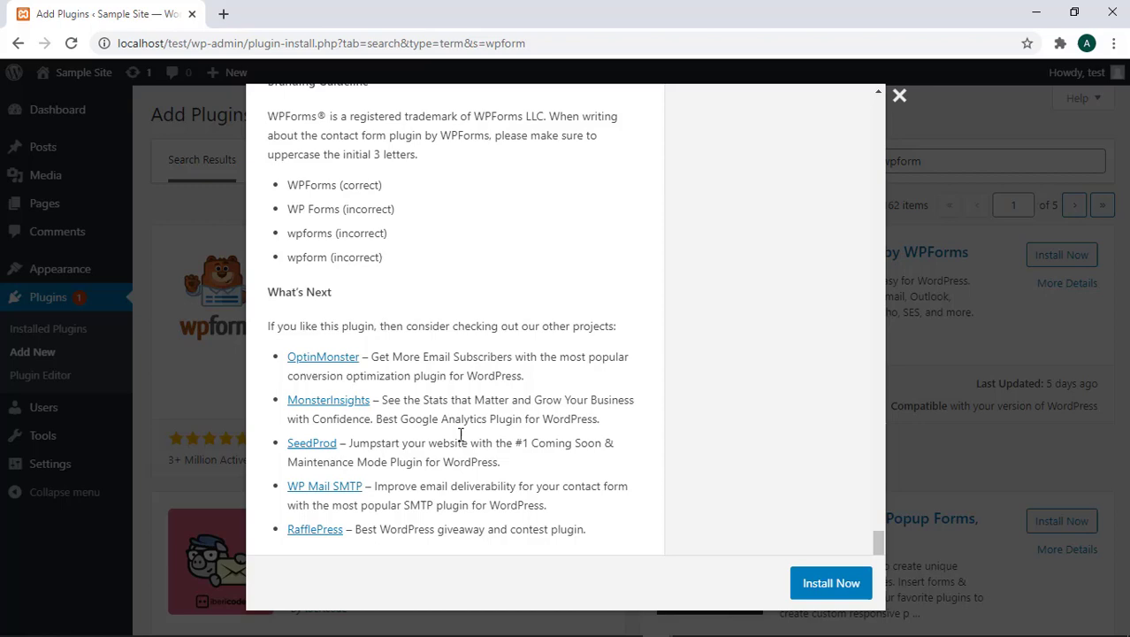
pyautogui.scroll(-3)
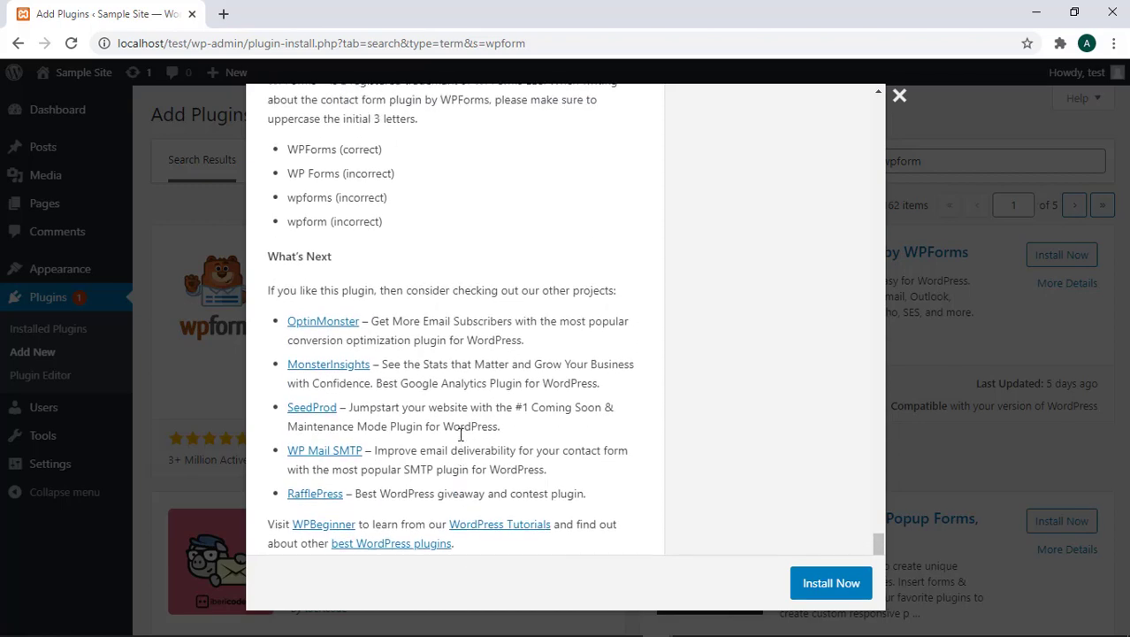
pyautogui.scroll(-3)
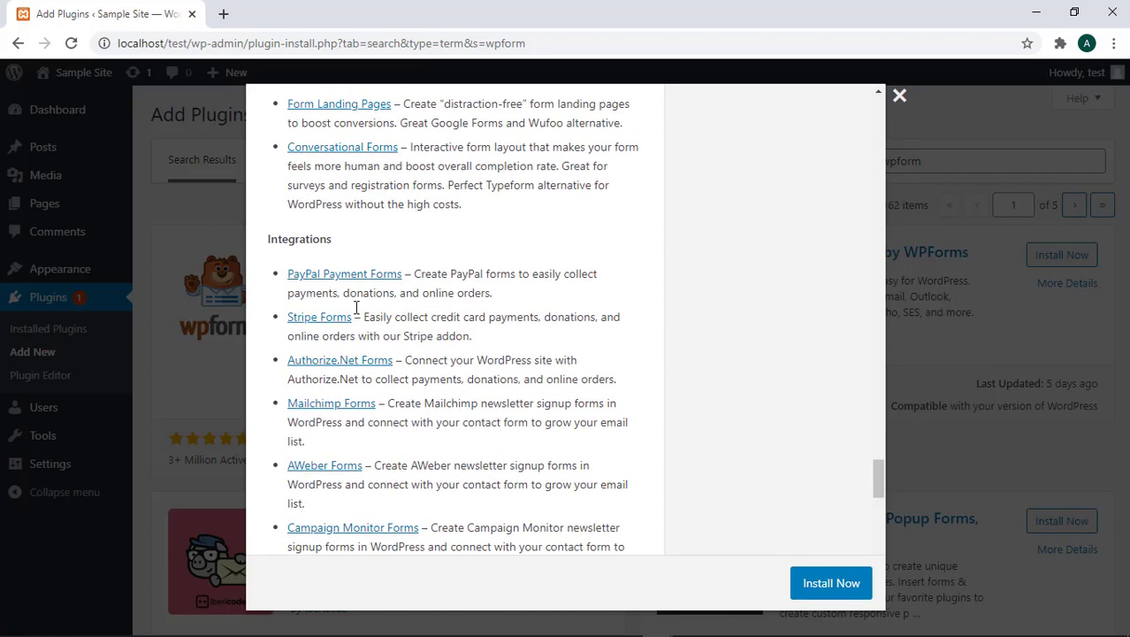
pyautogui.moveTo(373, 280)
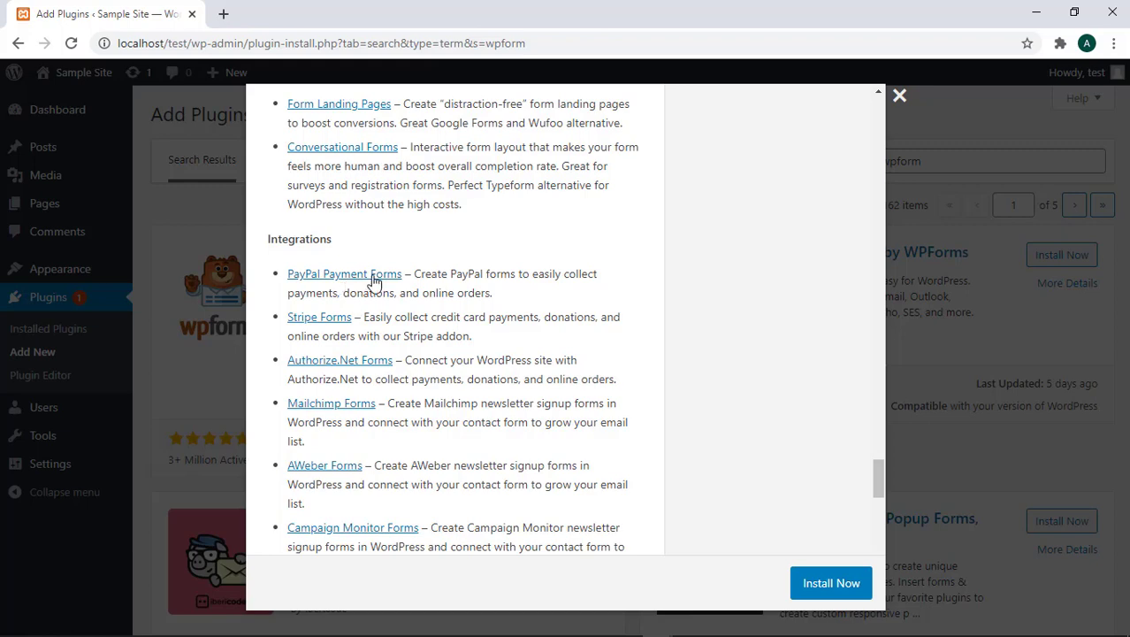
pyautogui.moveTo(339, 332)
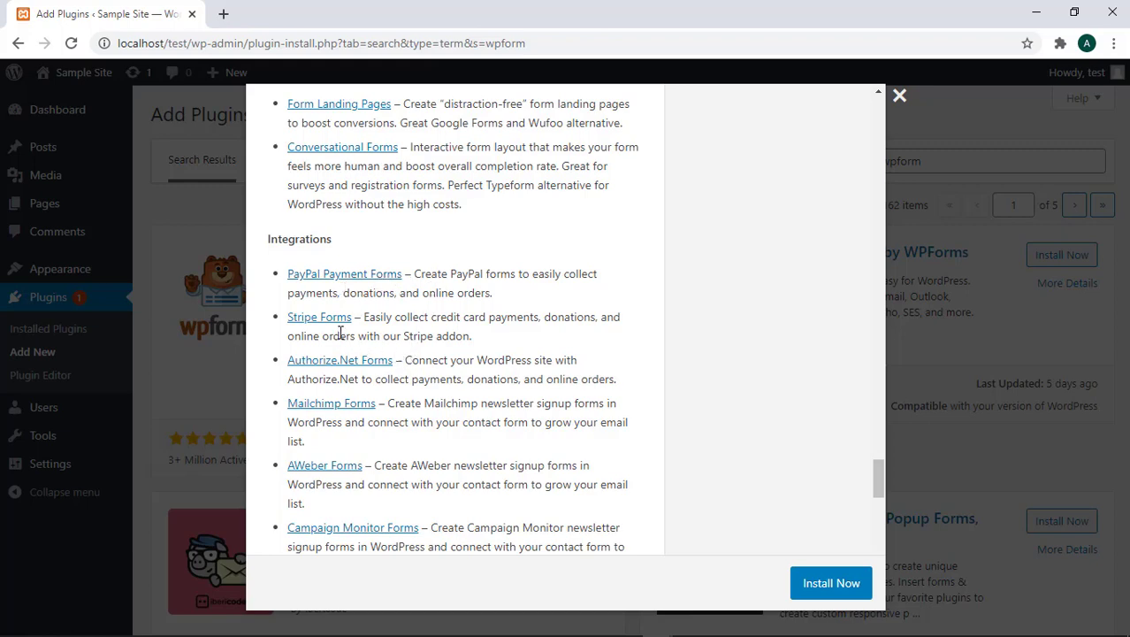
pyautogui.scroll(-3)
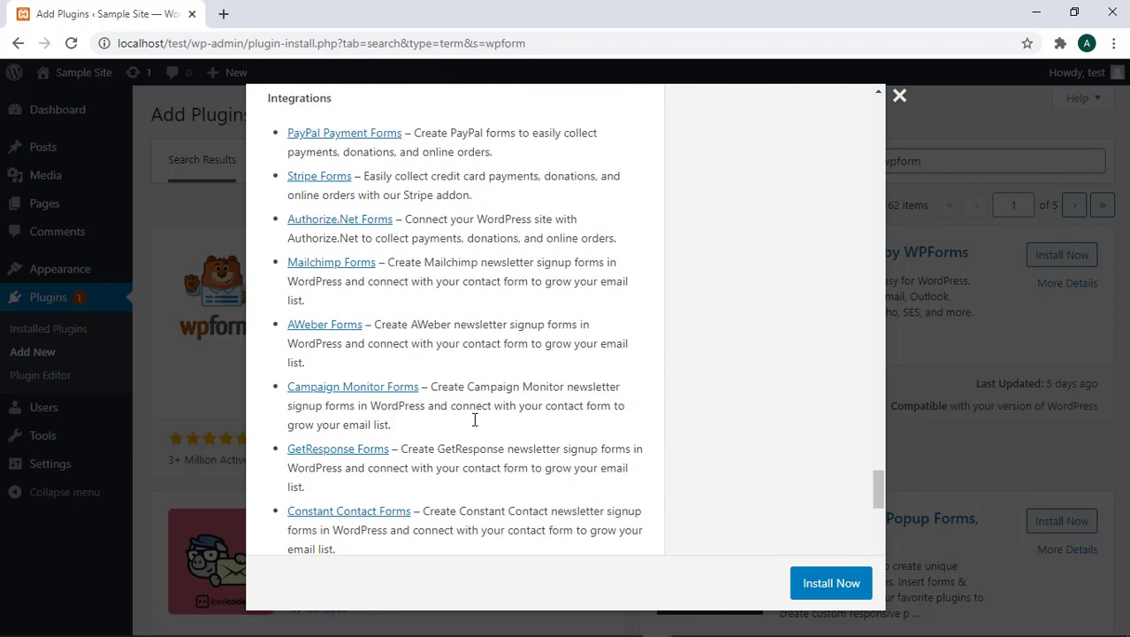
pyautogui.scroll(-3)
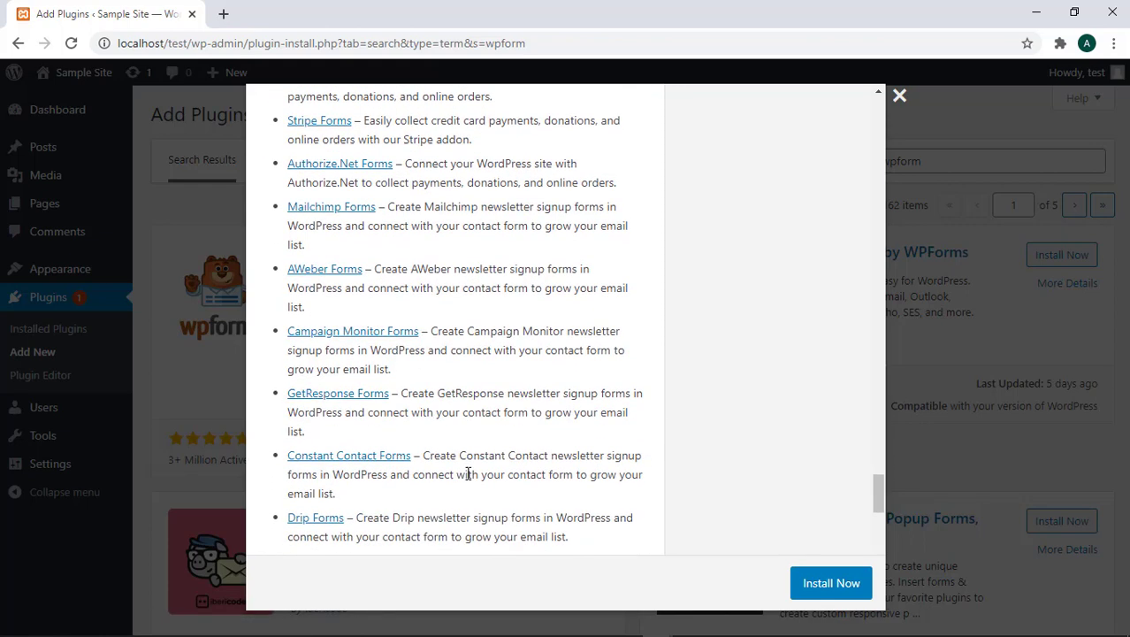
pyautogui.scroll(-3)
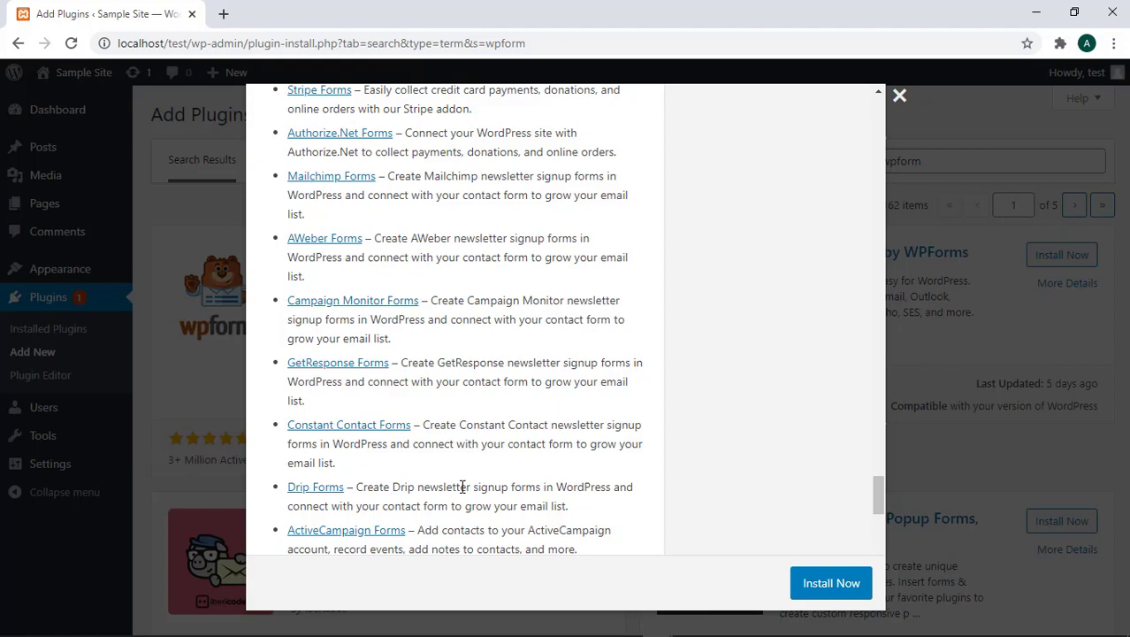
pyautogui.scroll(-3)
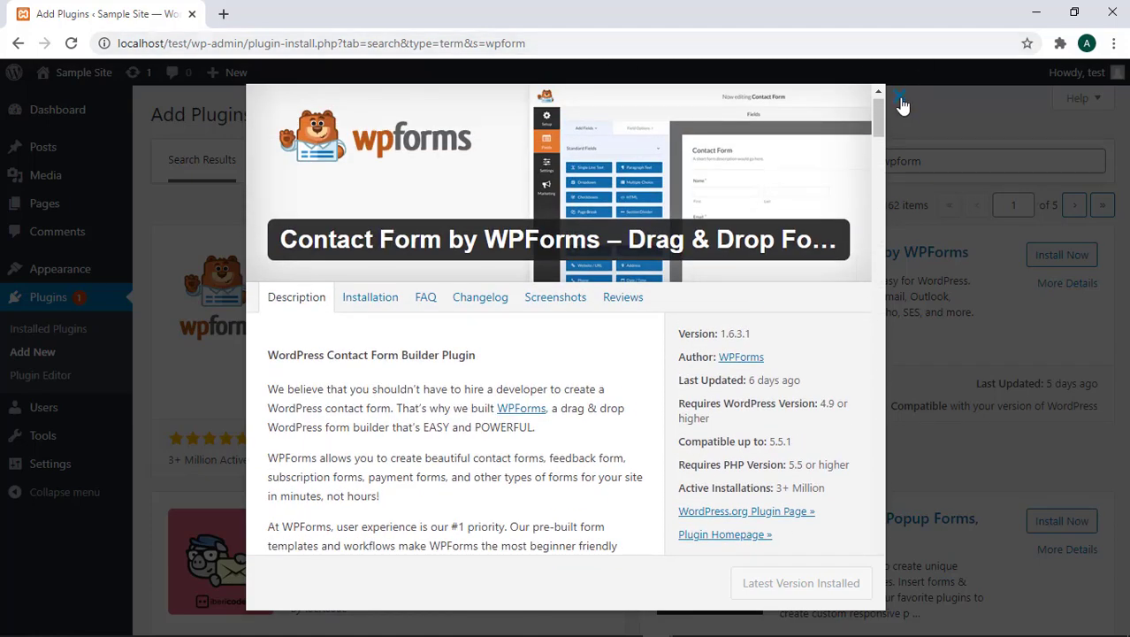
# Close the details popup and activate Contact Form by WPForms
pyautogui.click(900, 97)
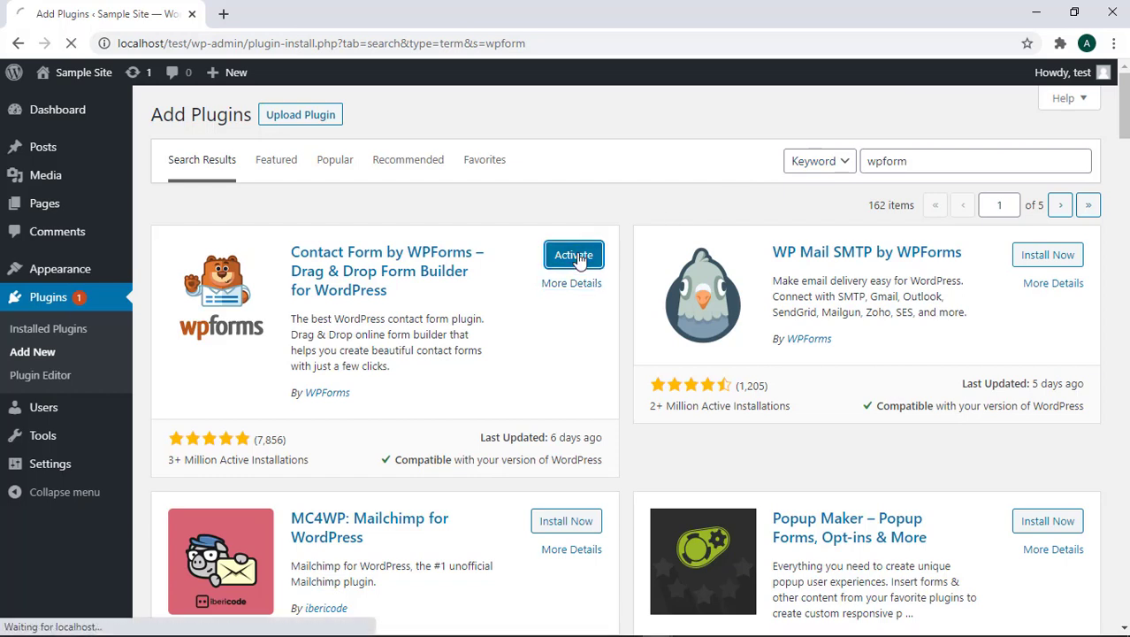
pyautogui.click(573, 255)
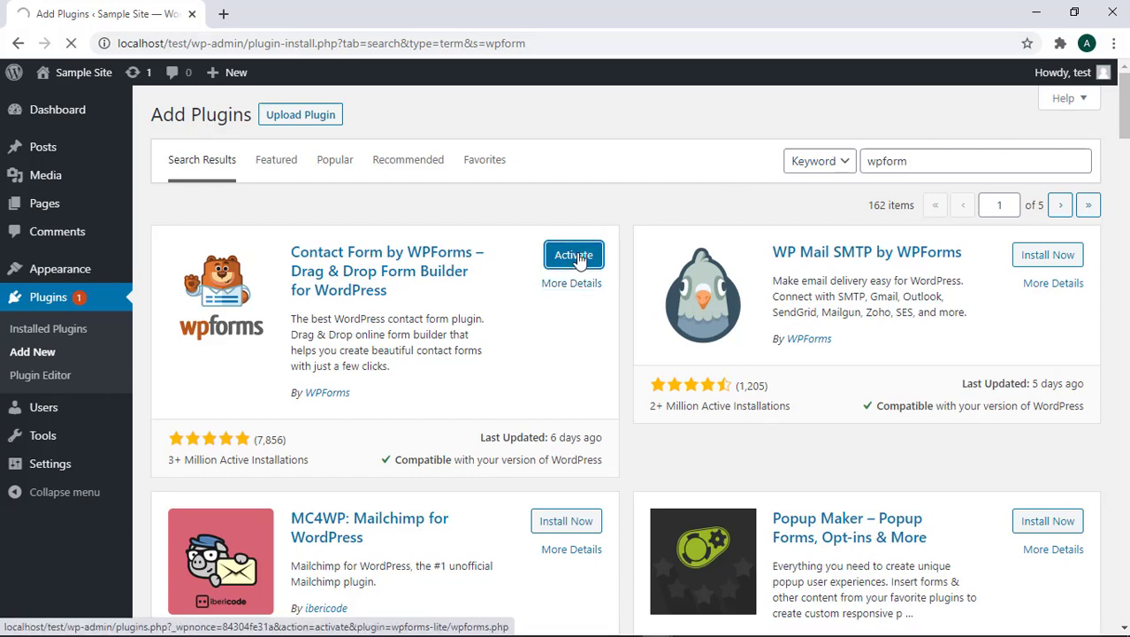
pyautogui.click(572, 254)
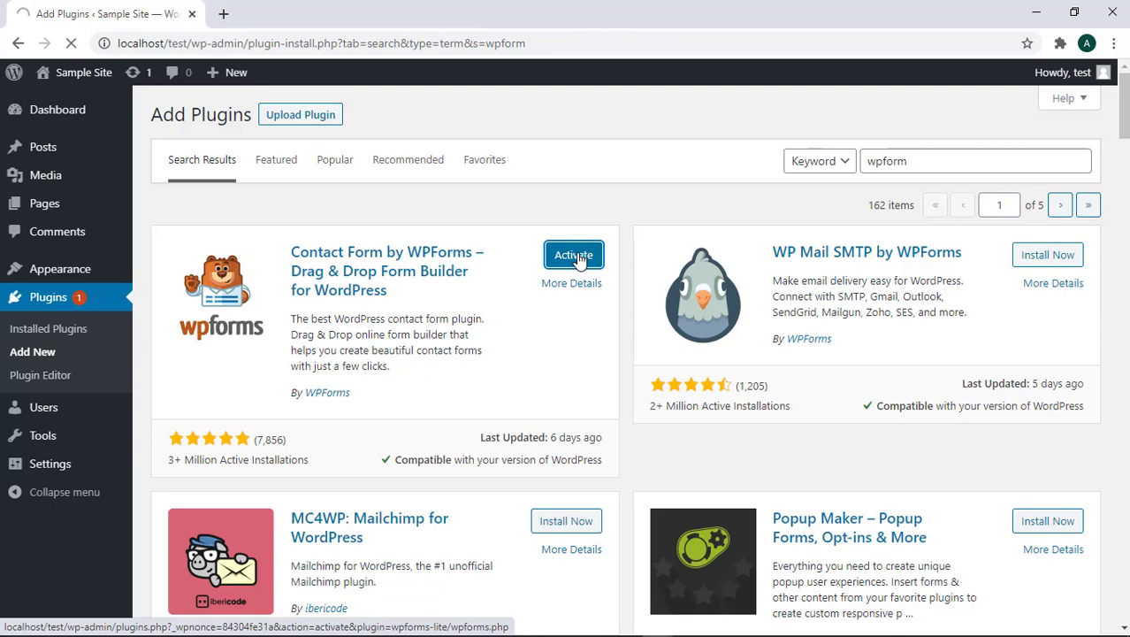
pyautogui.click(573, 255)
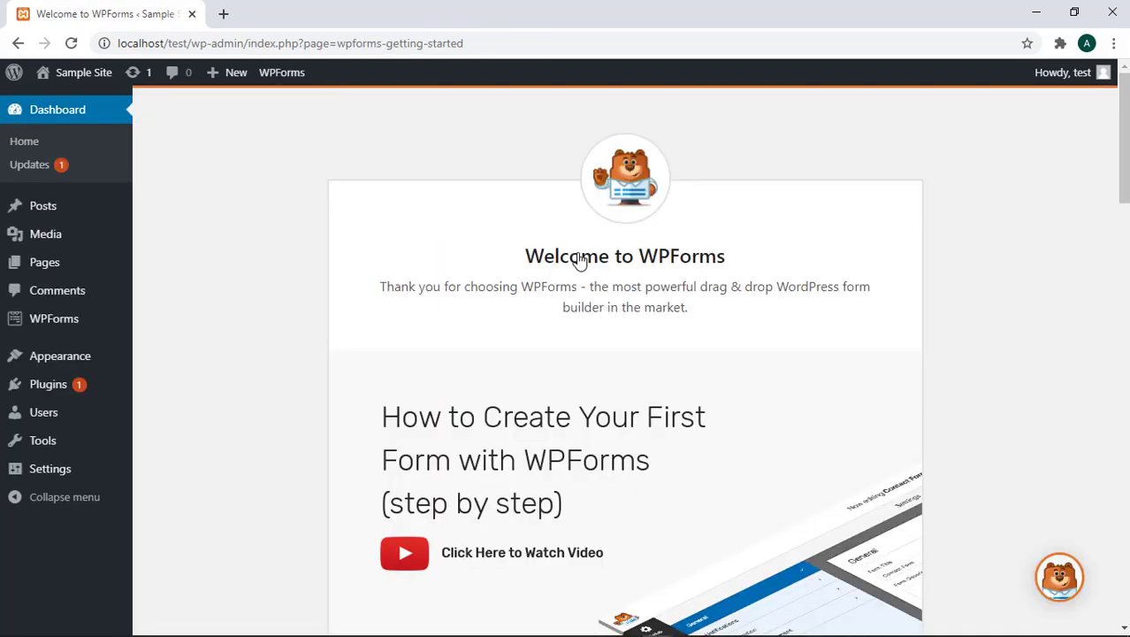
# Read down the Welcome to WPForms getting-started page
pyautogui.scroll(-3)
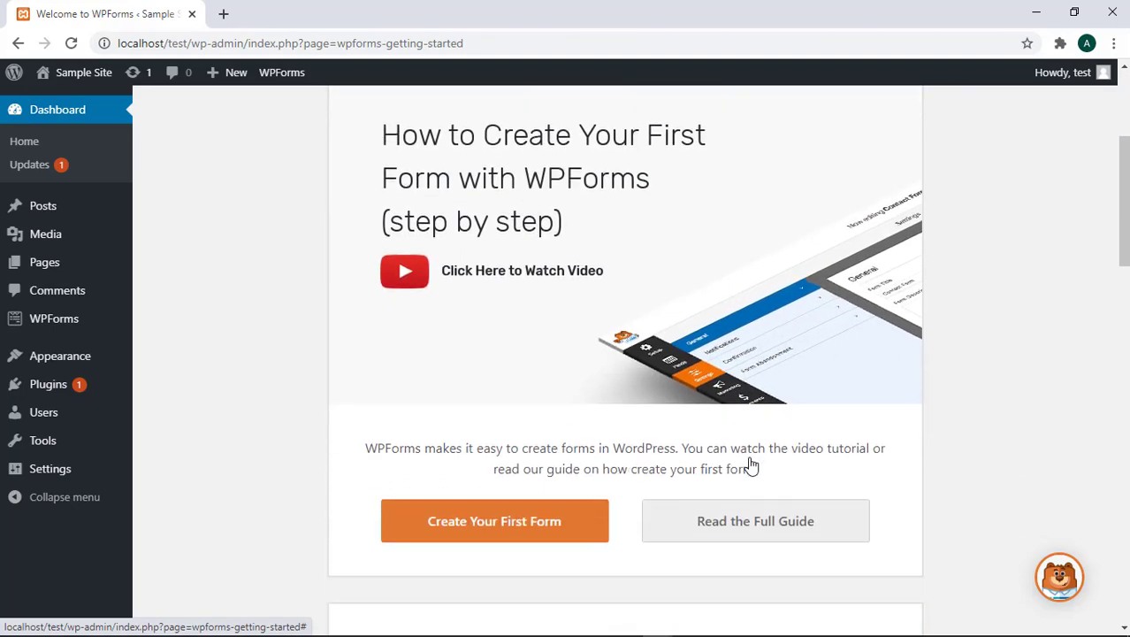
pyautogui.scroll(-3)
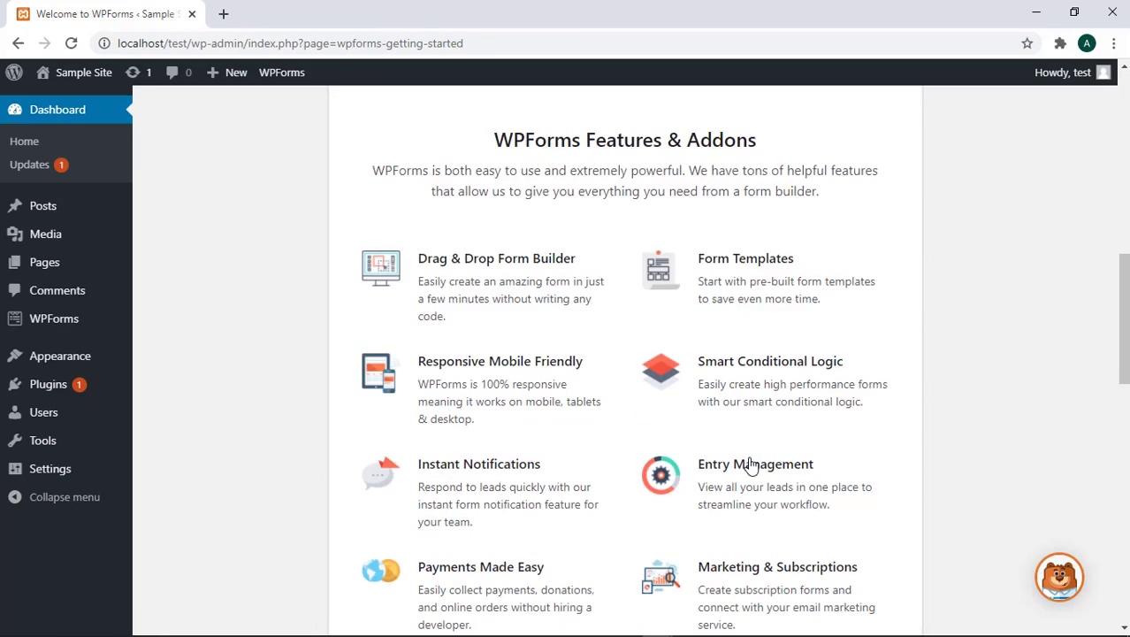
pyautogui.scroll(-3)
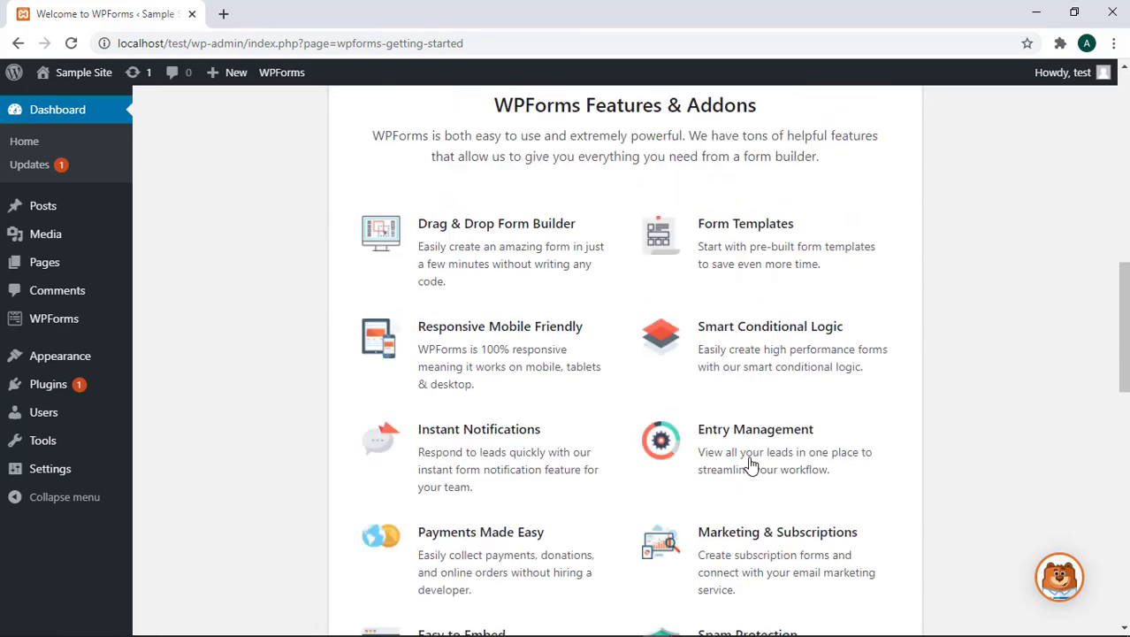
pyautogui.scroll(-3)
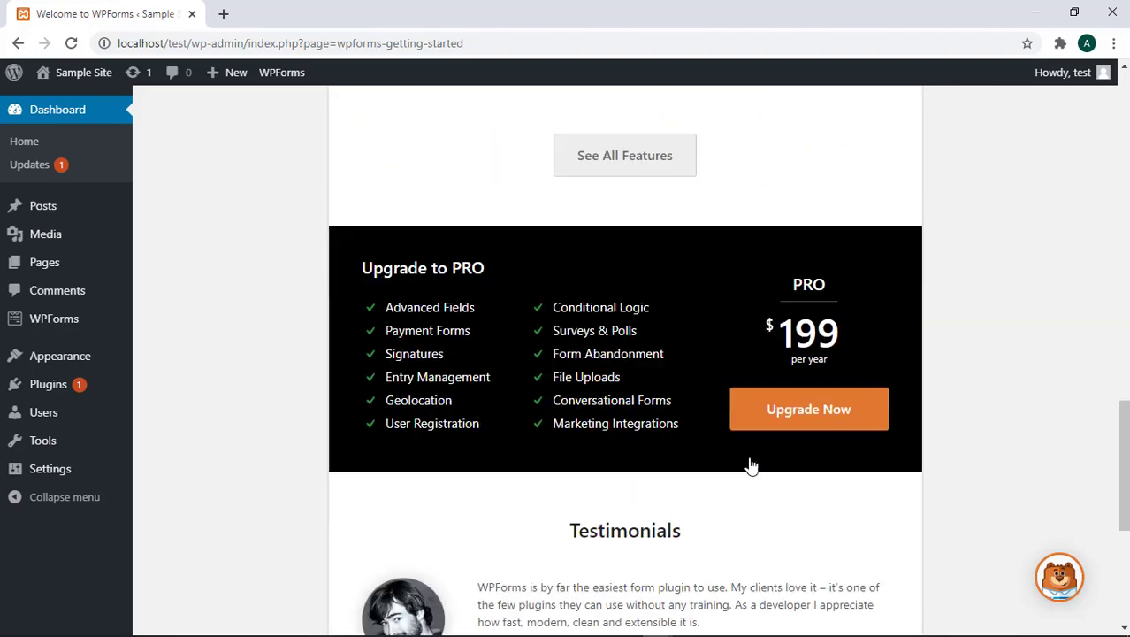
pyautogui.scroll(3)
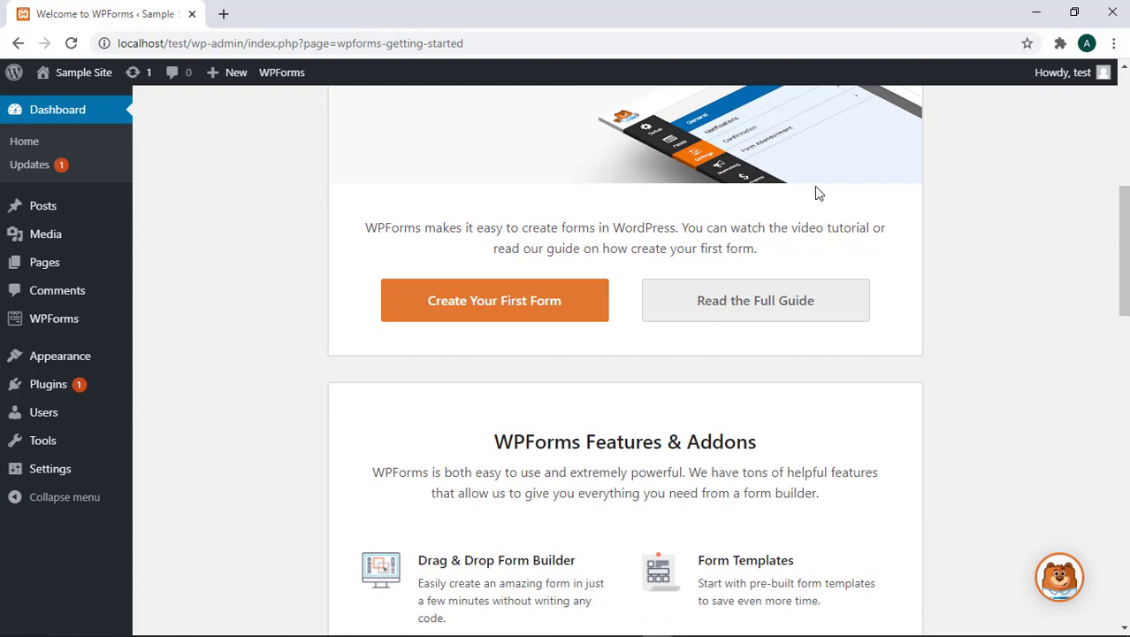
pyautogui.moveTo(845, 308)
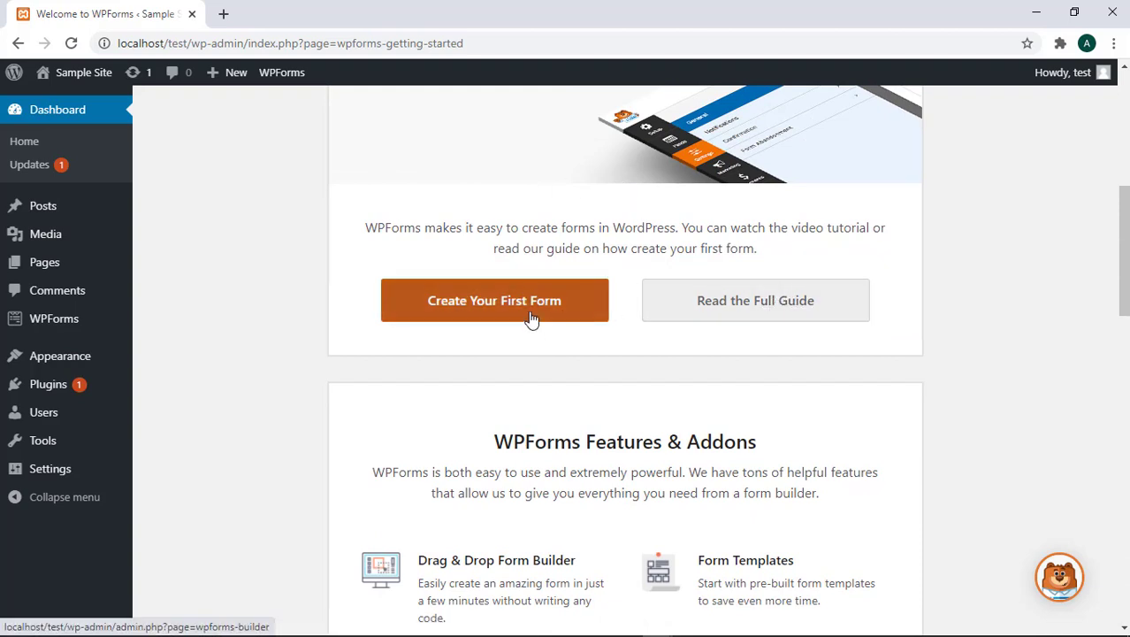
pyautogui.moveTo(519, 297)
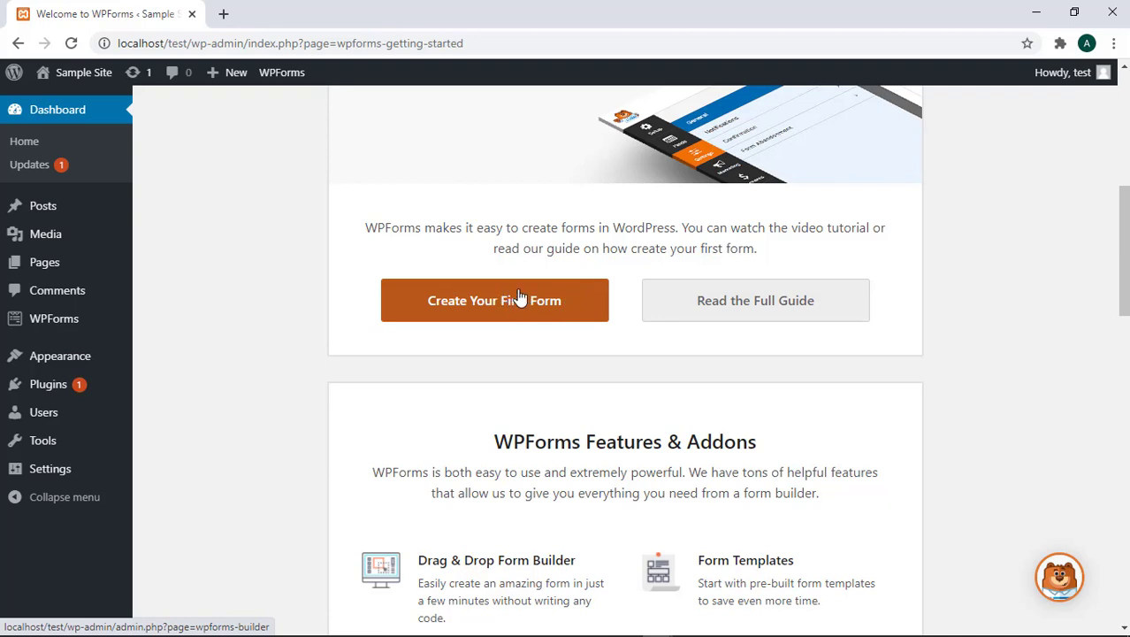
pyautogui.moveTo(528, 312)
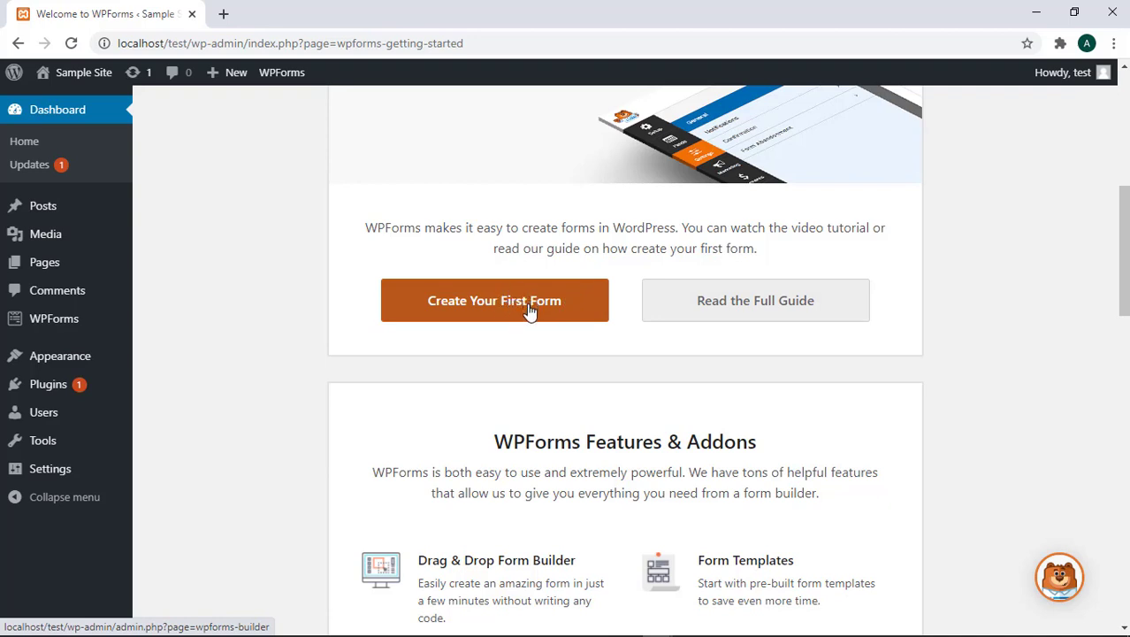
pyautogui.moveTo(449, 304)
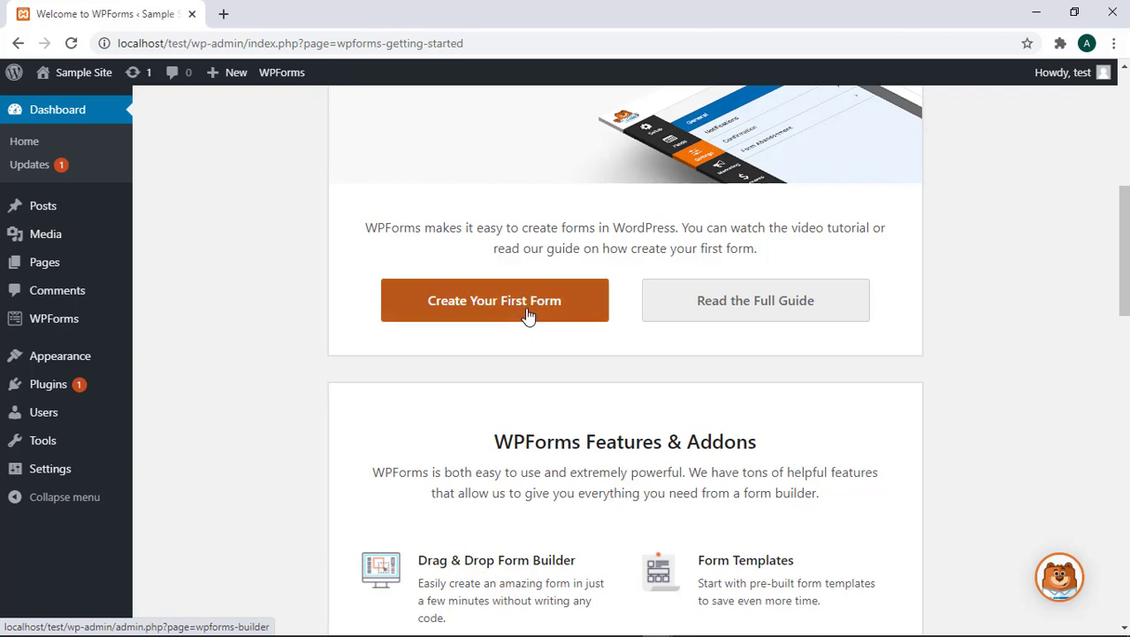
pyautogui.moveTo(708, 198)
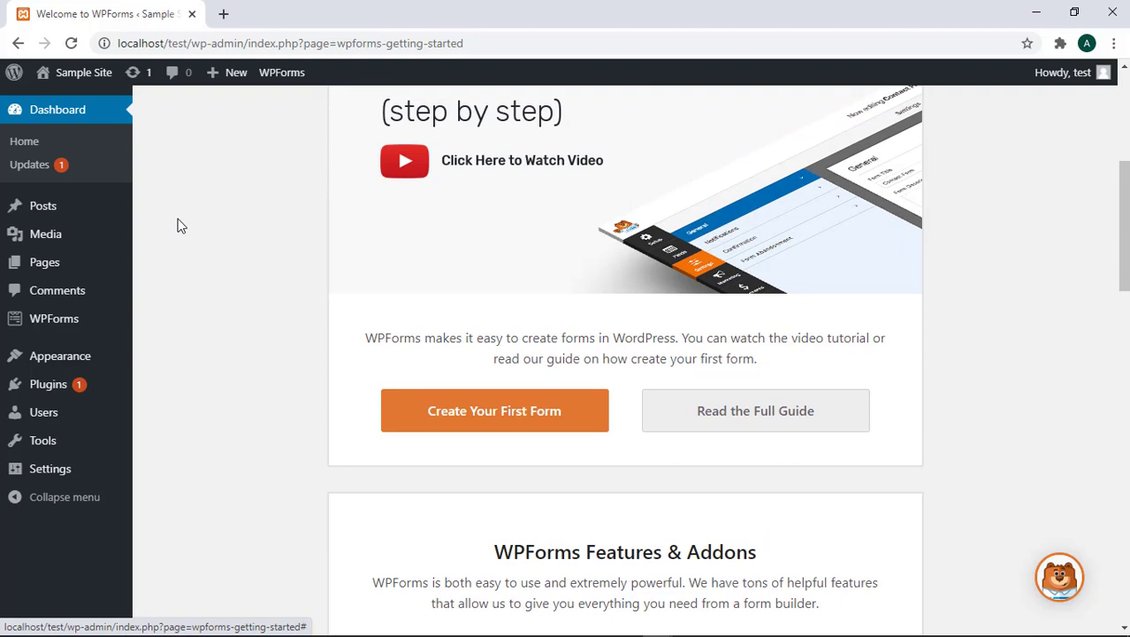
pyautogui.moveTo(60, 355)
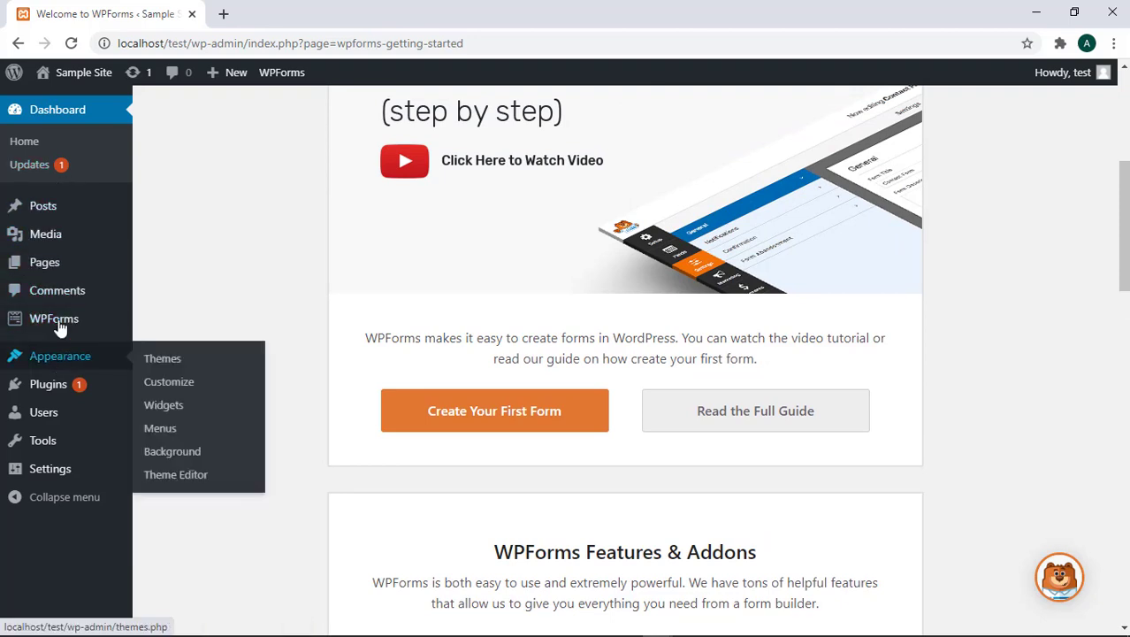
pyautogui.moveTo(53, 319)
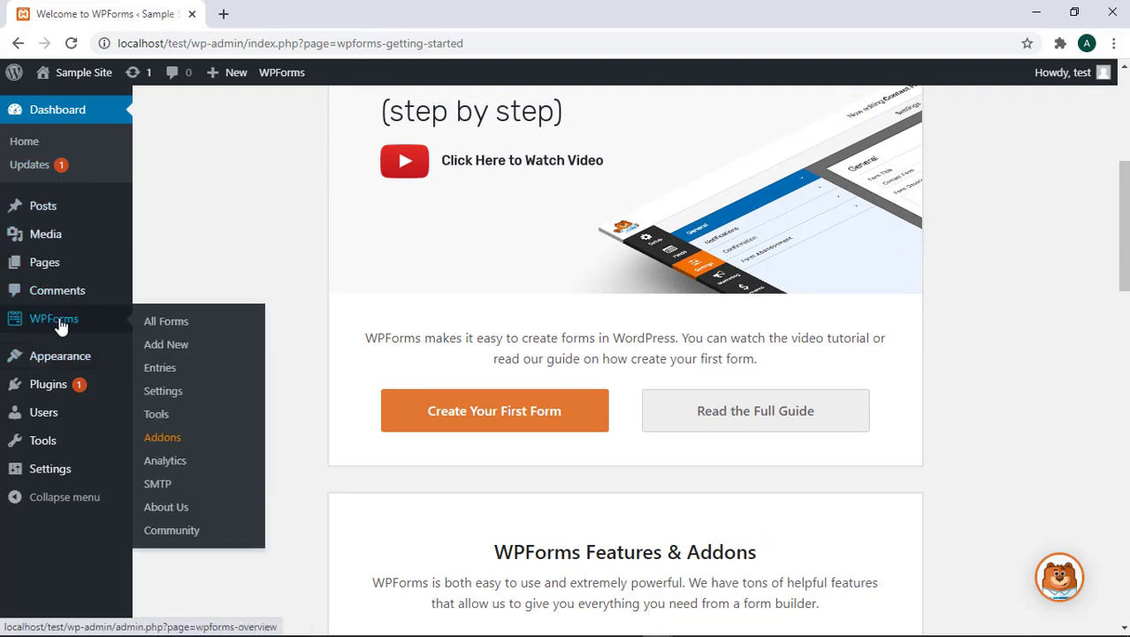
pyautogui.moveTo(47, 324)
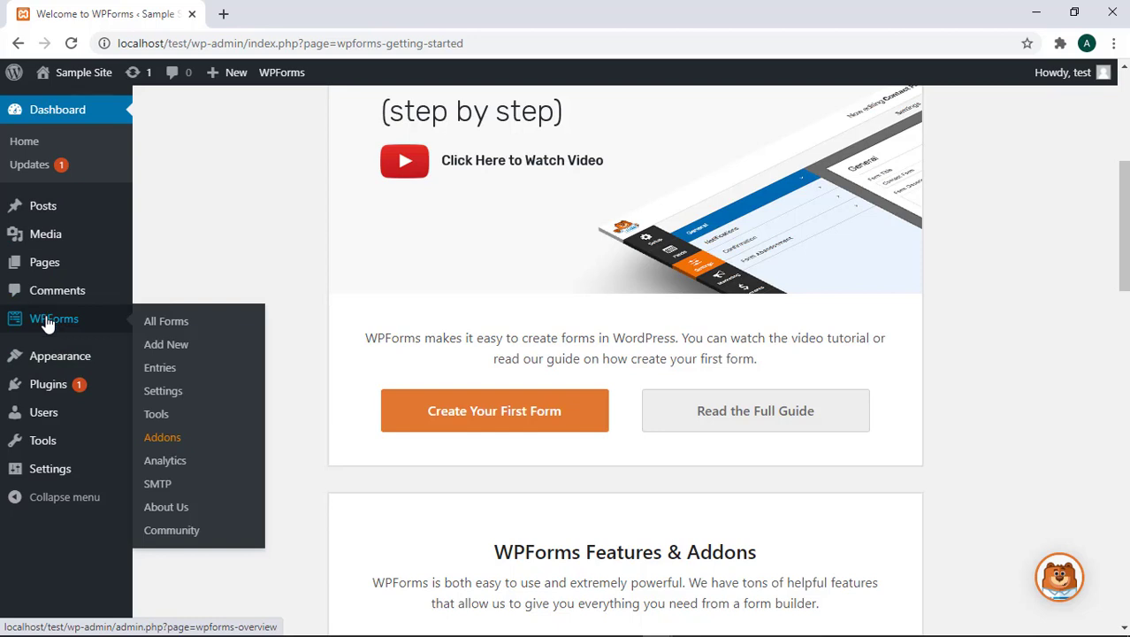
pyautogui.moveTo(166, 322)
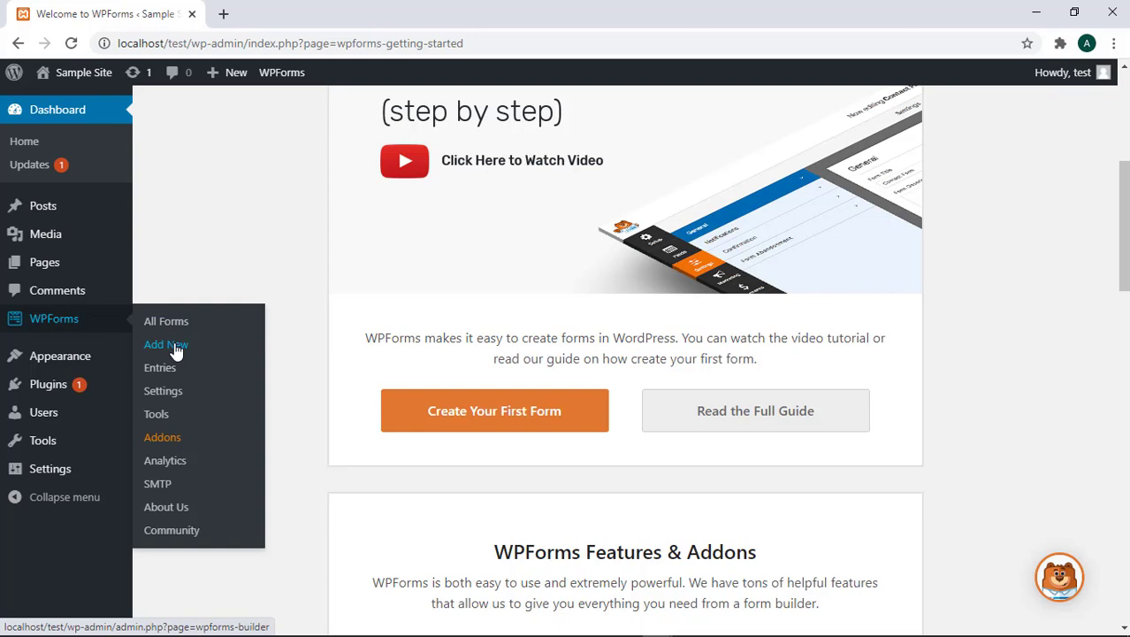
# Choose WPForms > Add New to start a new form
pyautogui.click(167, 343)
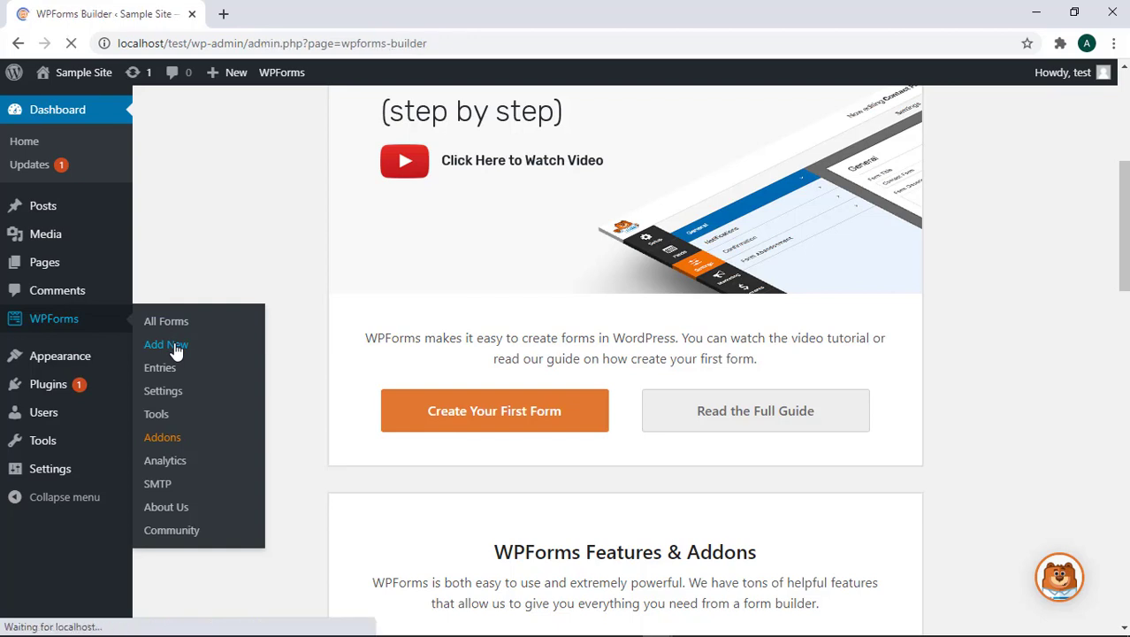
# Create a new form from the Simple Contact Form template in the WPForms builder
pyautogui.click(167, 343)
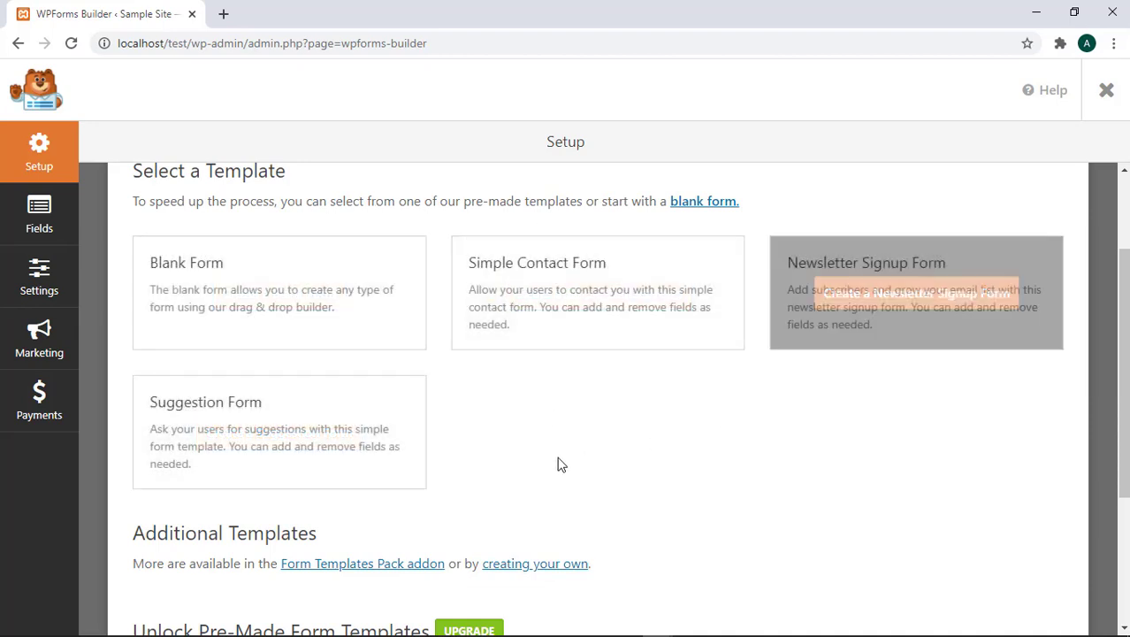
pyautogui.moveTo(566, 293)
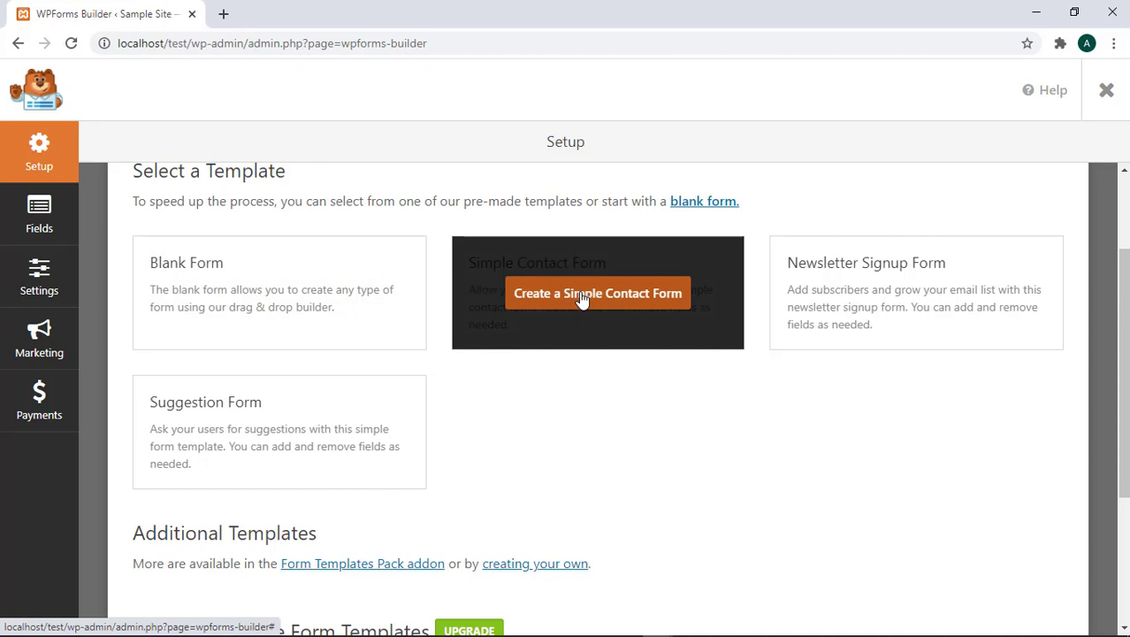
pyautogui.click(598, 294)
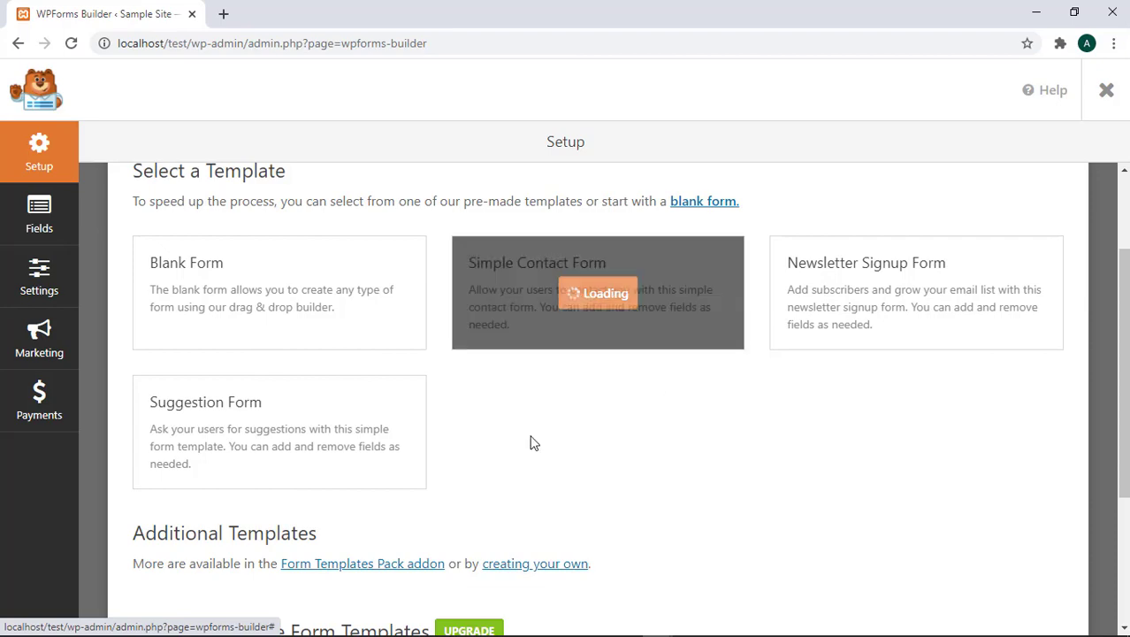
pyautogui.click(597, 292)
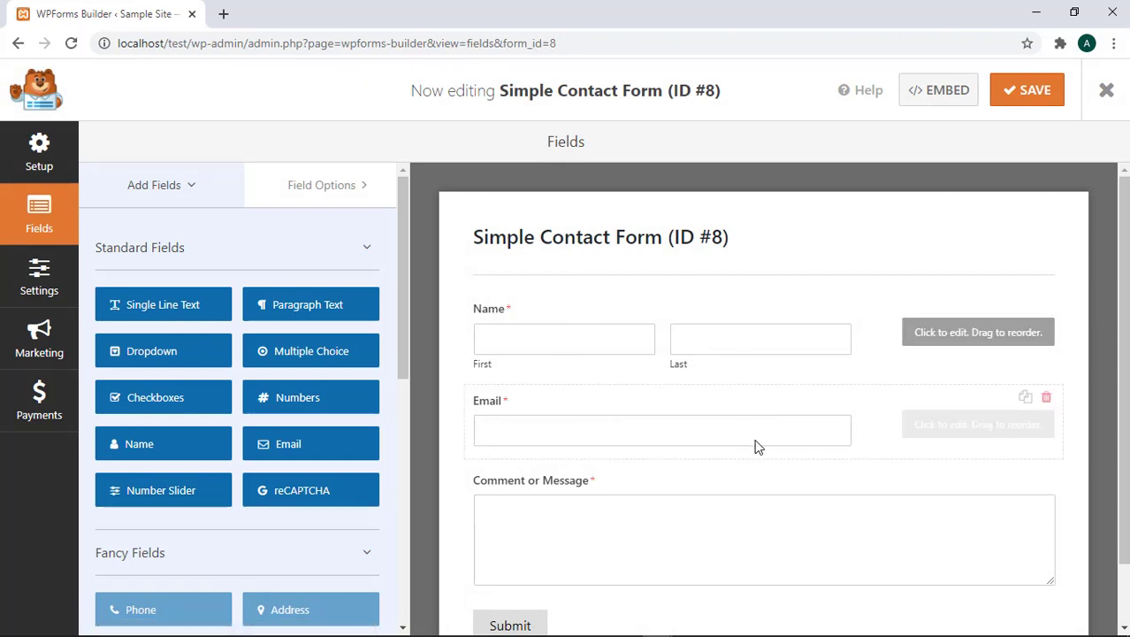
# Drag a Single Line Text field between Name and Email, then add a Multiple Choice field
pyautogui.scroll(-3)
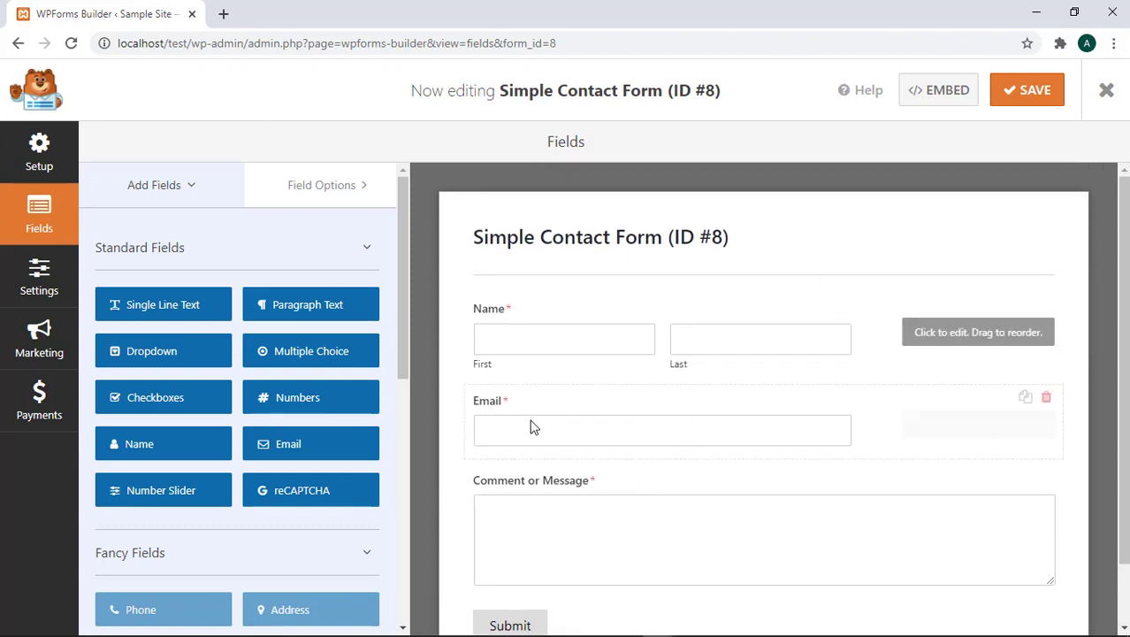
pyautogui.scroll(-3)
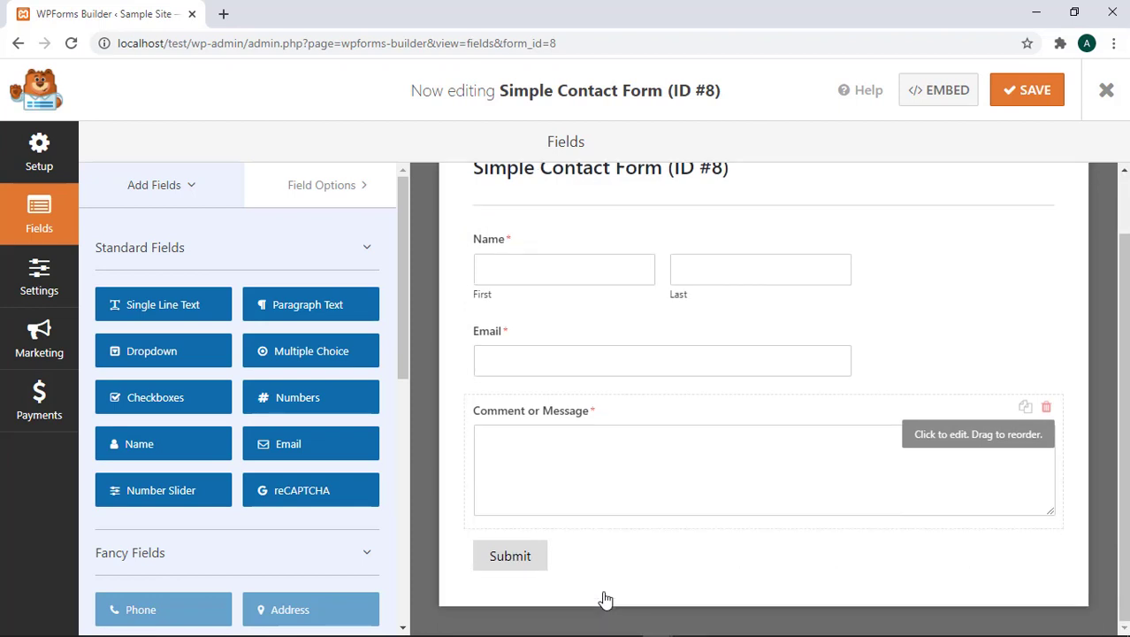
pyautogui.moveTo(541, 562)
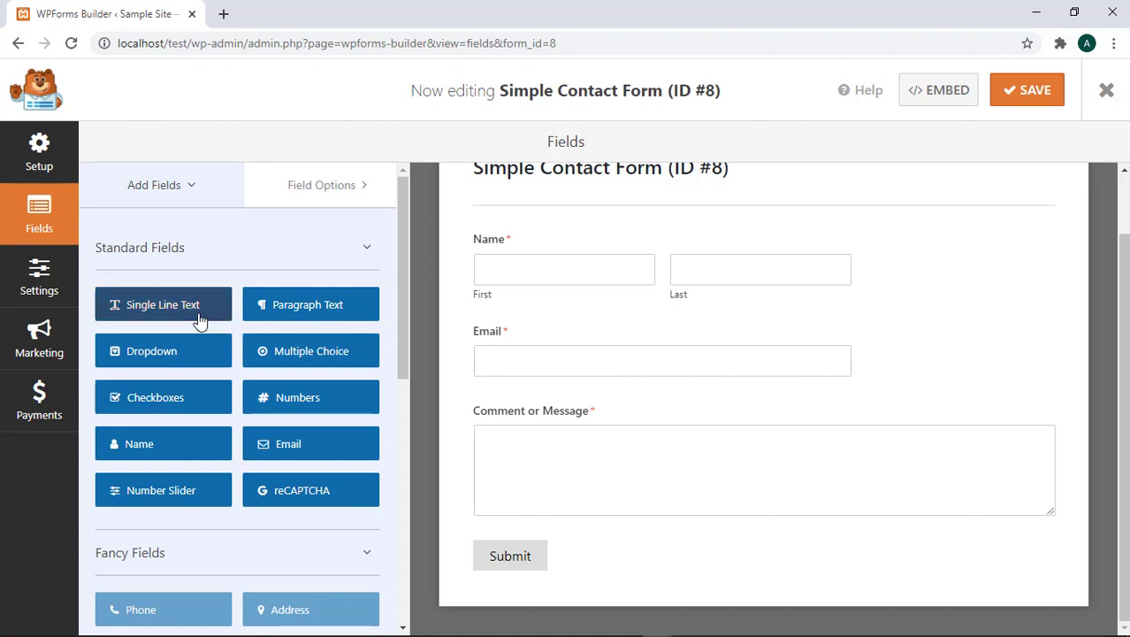
pyautogui.moveTo(163, 304); pyautogui.dragTo(792, 343)
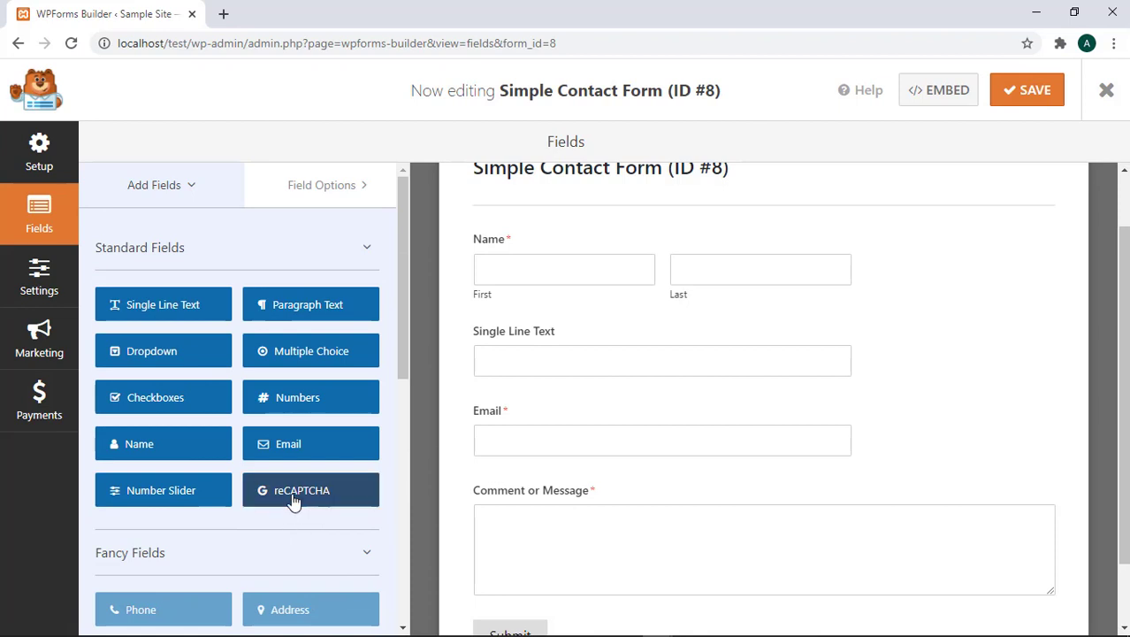
pyautogui.moveTo(319, 495)
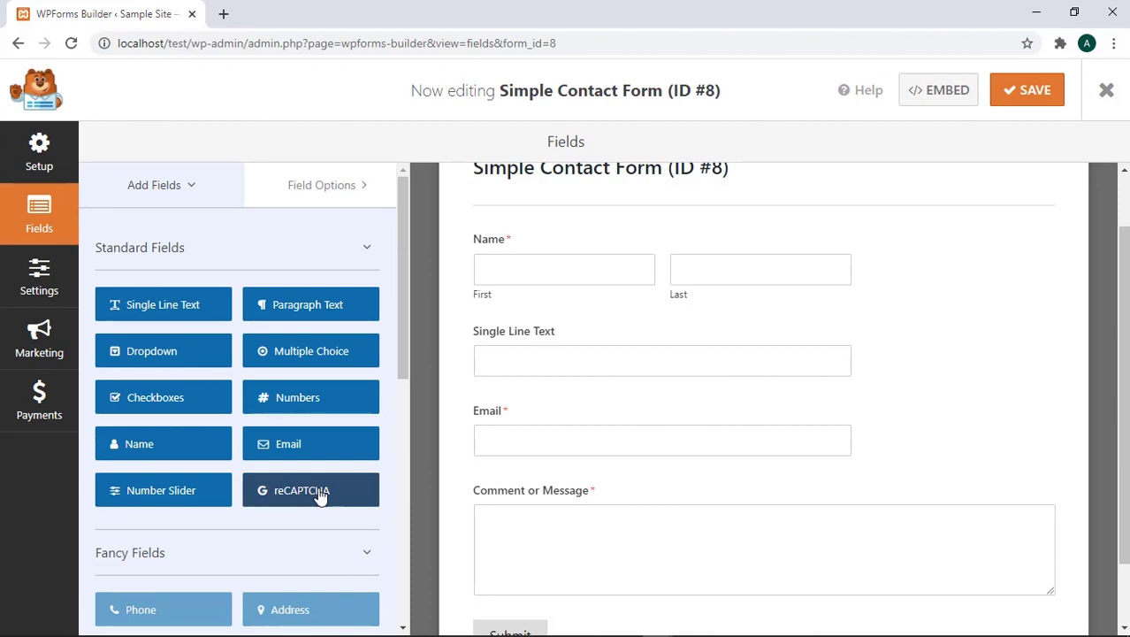
pyautogui.moveTo(163, 396)
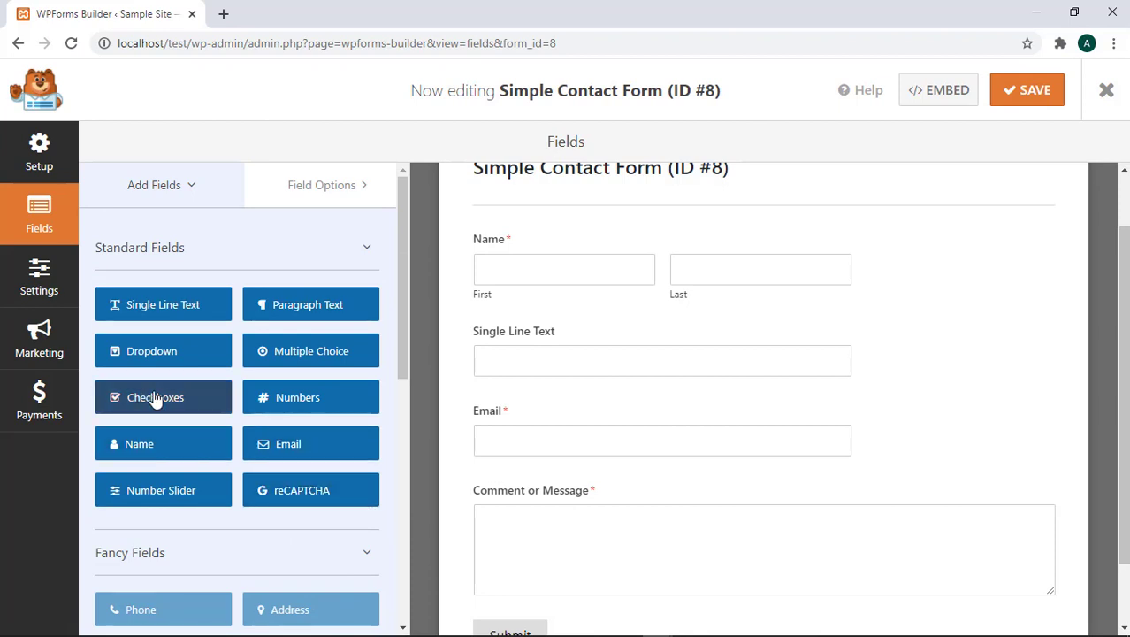
pyautogui.moveTo(538, 297)
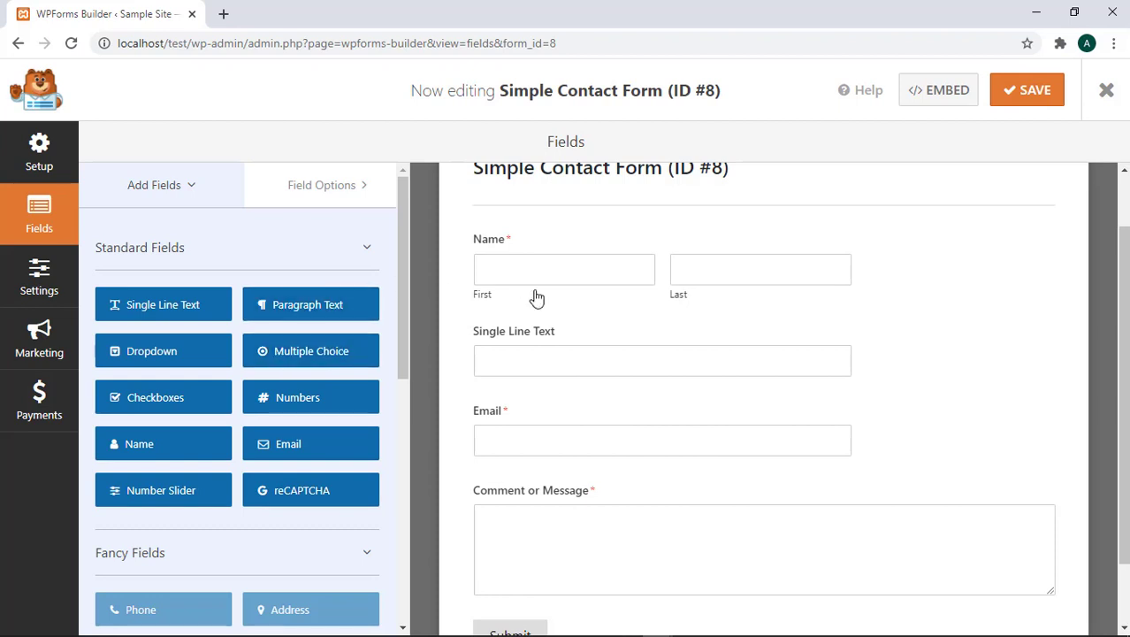
pyautogui.scroll(-3)
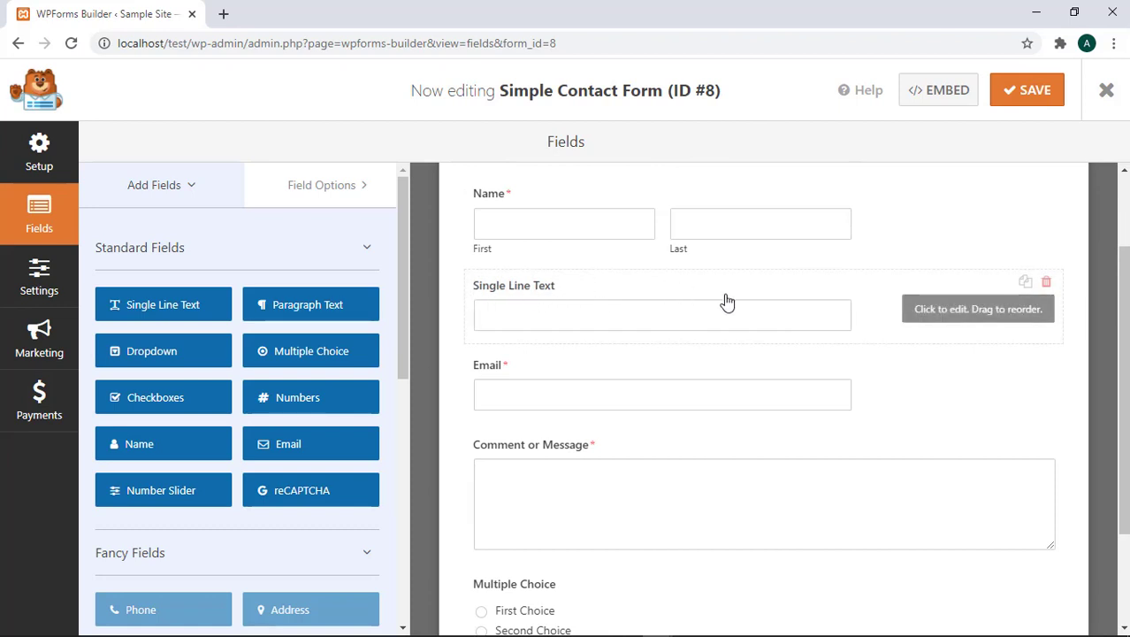
pyautogui.moveTo(1046, 283)
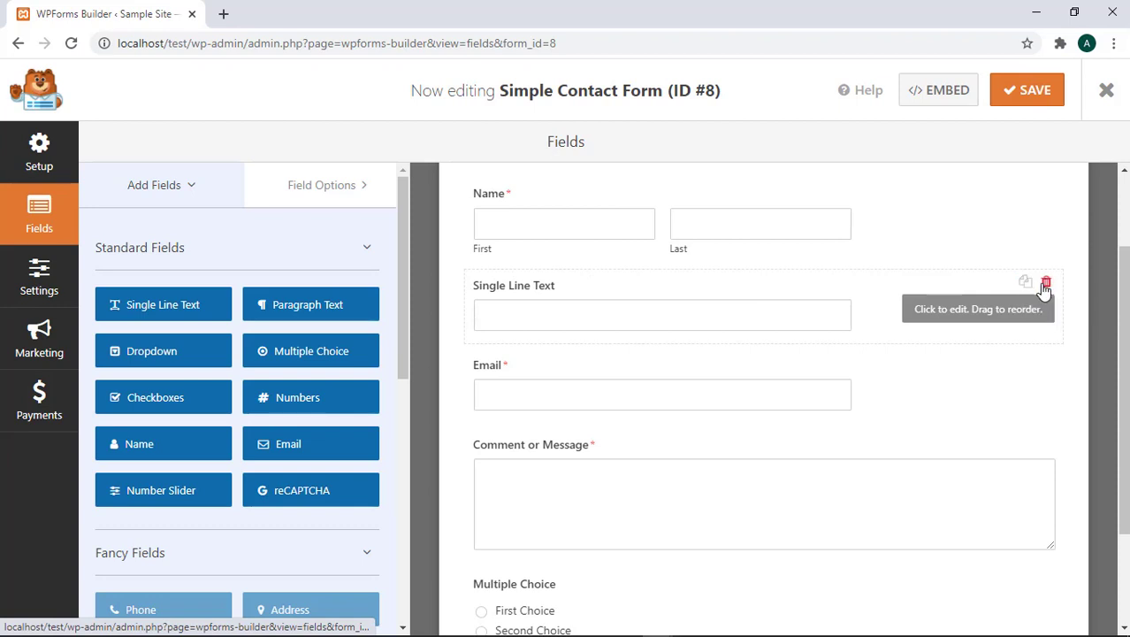
pyautogui.moveTo(1047, 283)
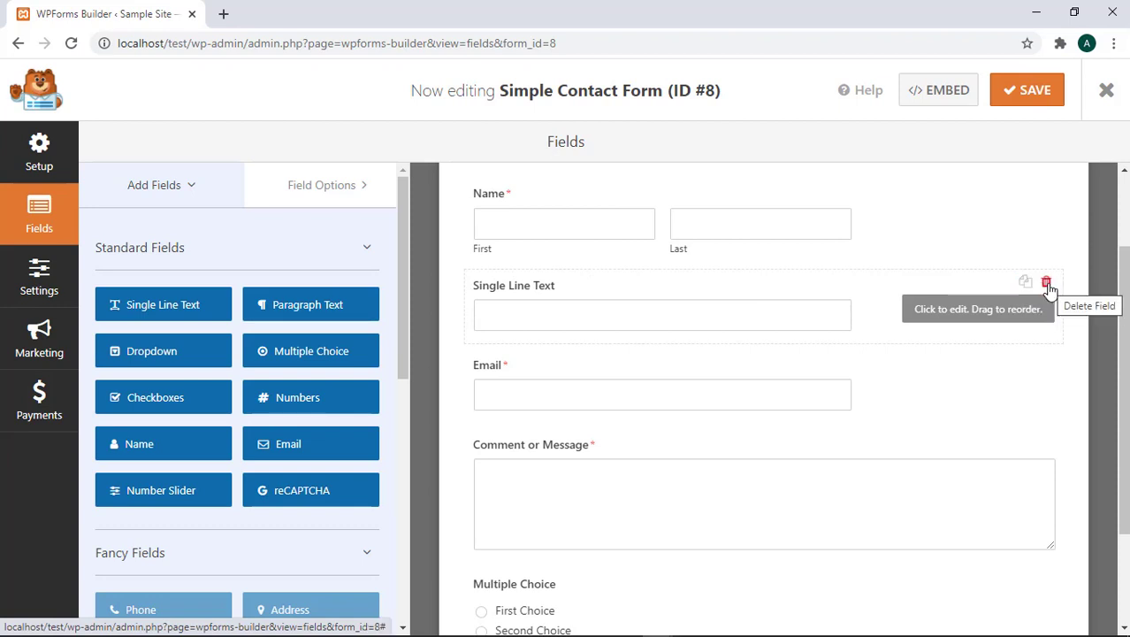
pyautogui.moveTo(1026, 286)
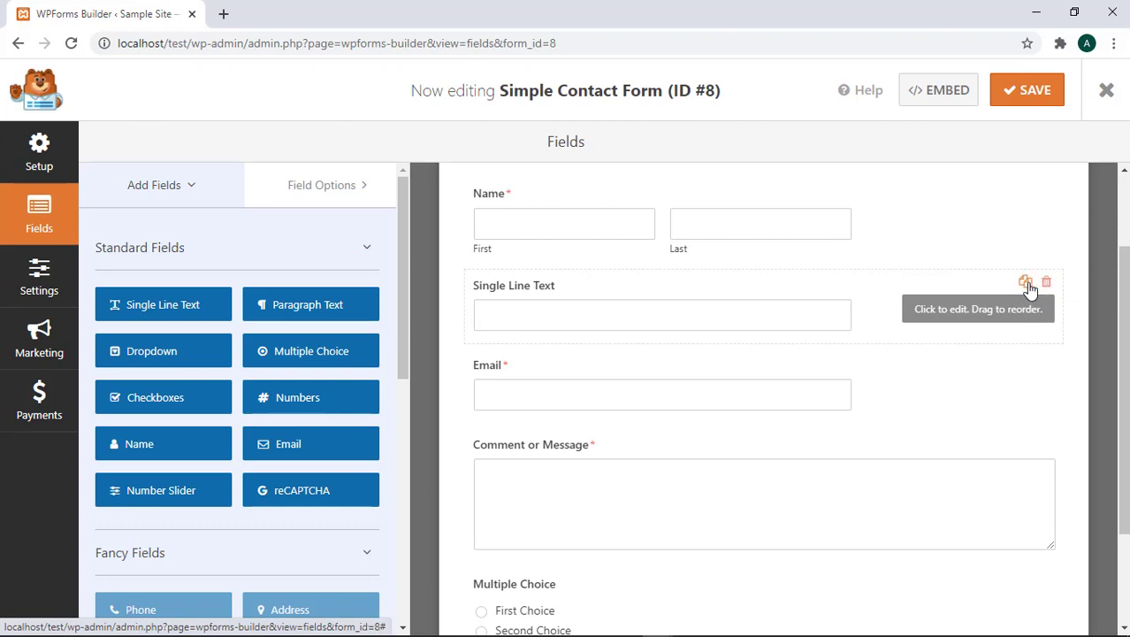
pyautogui.moveTo(1025, 281)
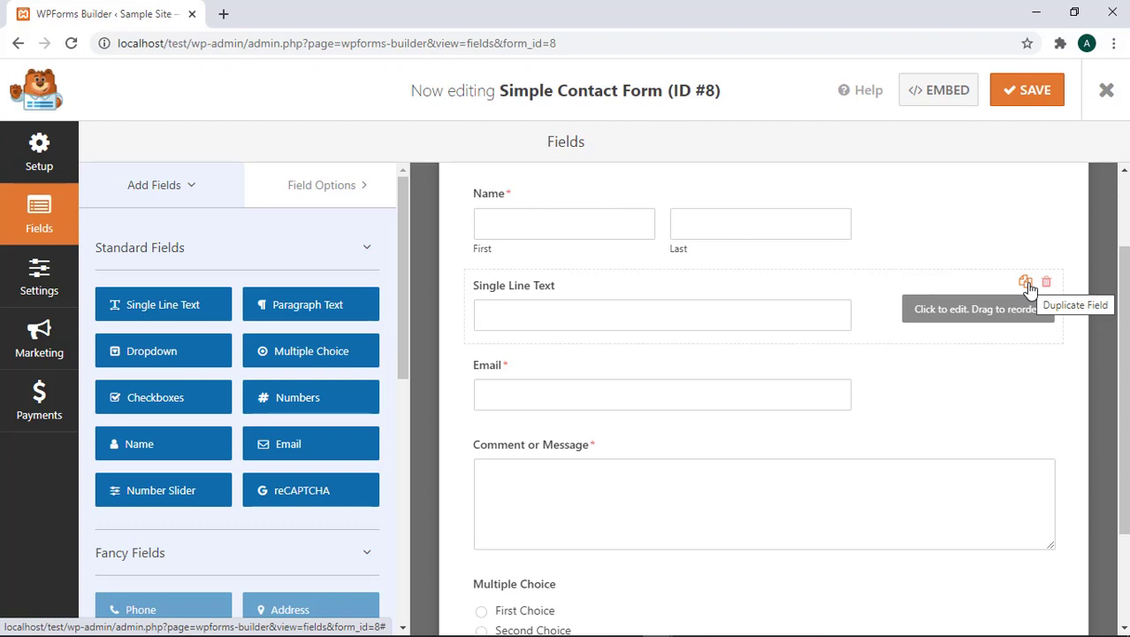
pyautogui.moveTo(867, 286)
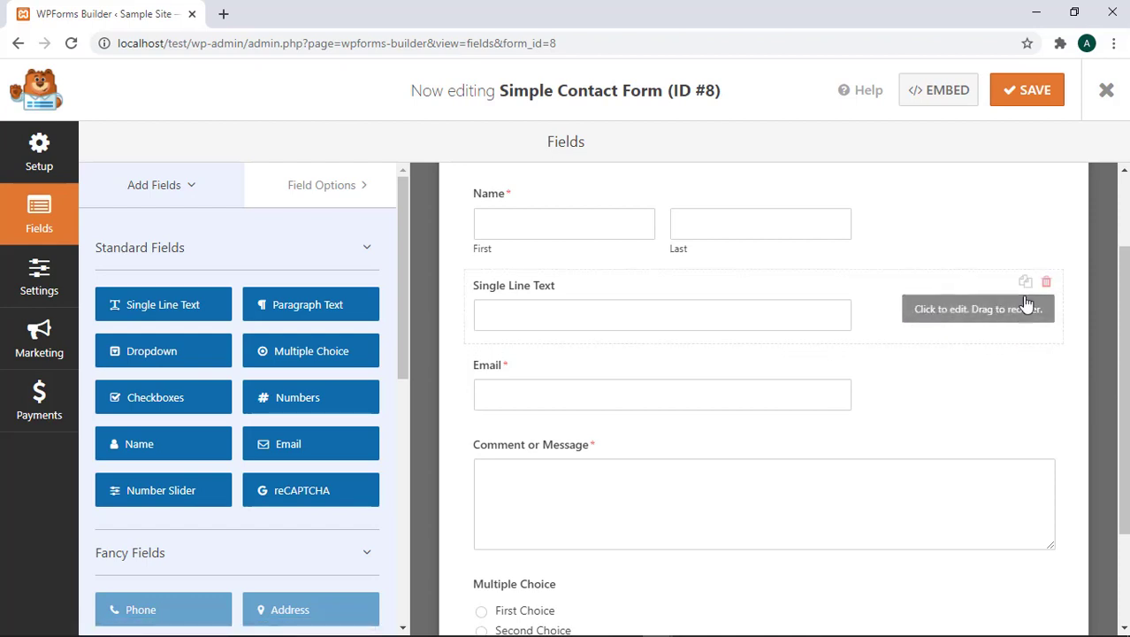
# Delete the Single Line Text field and confirm, leaving Name, Email, Comment and Multiple Choice
pyautogui.click(1047, 281)
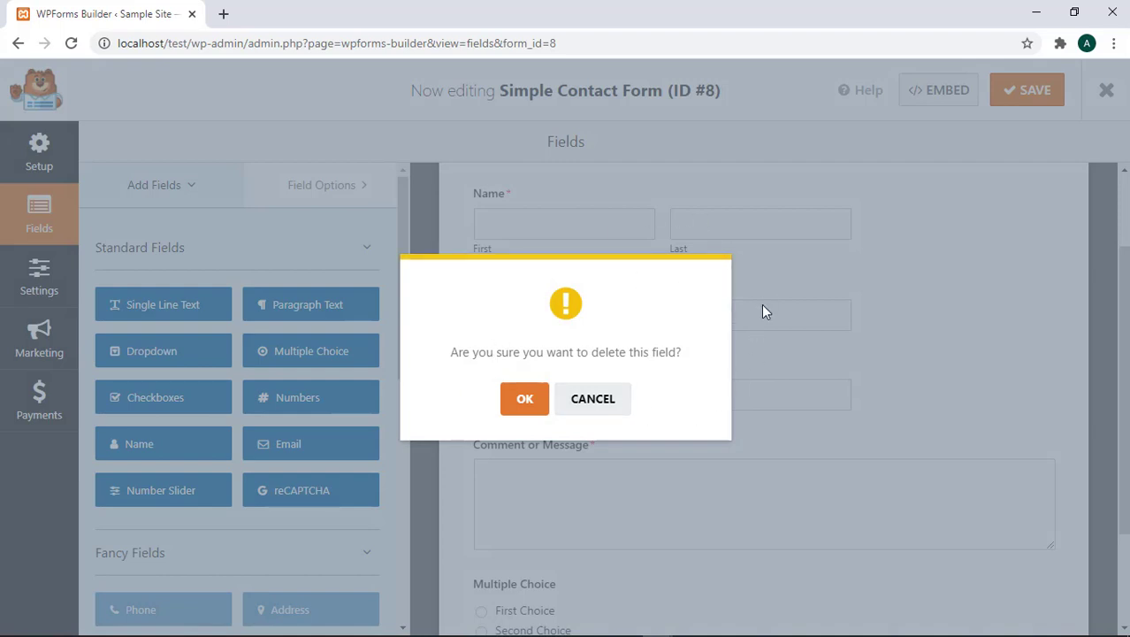
pyautogui.moveTo(469, 357)
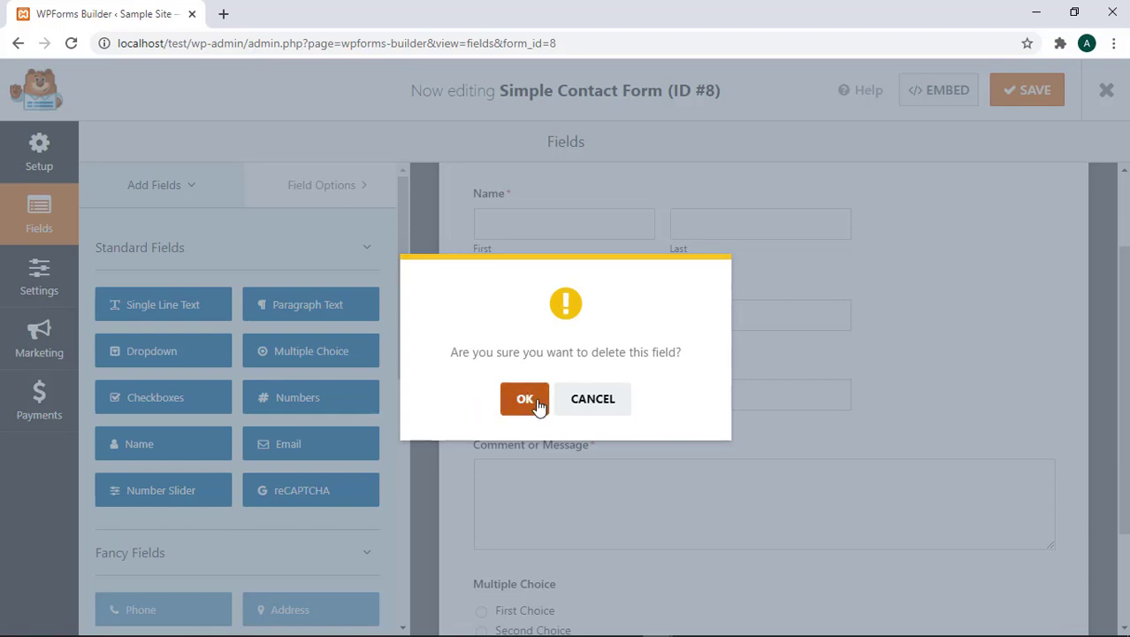
pyautogui.click(524, 398)
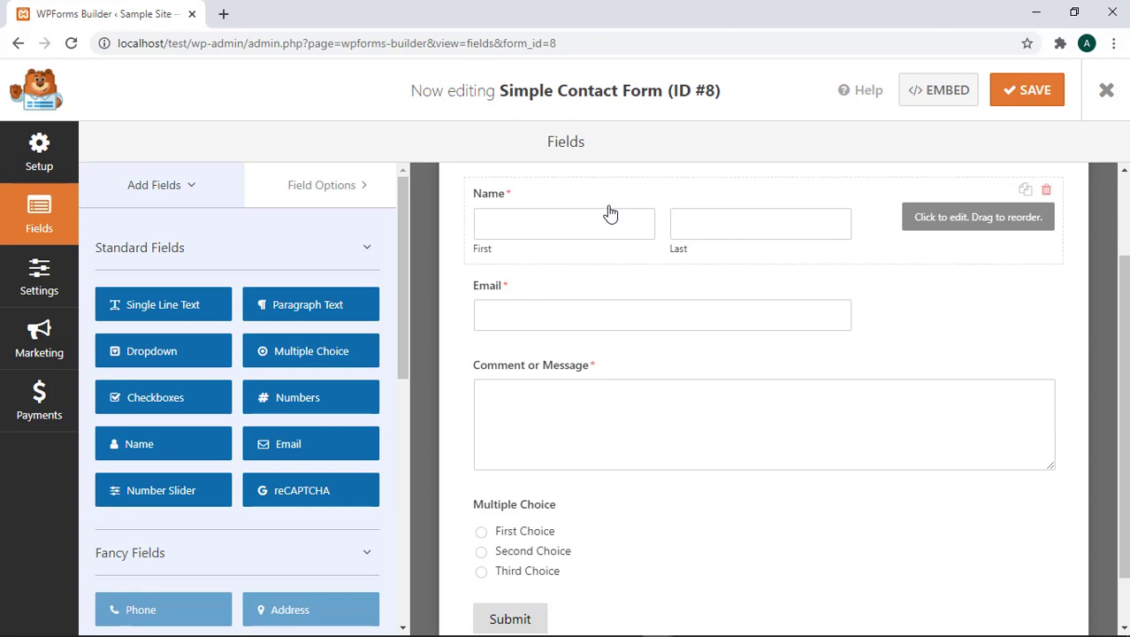
pyautogui.moveTo(559, 209)
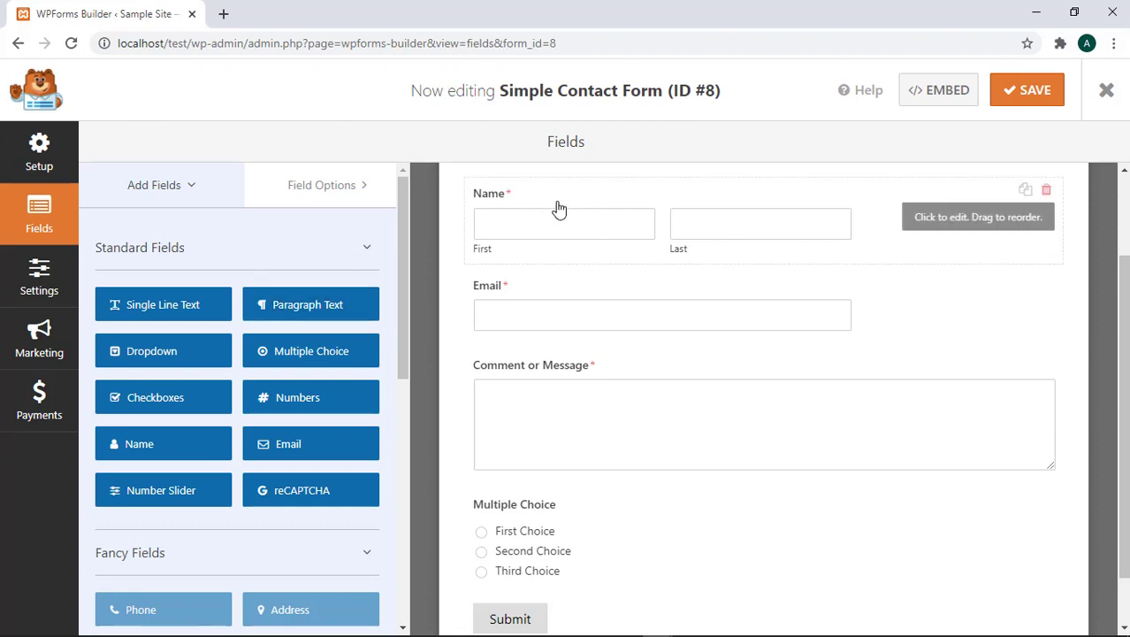
# Relabel the Name field as 'Full name' in its Field Options
pyautogui.click(562, 223)
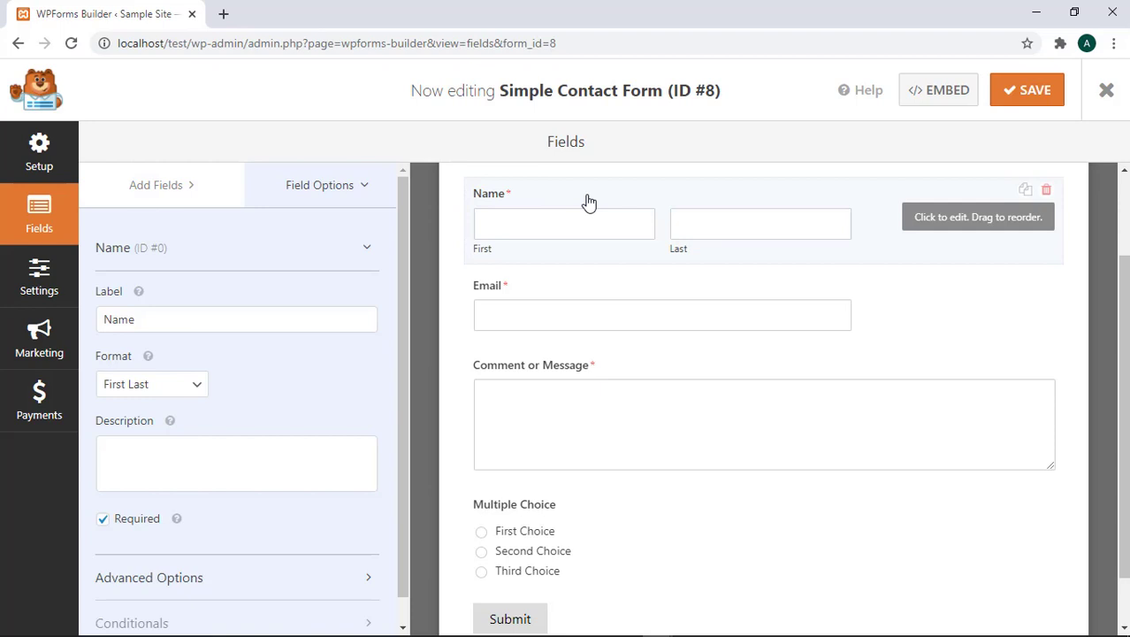
pyautogui.moveTo(249, 299)
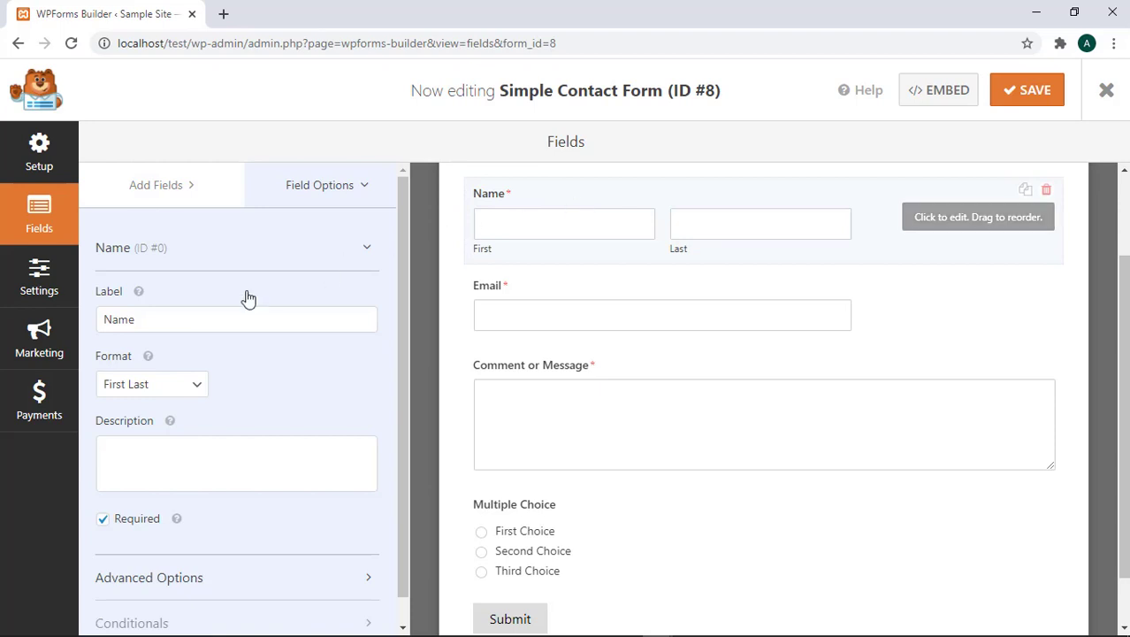
pyautogui.moveTo(301, 209)
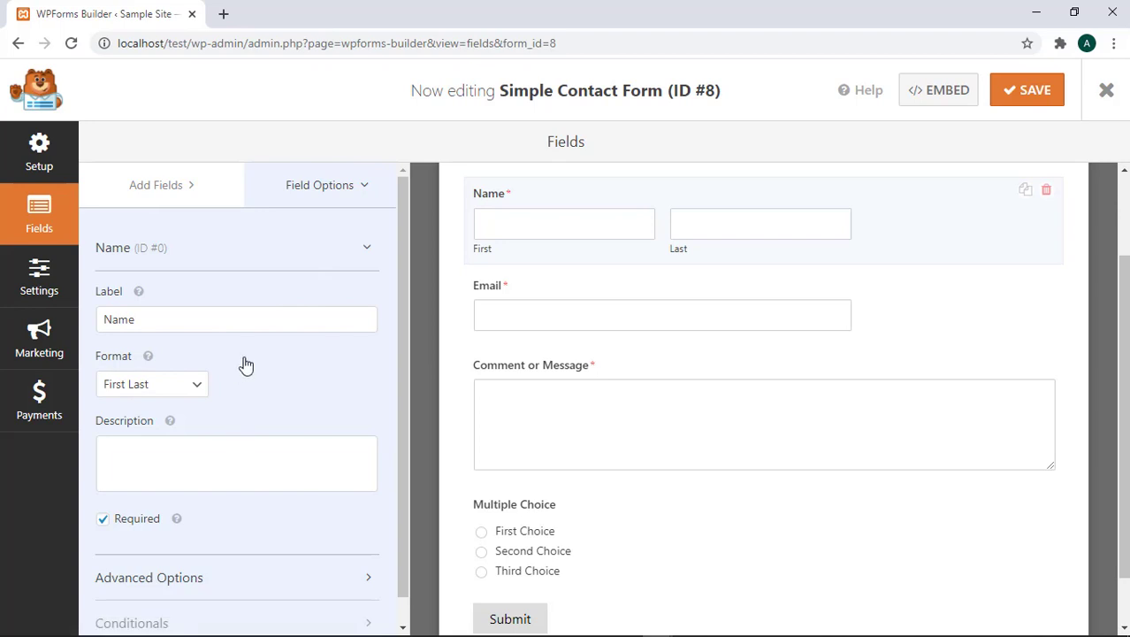
pyautogui.scroll(-3)
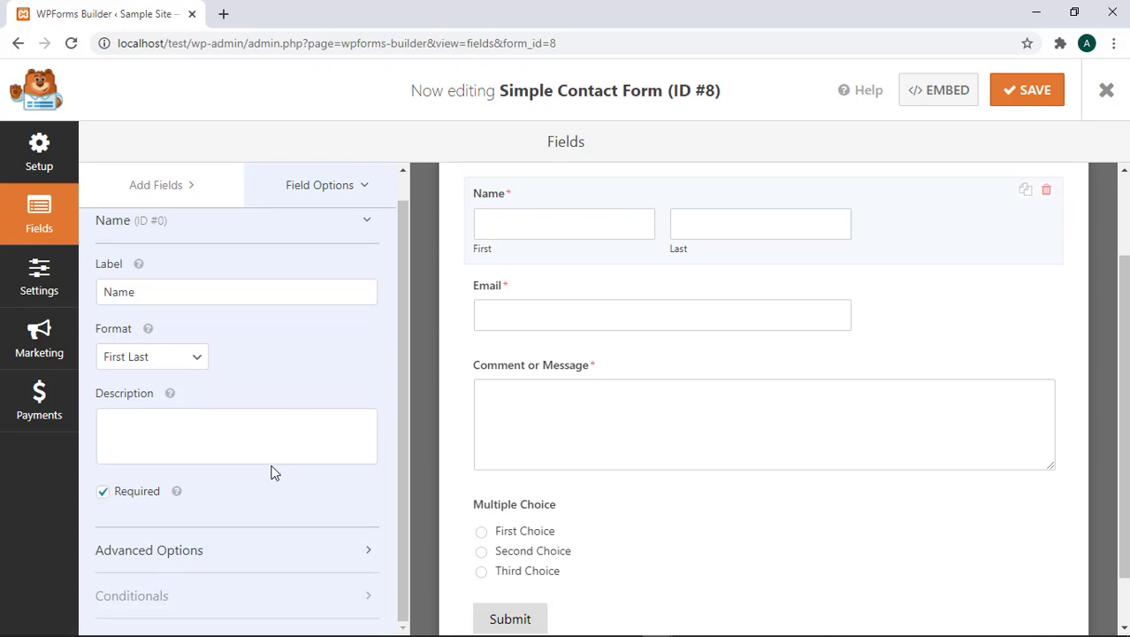
pyautogui.moveTo(211, 336)
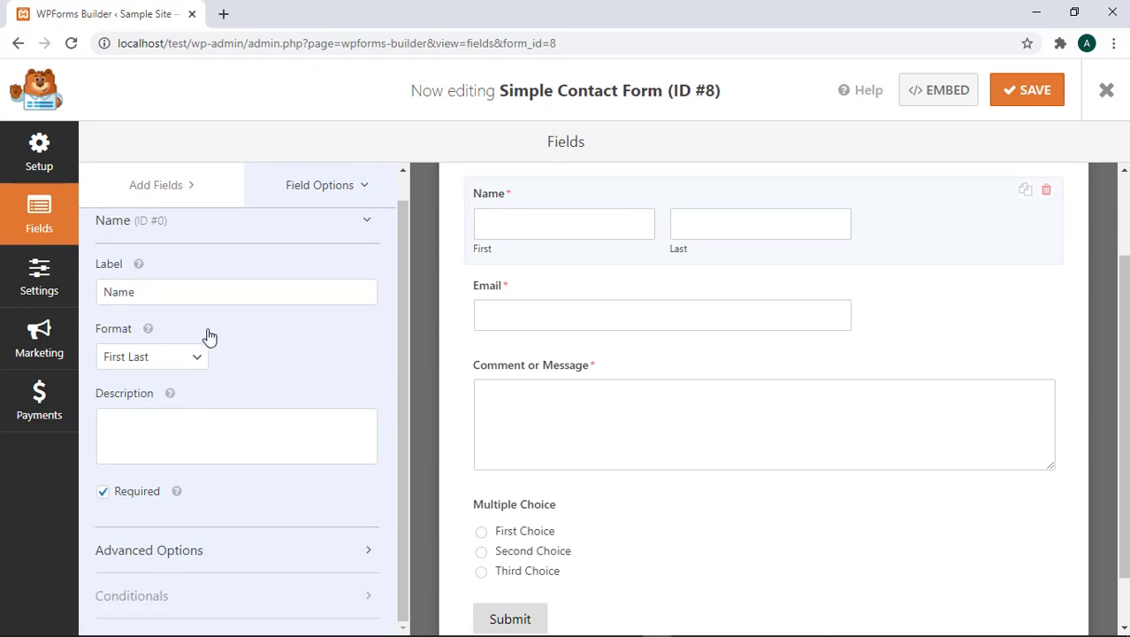
pyautogui.moveTo(244, 366)
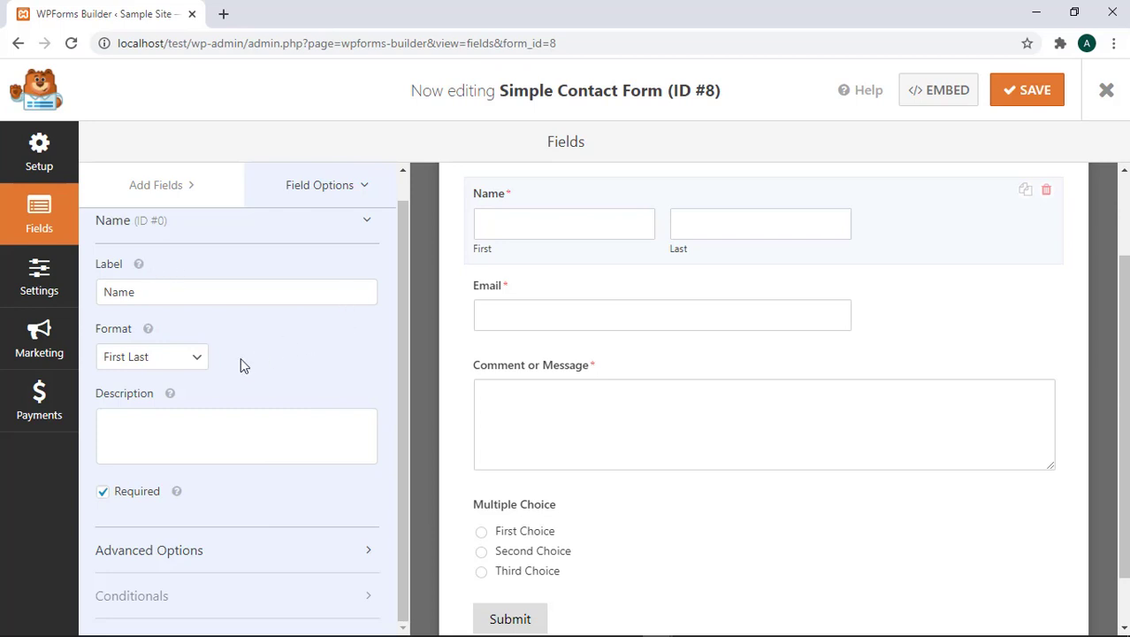
pyautogui.click(237, 290)
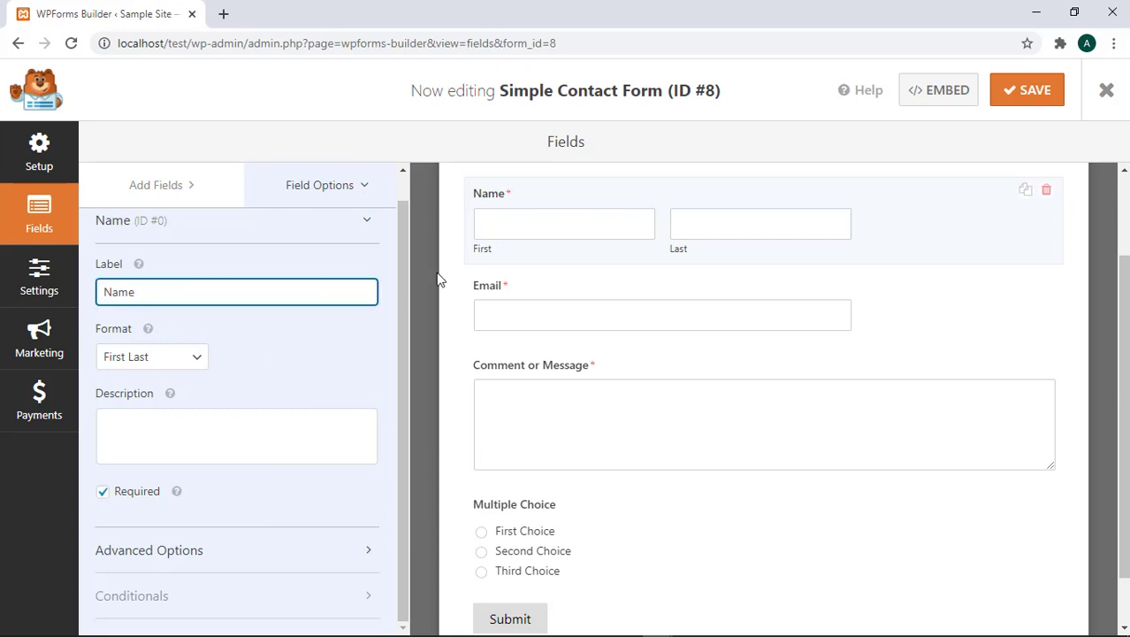
pyautogui.moveTo(504, 198)
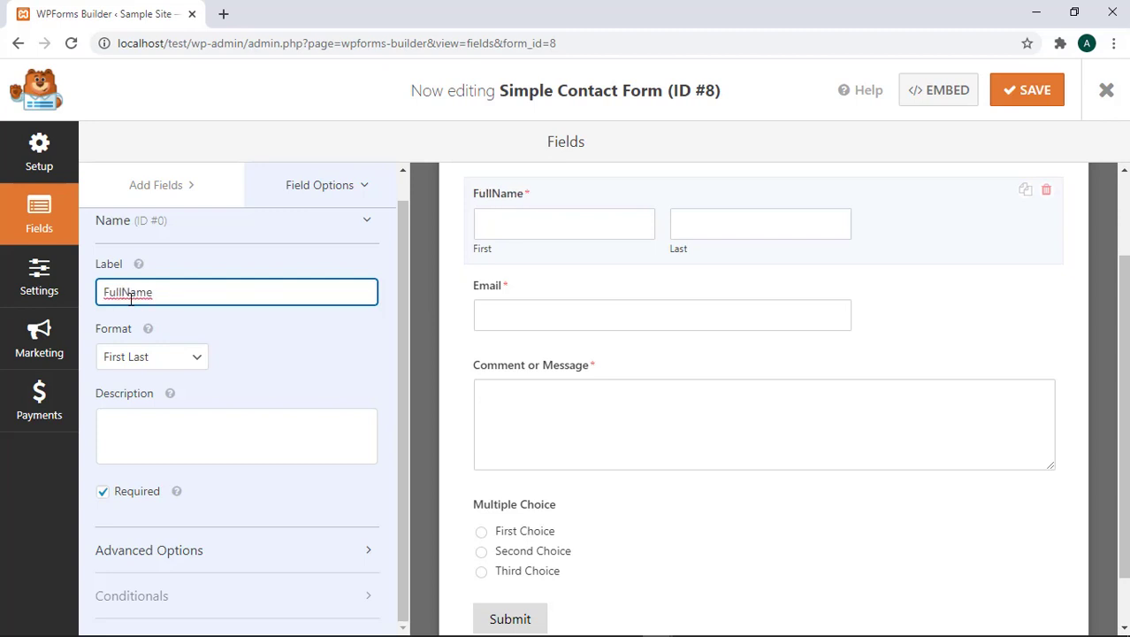
pyautogui.write('Fullname')
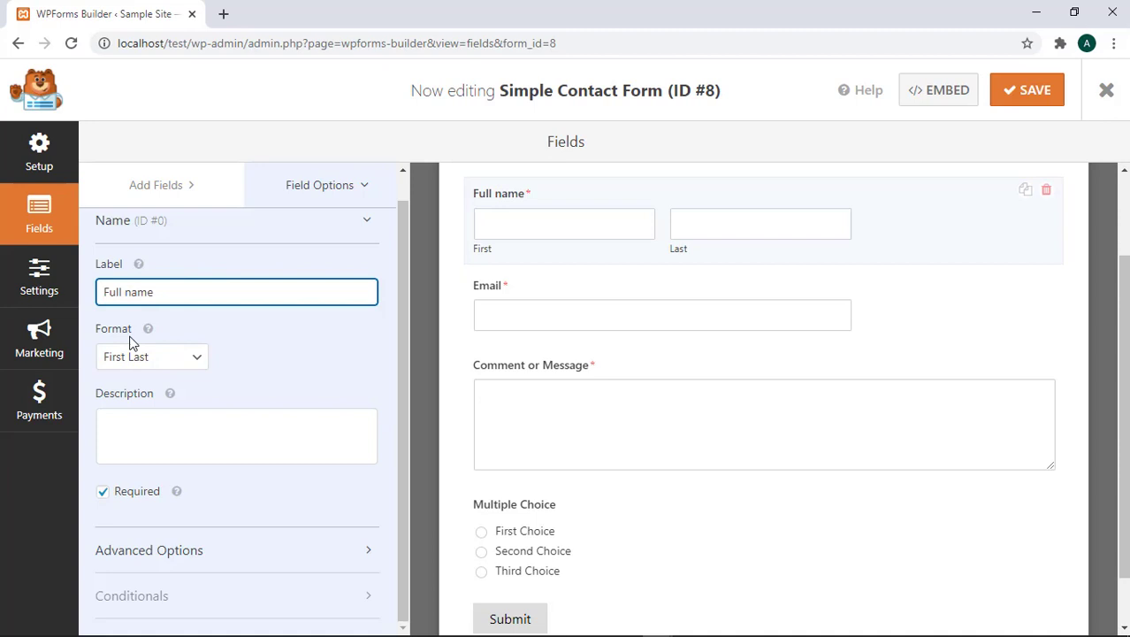
pyautogui.moveTo(138, 325)
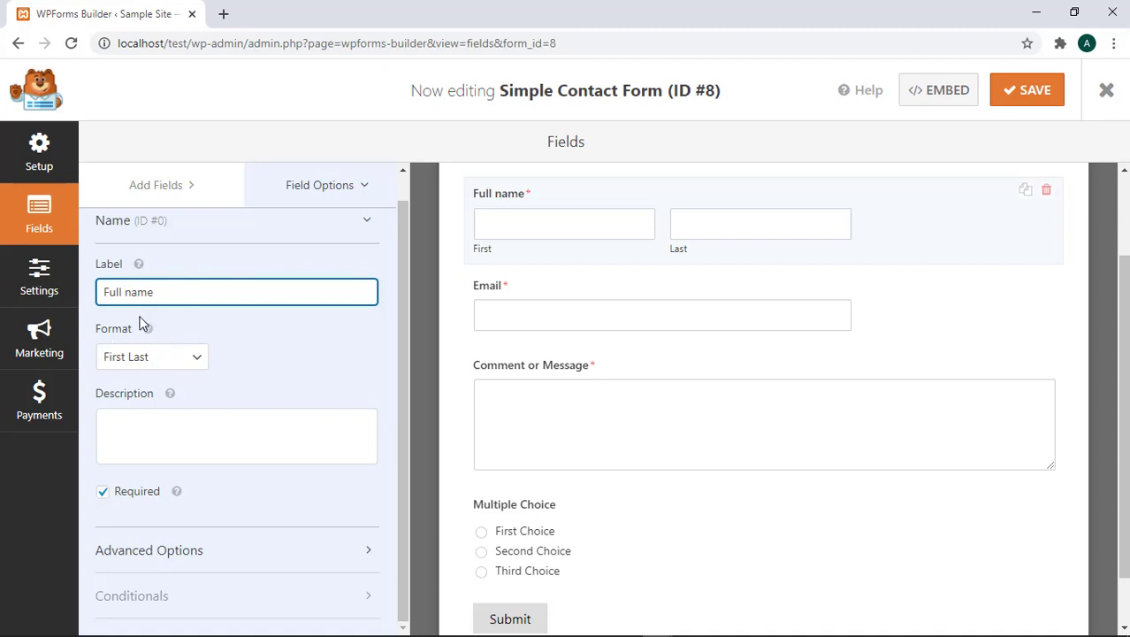
pyautogui.moveTo(149, 328)
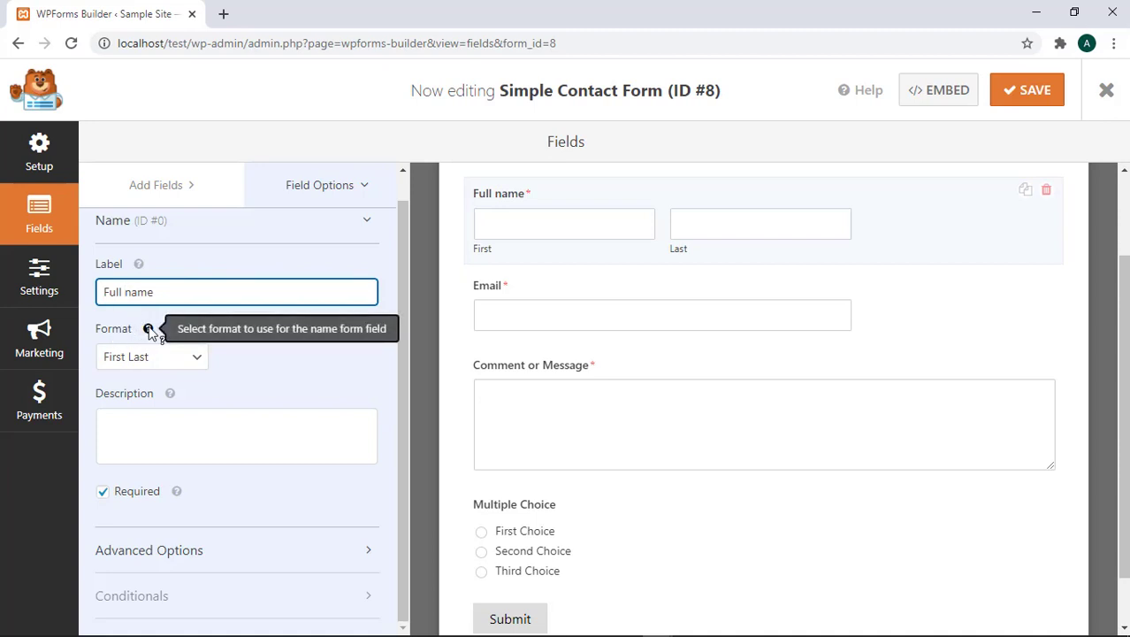
# Set the Full name field's Format to Simple so it shows a single input box
pyautogui.click(151, 357)
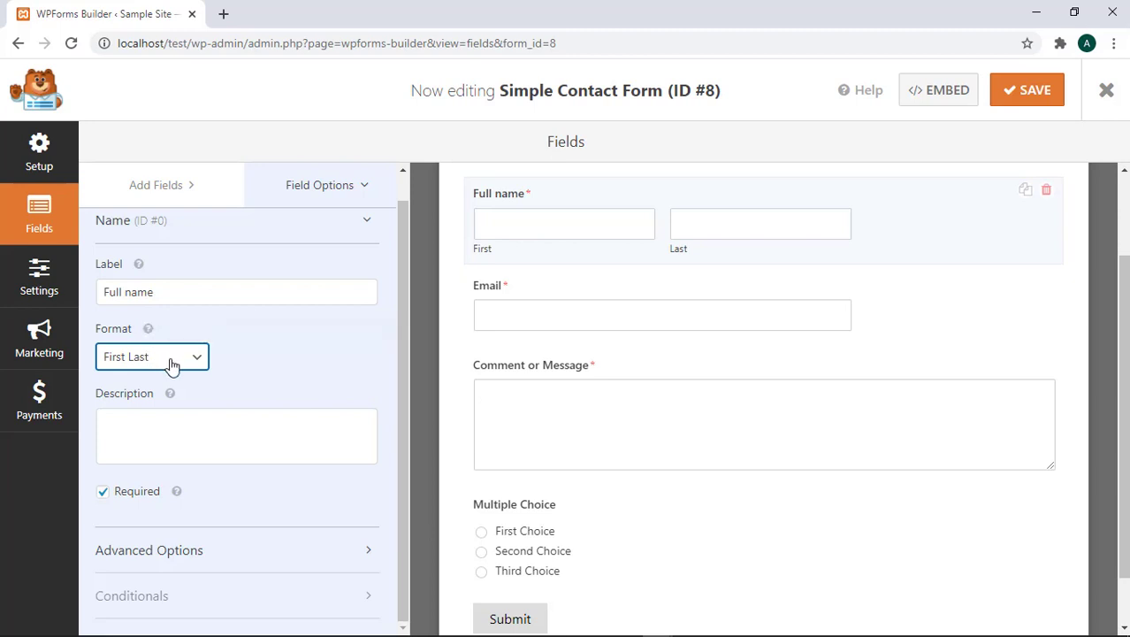
pyautogui.click(151, 357)
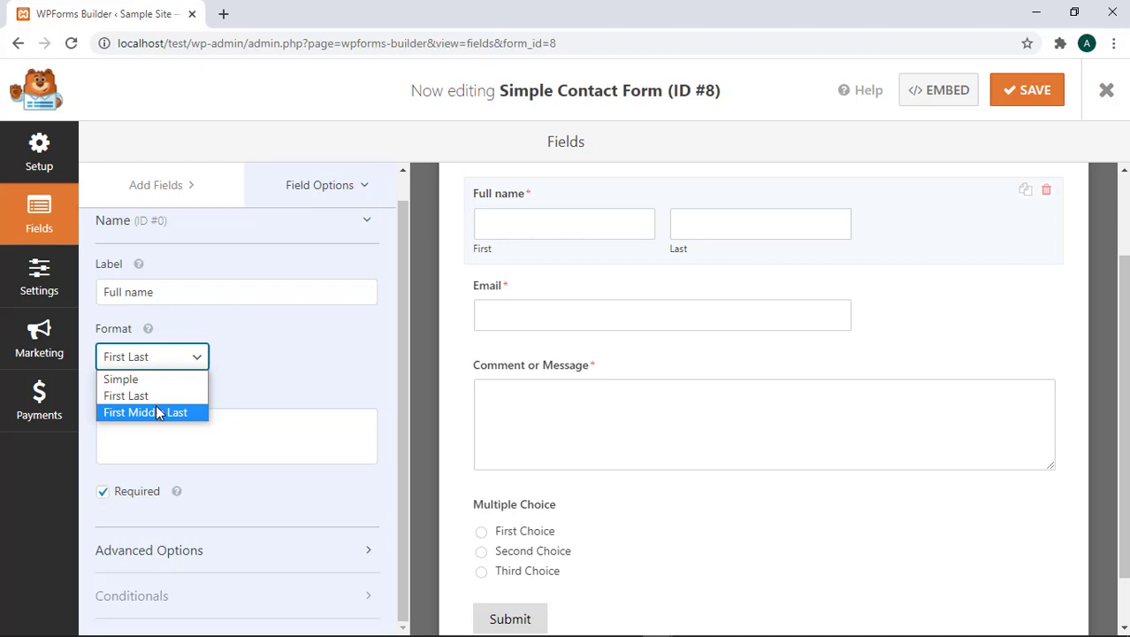
pyautogui.click(121, 378)
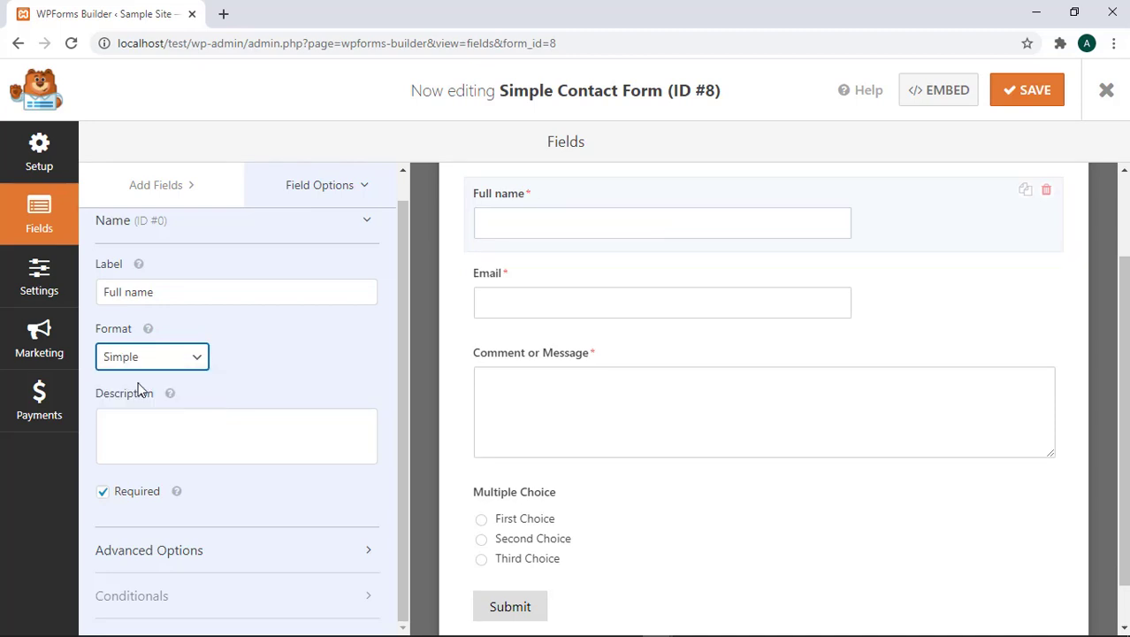
pyautogui.moveTo(700, 216)
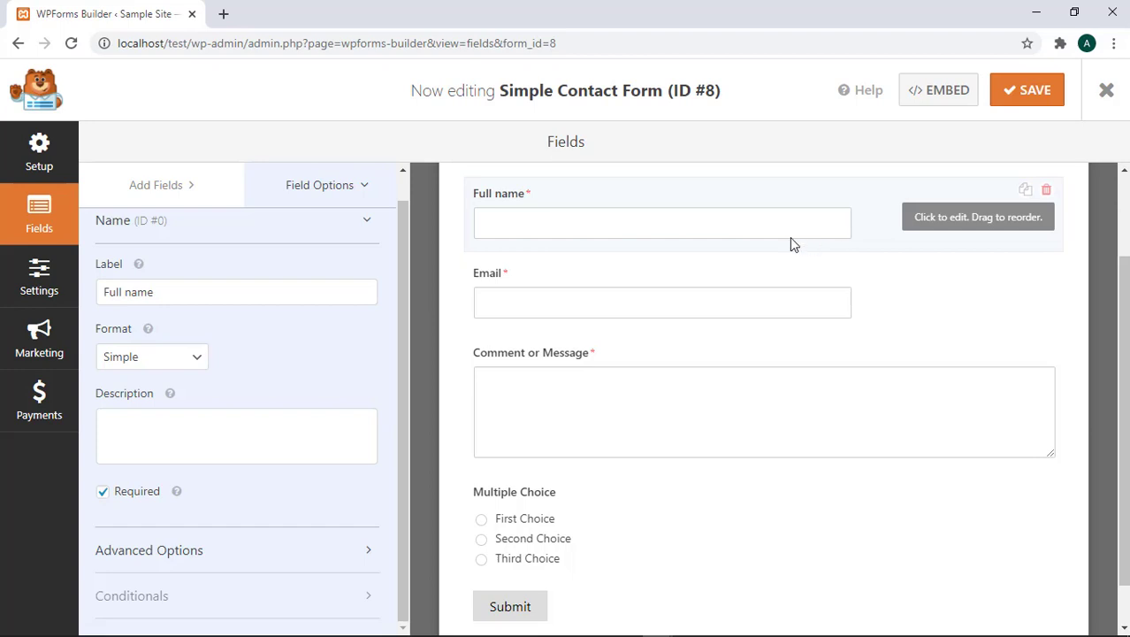
pyautogui.moveTo(195, 401)
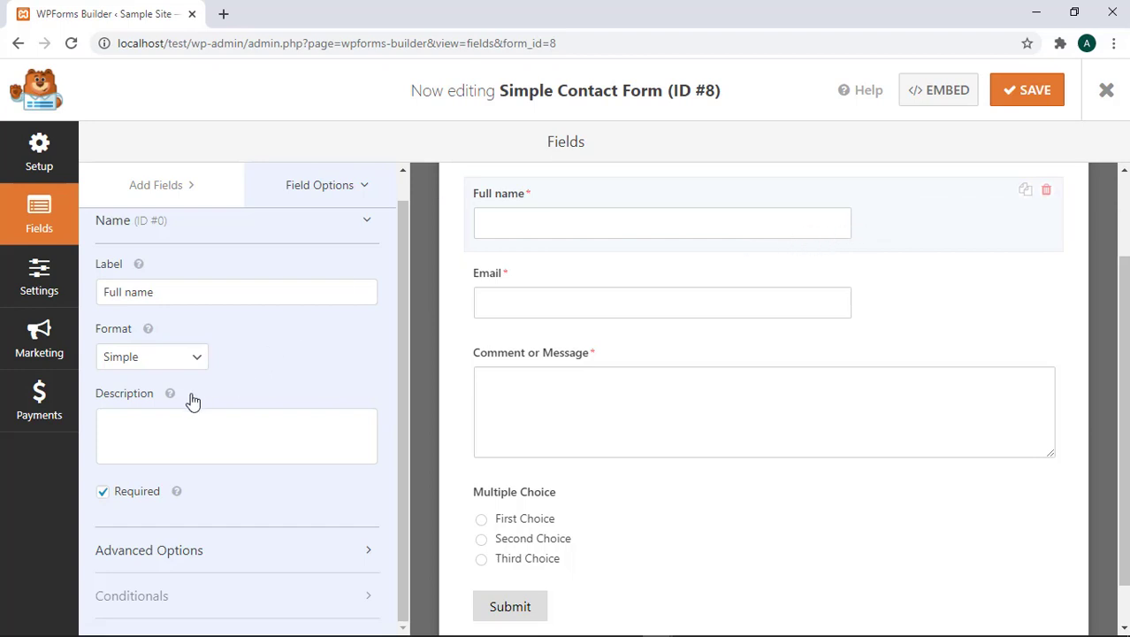
pyautogui.moveTo(301, 382)
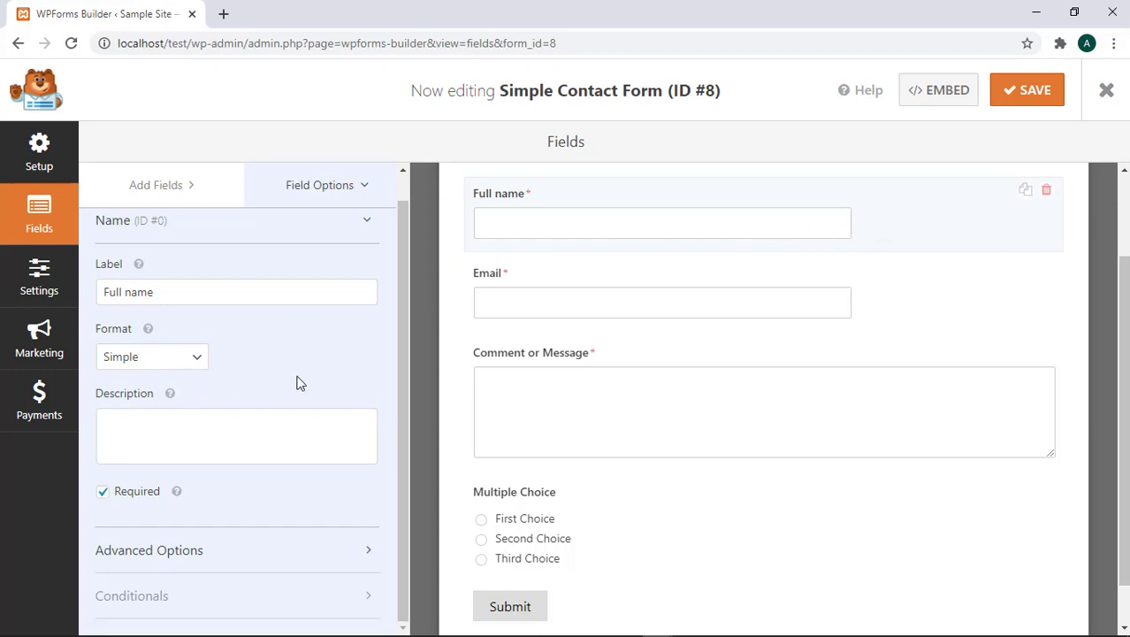
pyautogui.moveTo(123, 399)
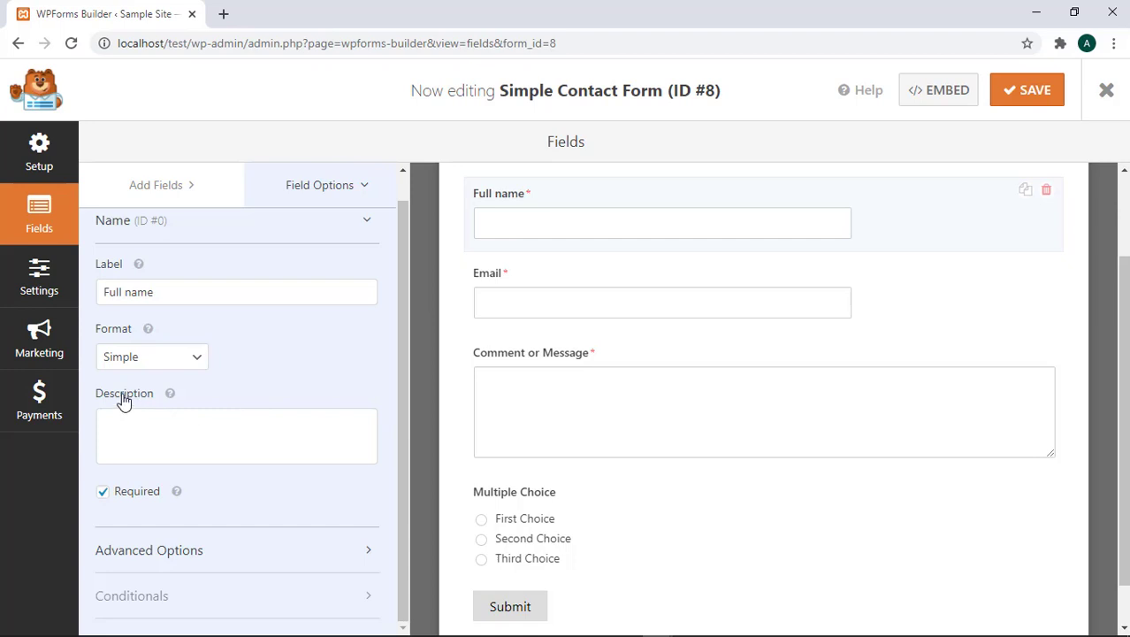
pyautogui.moveTo(170, 393)
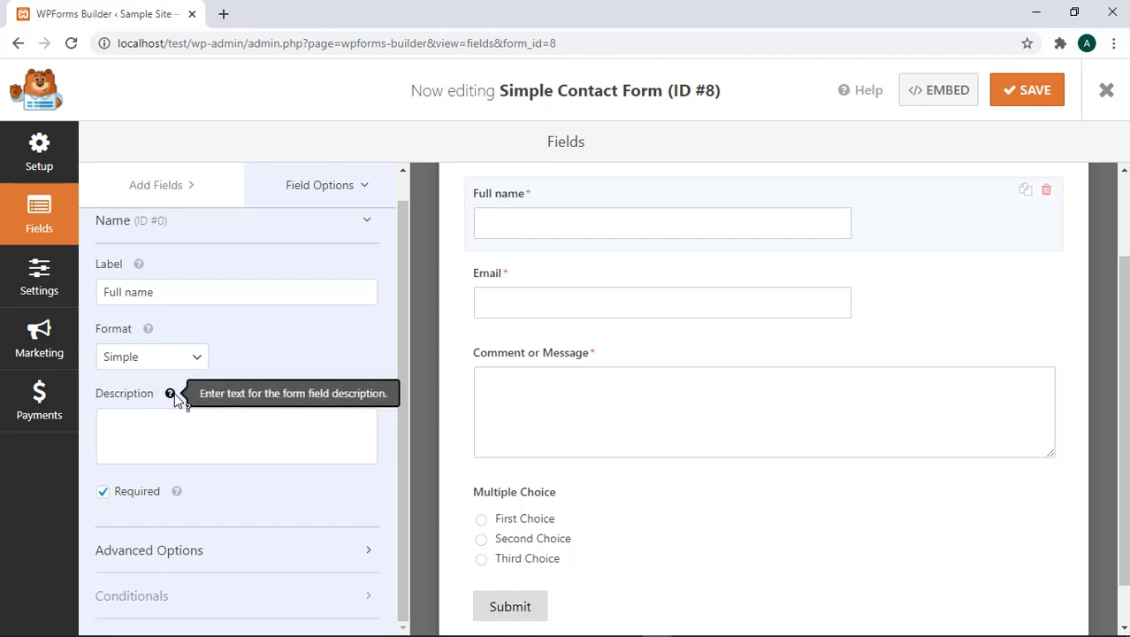
pyautogui.moveTo(619, 222)
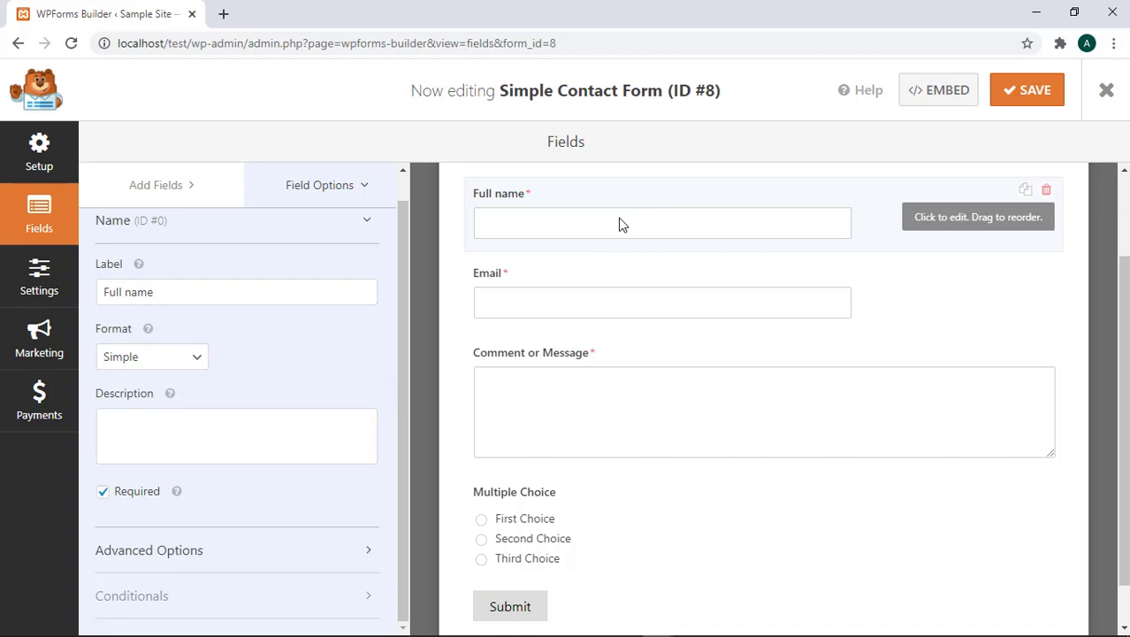
pyautogui.moveTo(622, 290)
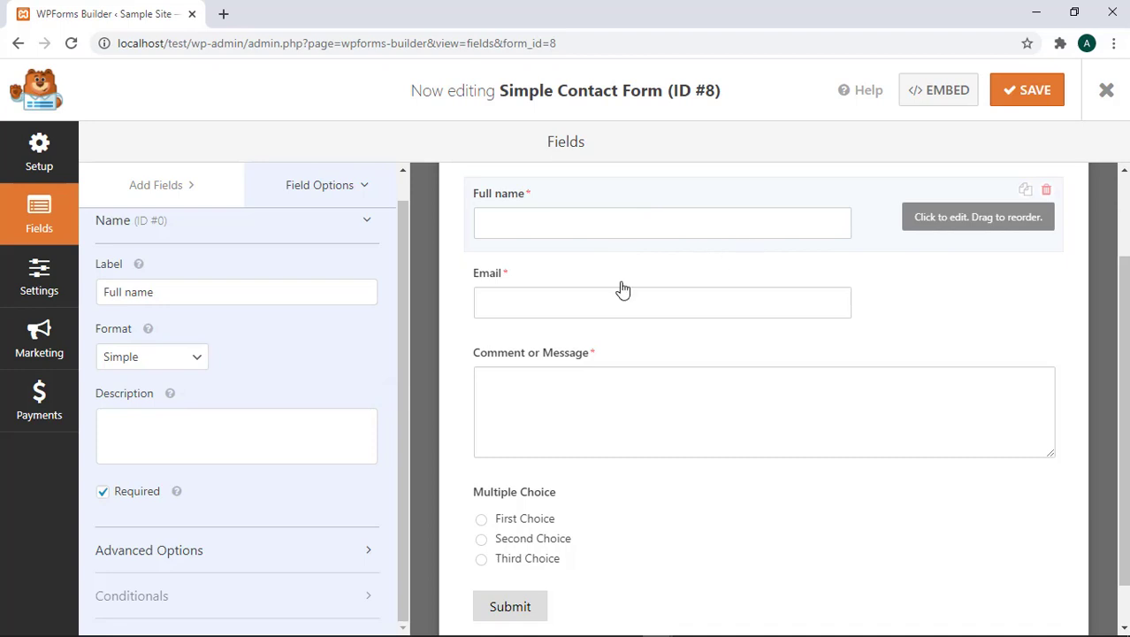
pyautogui.click(237, 435)
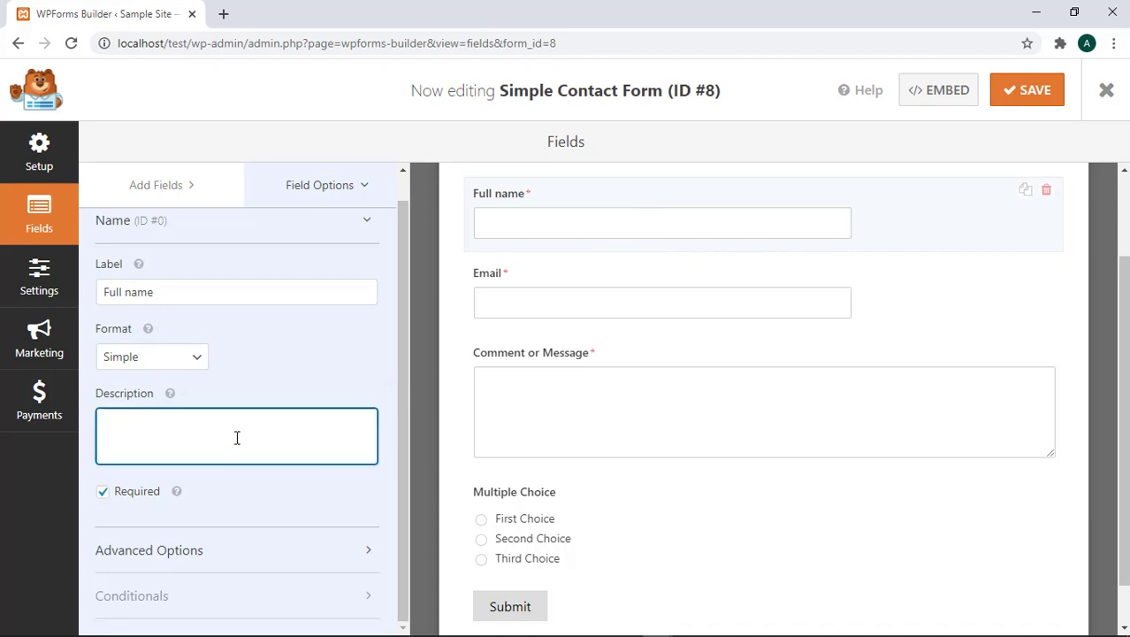
pyautogui.write('Enter')
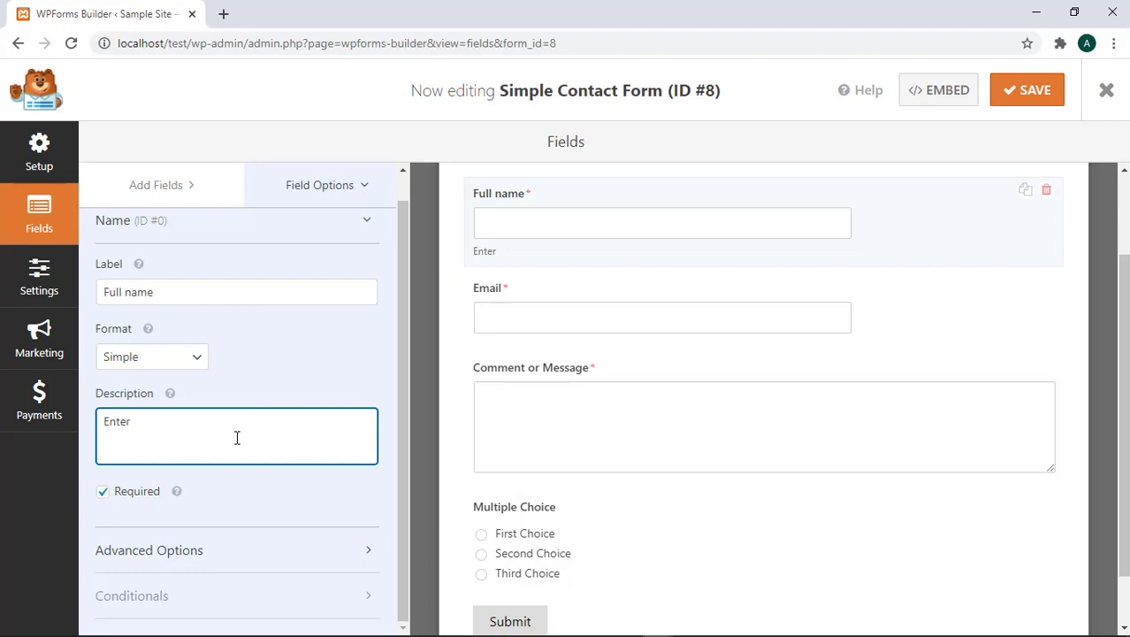
pyautogui.write('your fu')
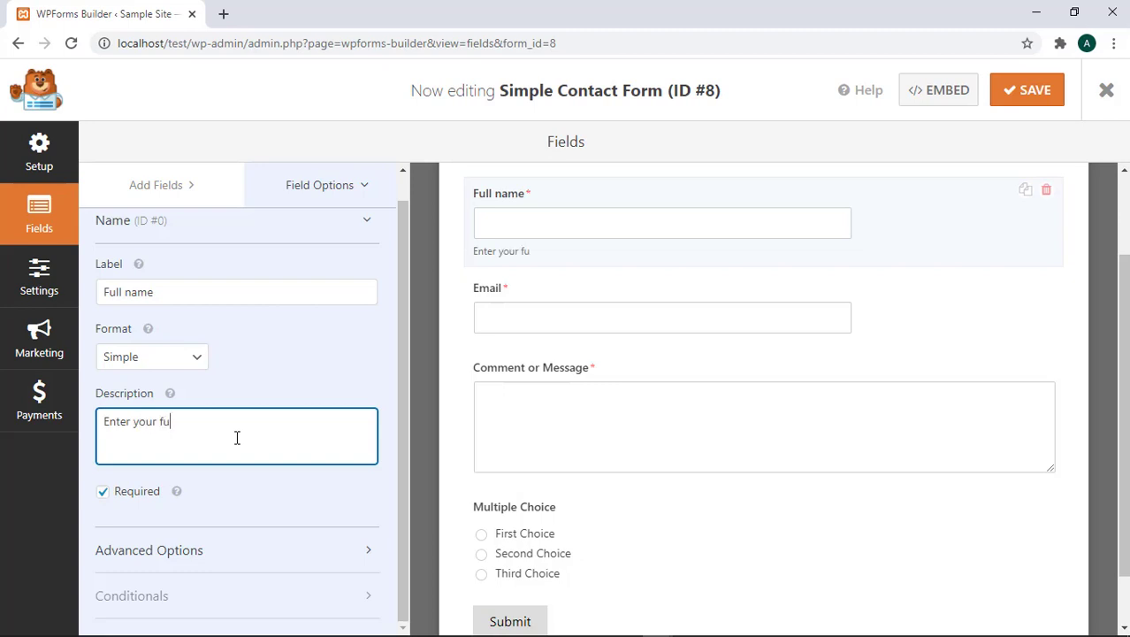
pyautogui.write('llname')
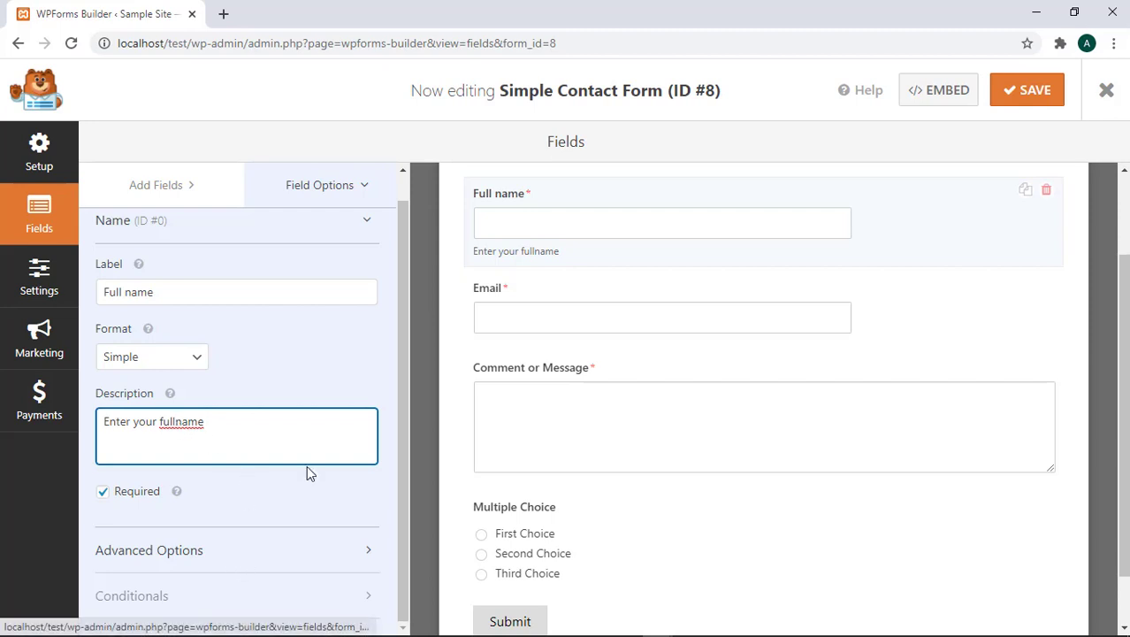
pyautogui.moveTo(594, 236)
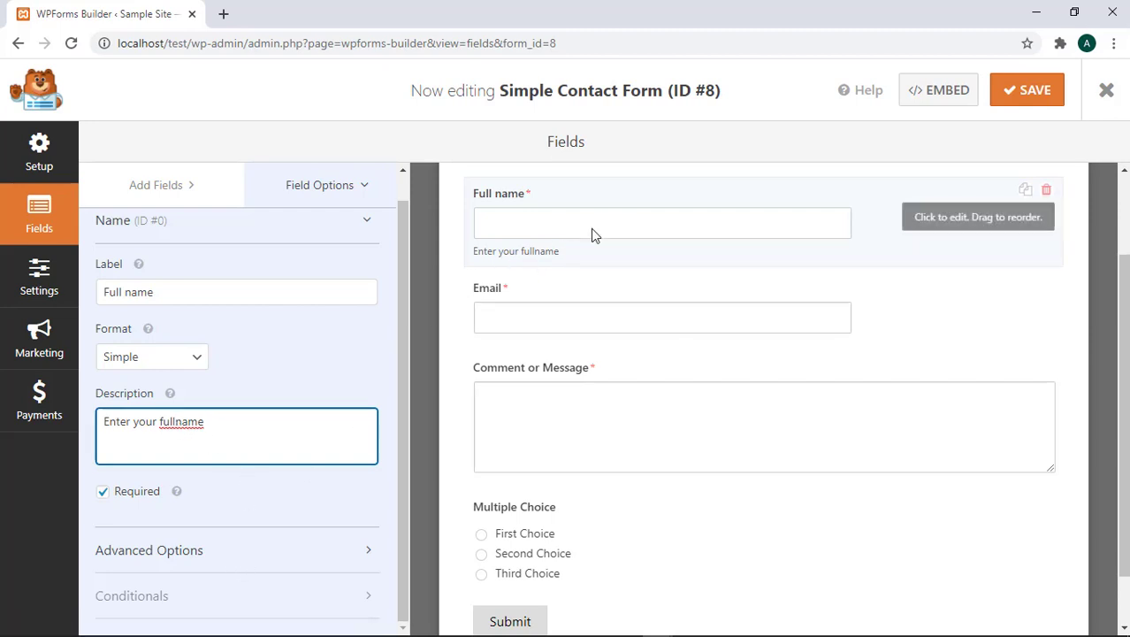
pyautogui.moveTo(155, 521)
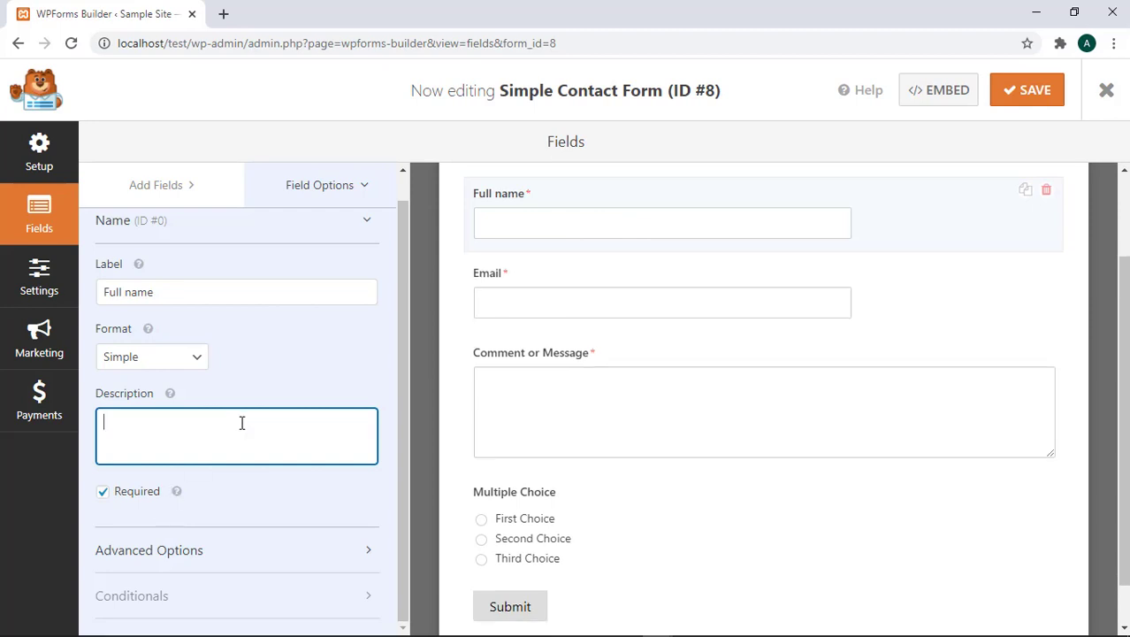
pyautogui.moveTo(141, 502)
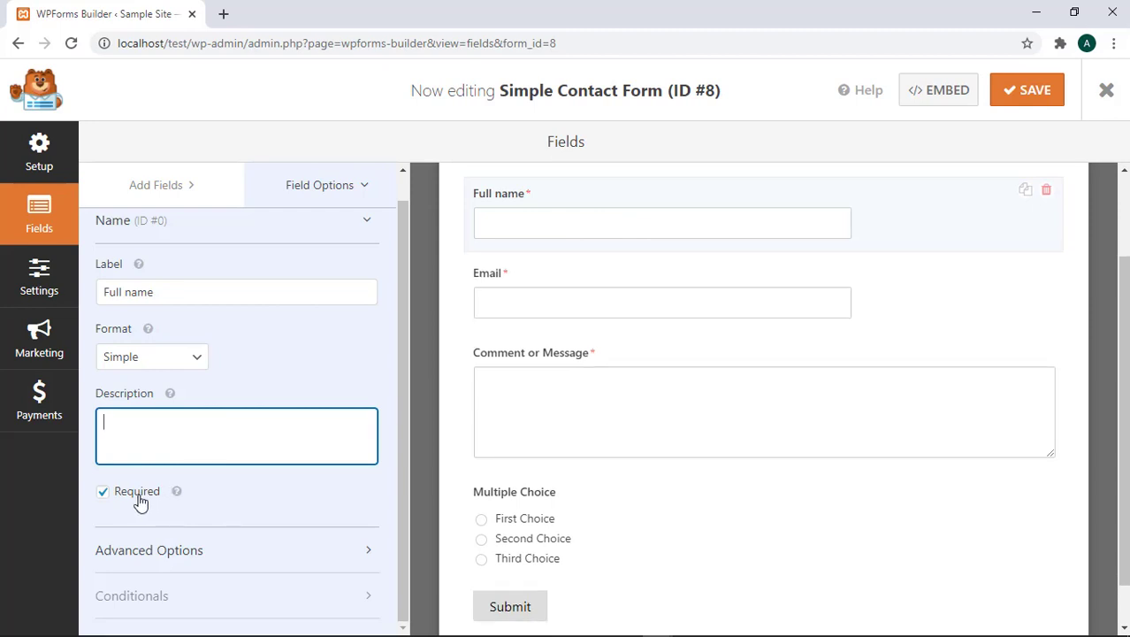
pyautogui.moveTo(176, 492)
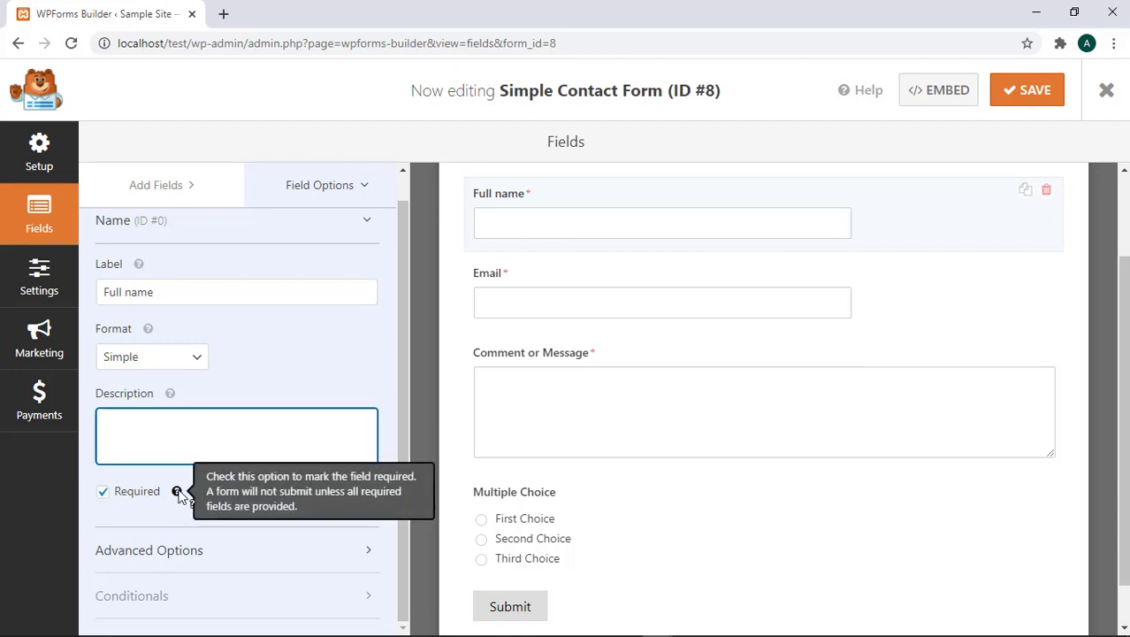
pyautogui.moveTo(152, 506)
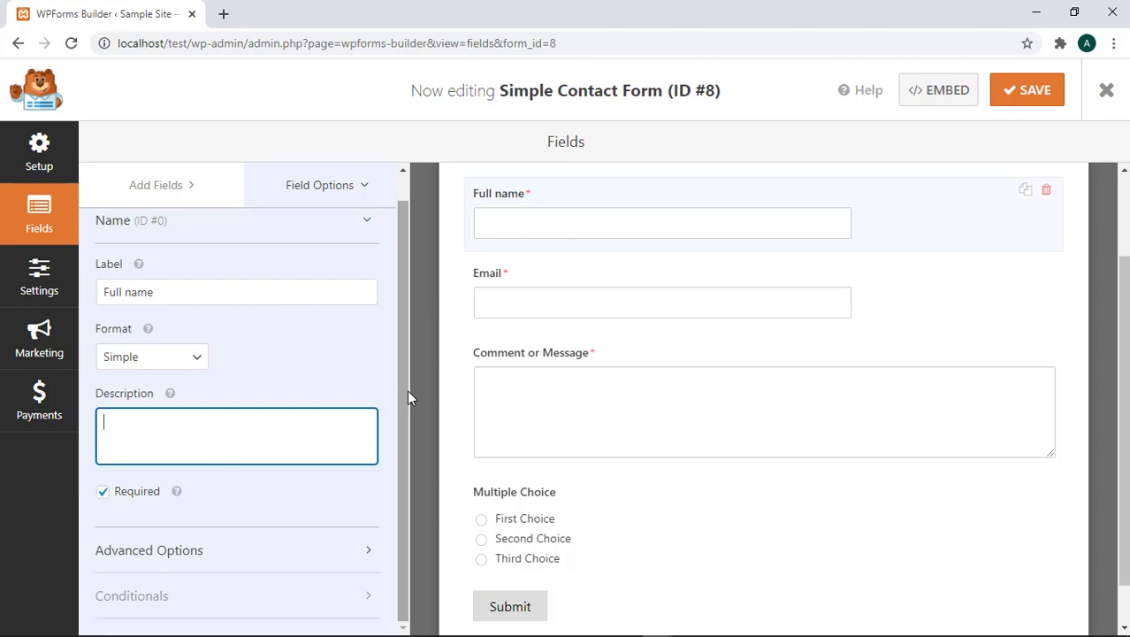
pyautogui.moveTo(187, 369)
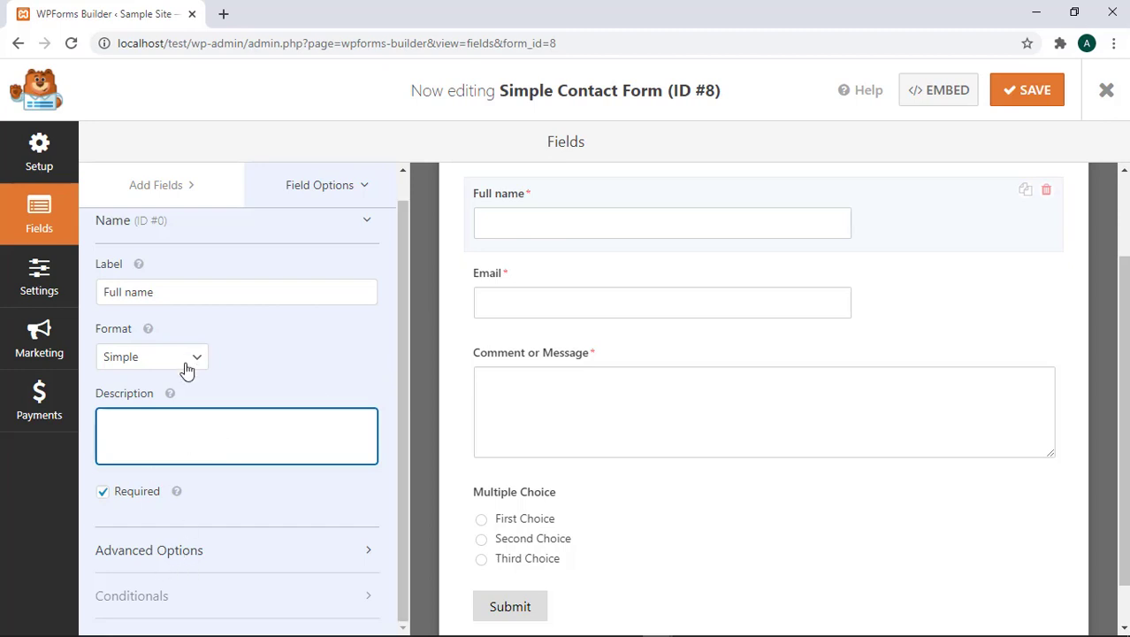
pyautogui.moveTo(161, 550)
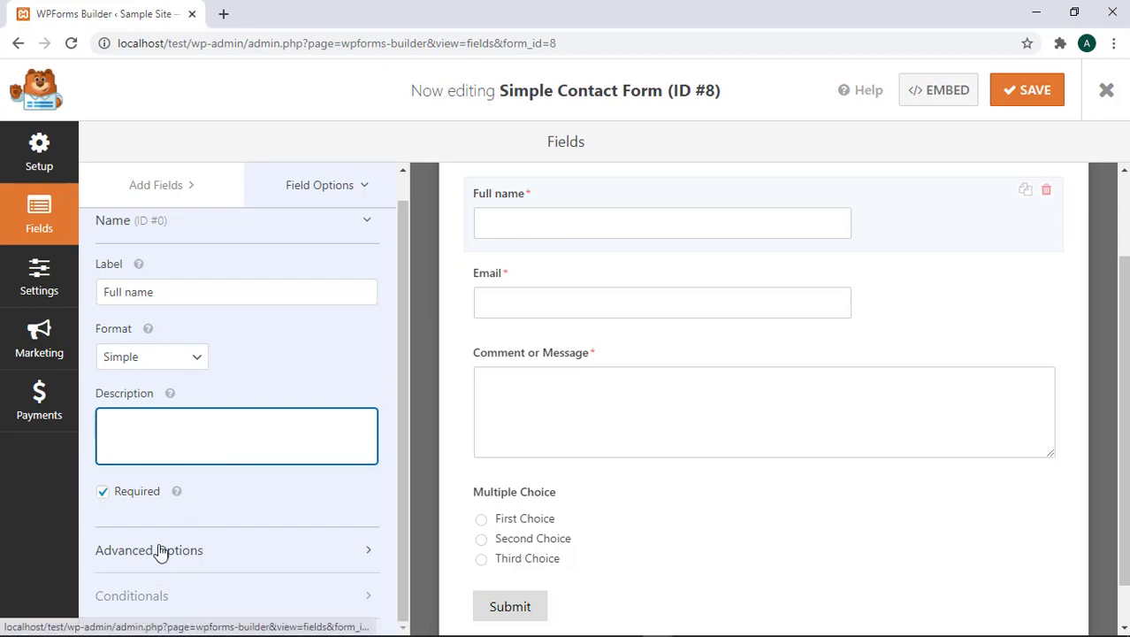
# Set the Full name field's Advanced Options Field Size to Large
pyautogui.click(148, 548)
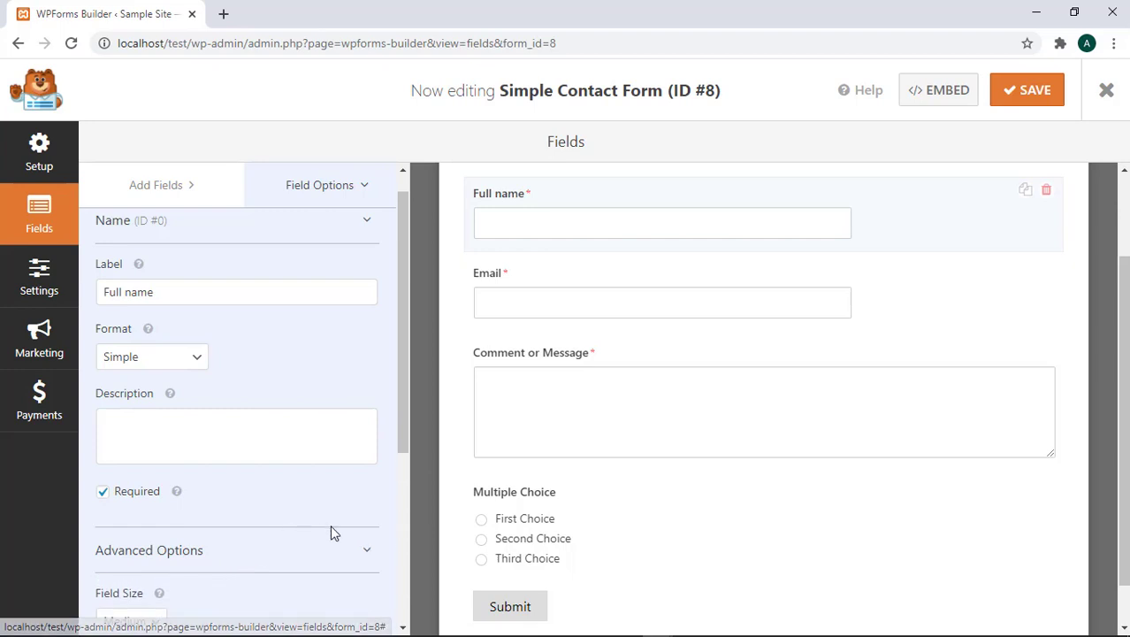
pyautogui.scroll(-3)
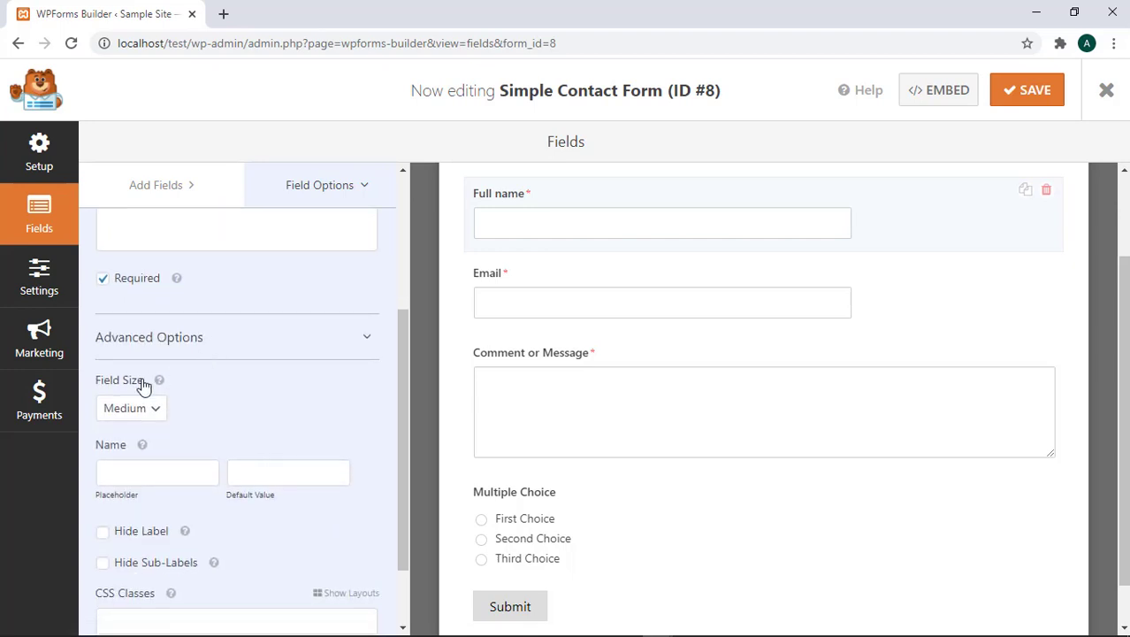
pyautogui.moveTo(282, 387)
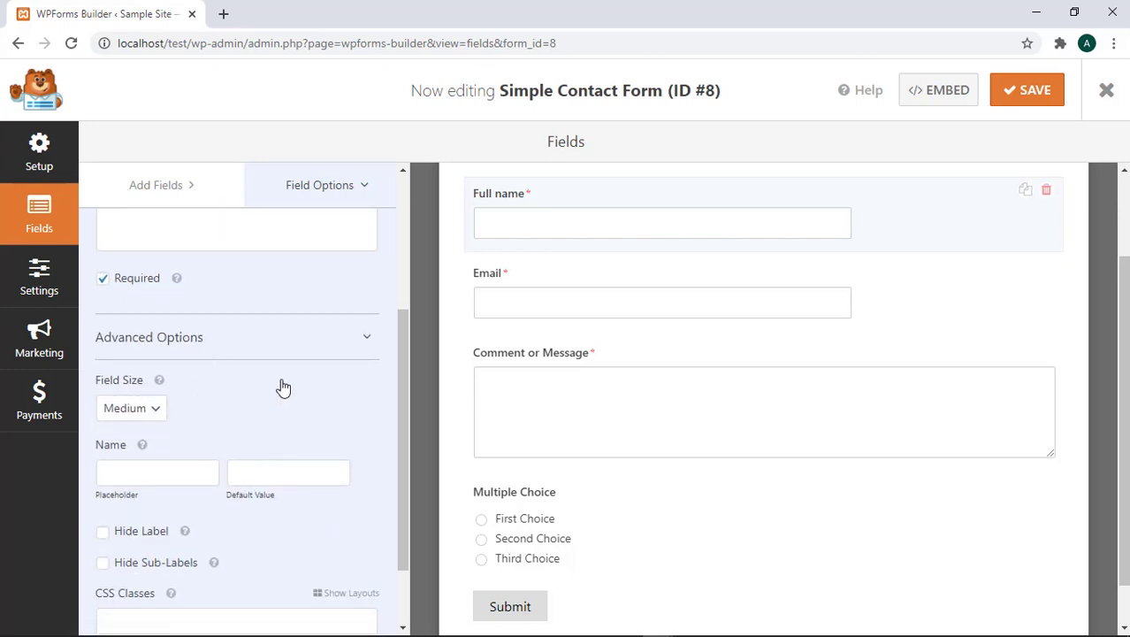
pyautogui.moveTo(456, 311)
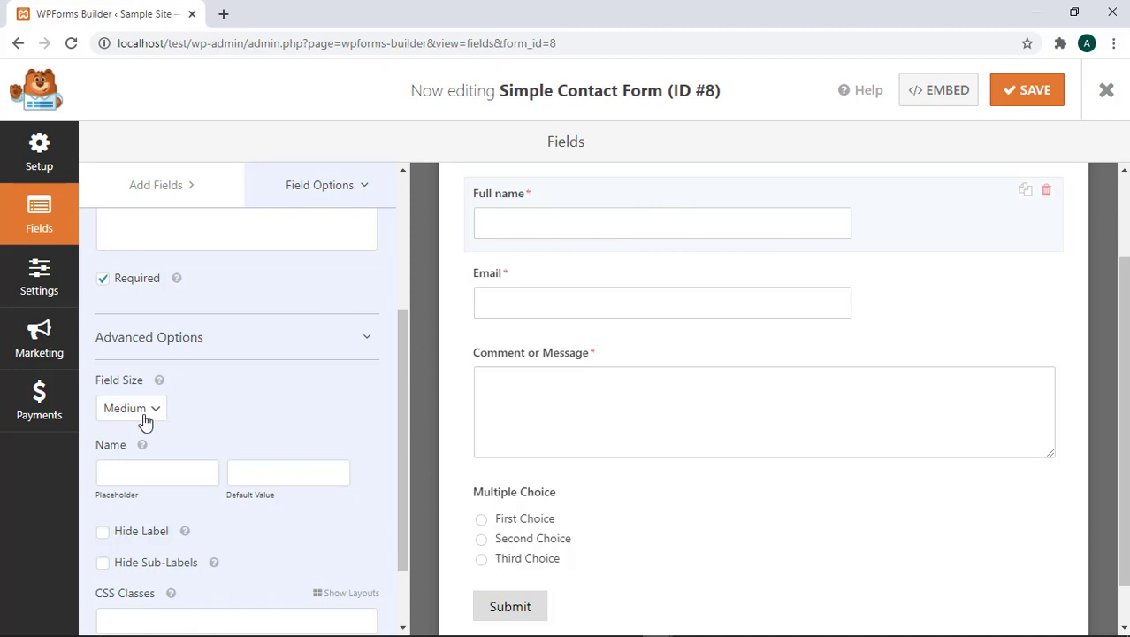
pyautogui.click(131, 407)
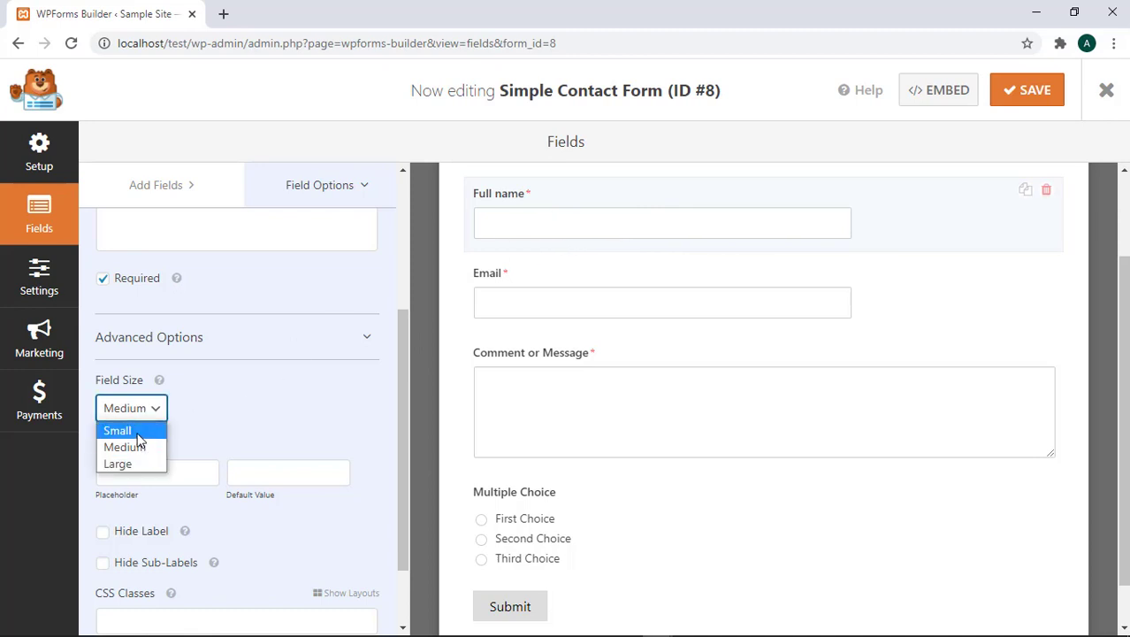
pyautogui.click(116, 431)
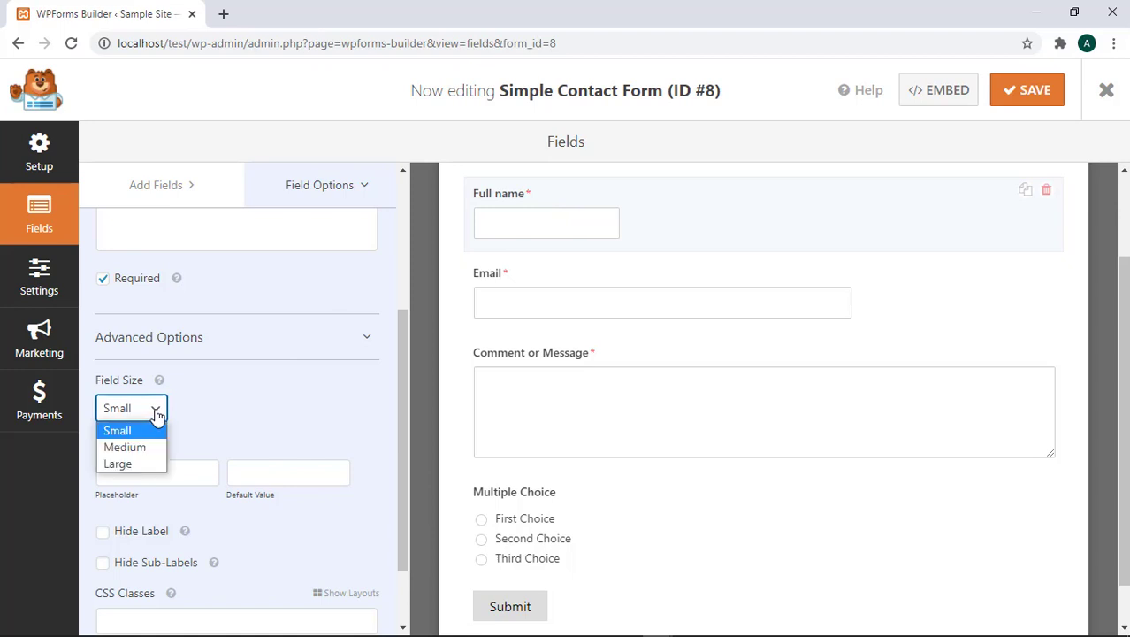
pyautogui.click(124, 445)
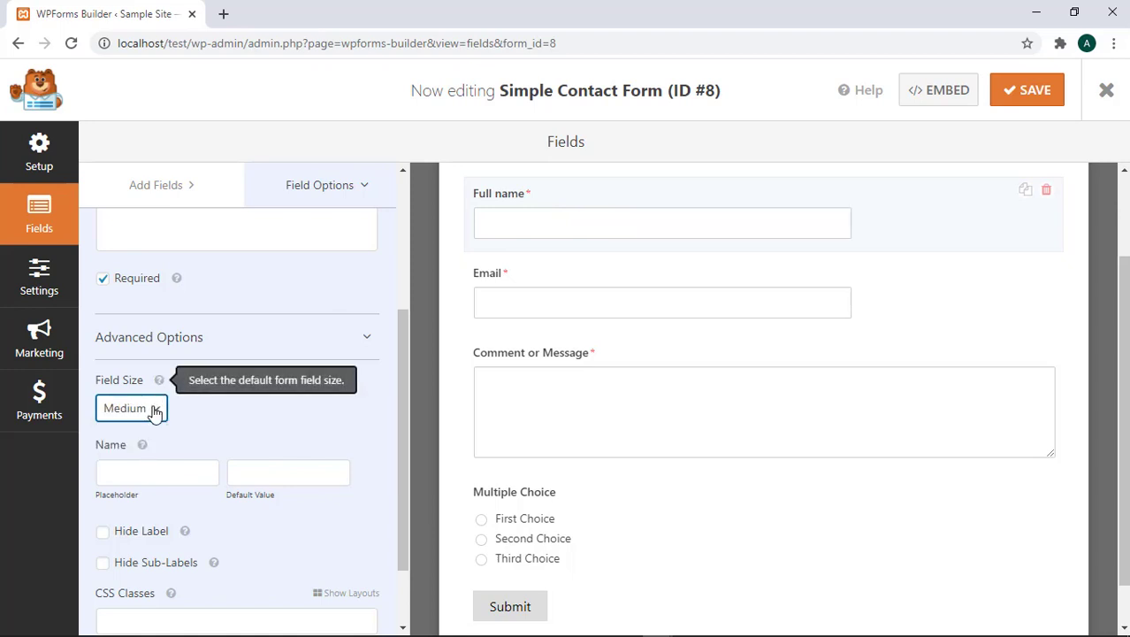
pyautogui.click(131, 406)
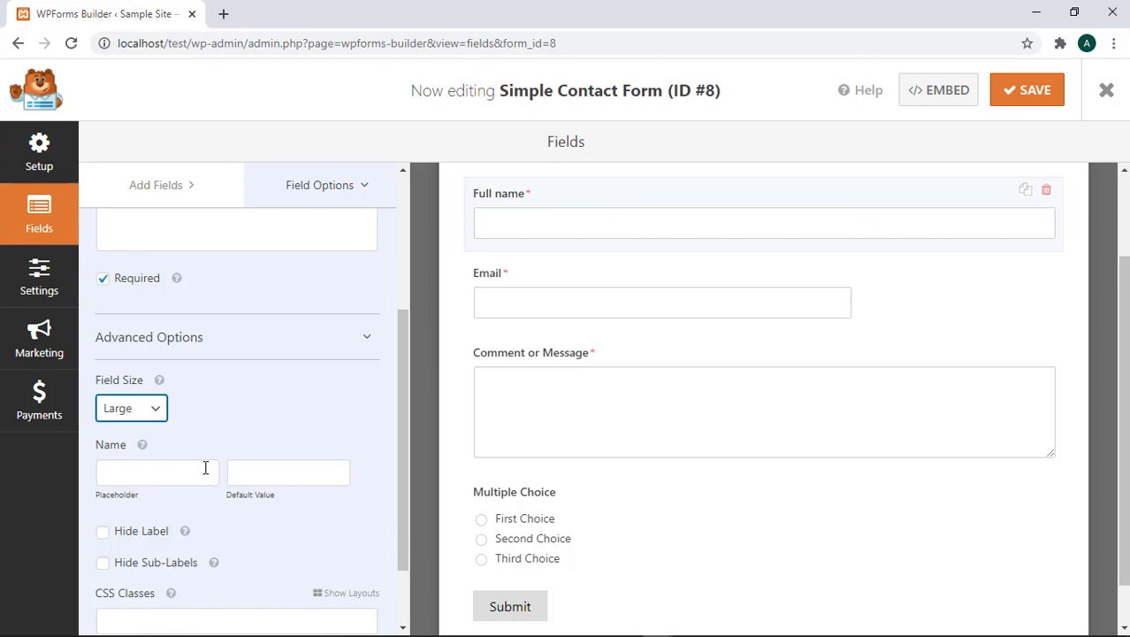
pyautogui.moveTo(244, 463)
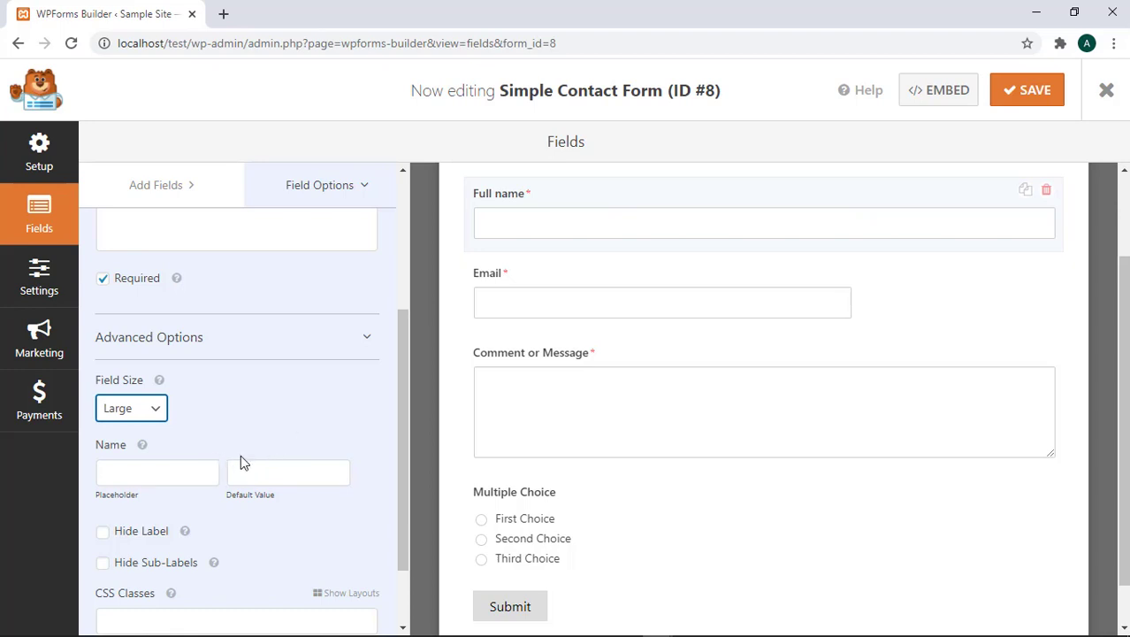
pyautogui.scroll(-3)
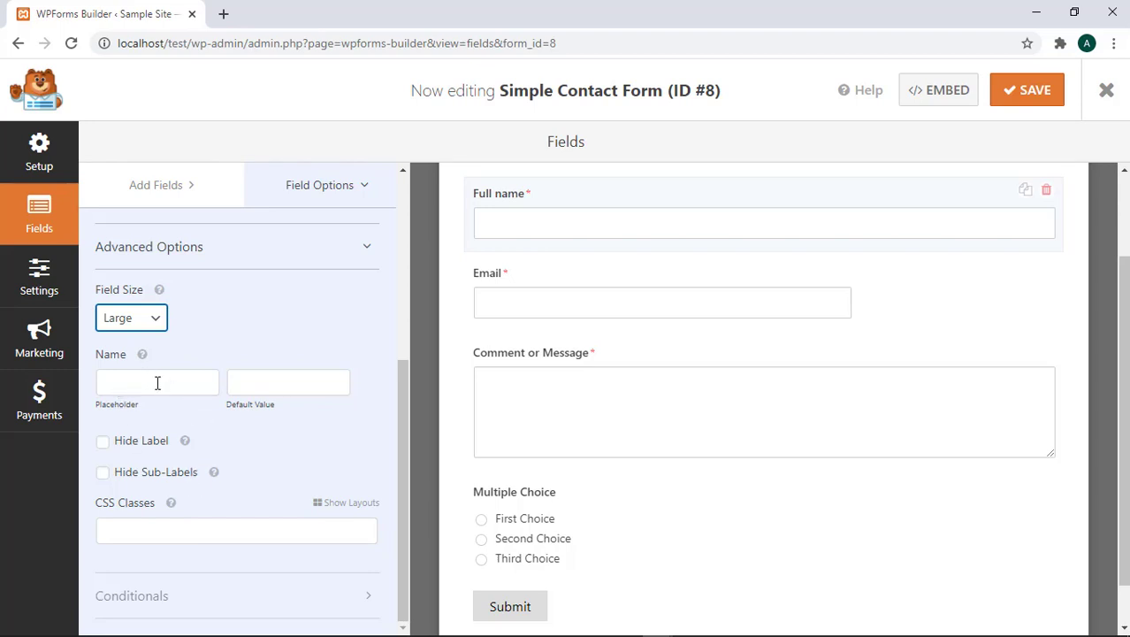
pyautogui.moveTo(299, 457)
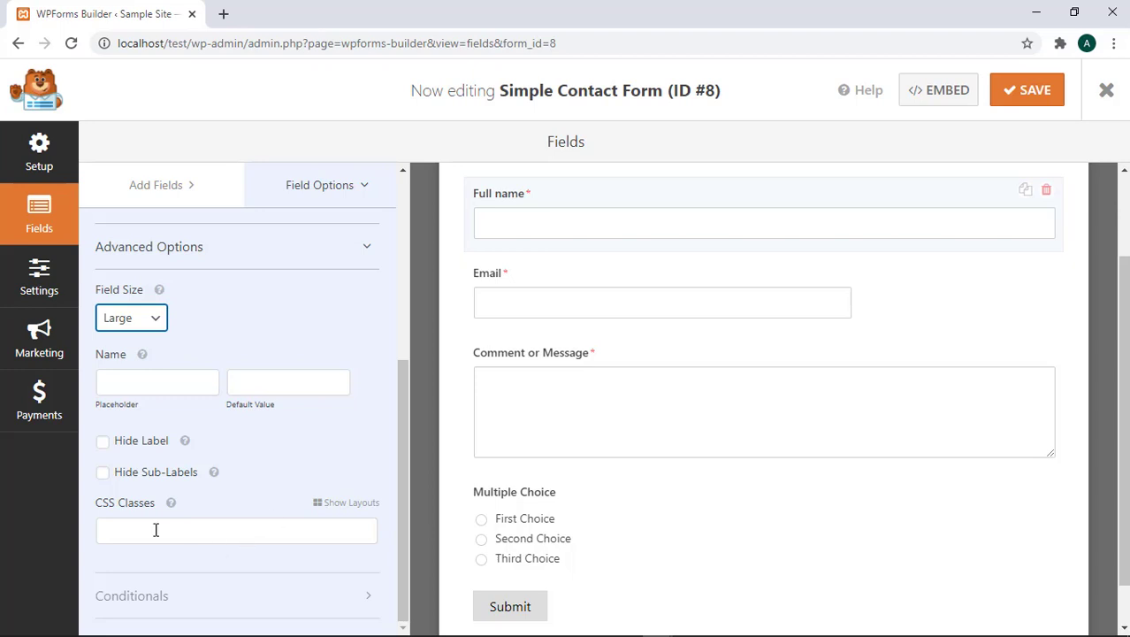
pyautogui.moveTo(255, 511)
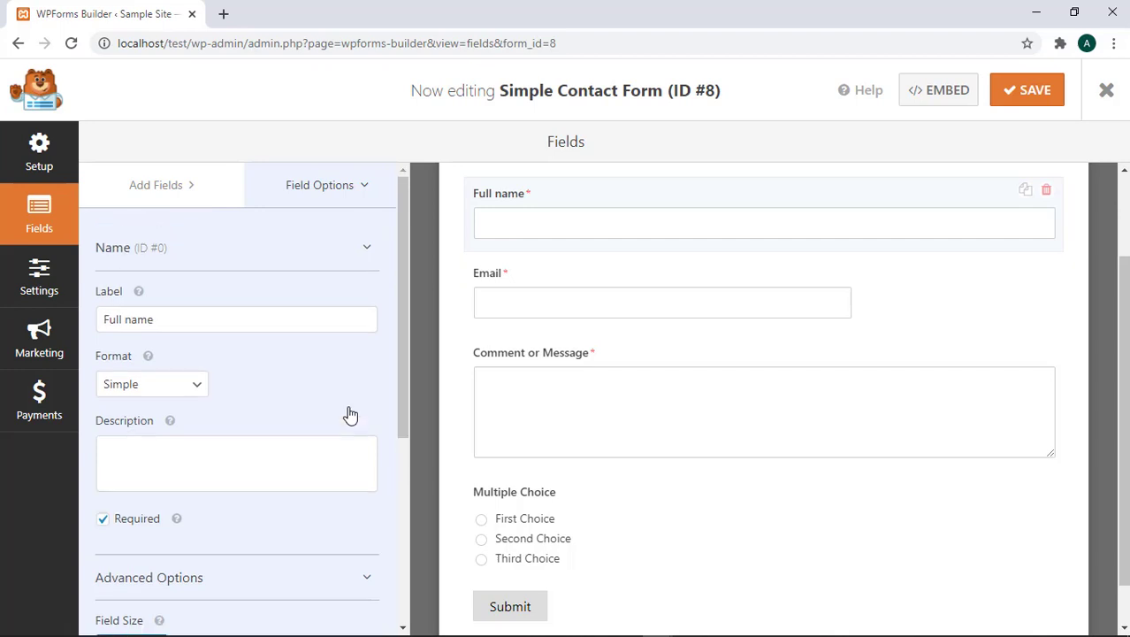
pyautogui.moveTo(182, 515)
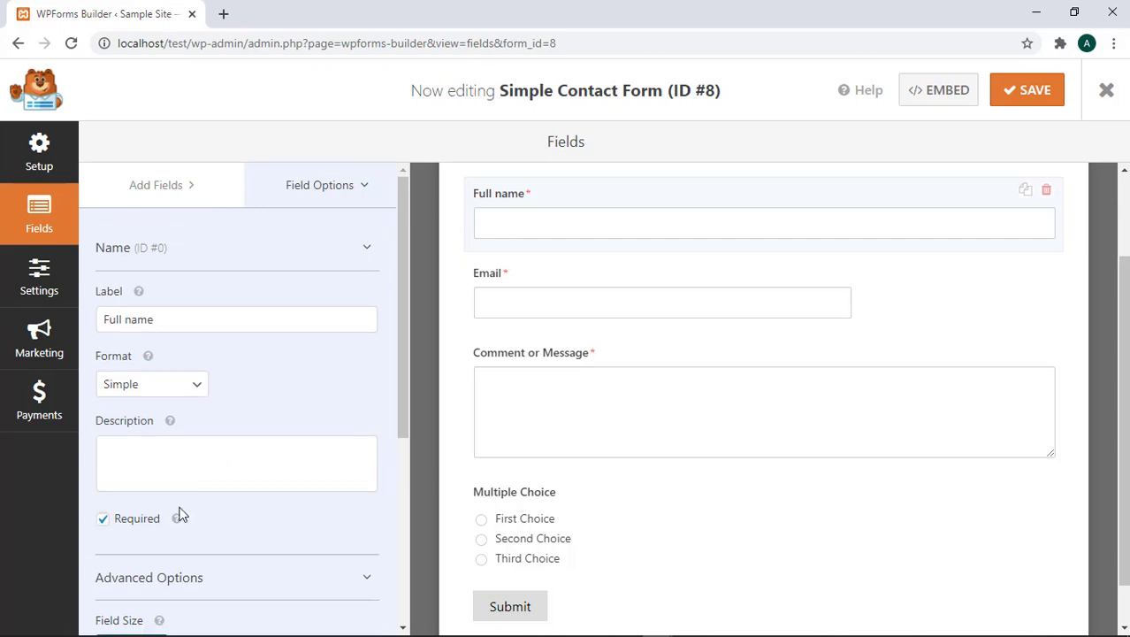
pyautogui.scroll(-3)
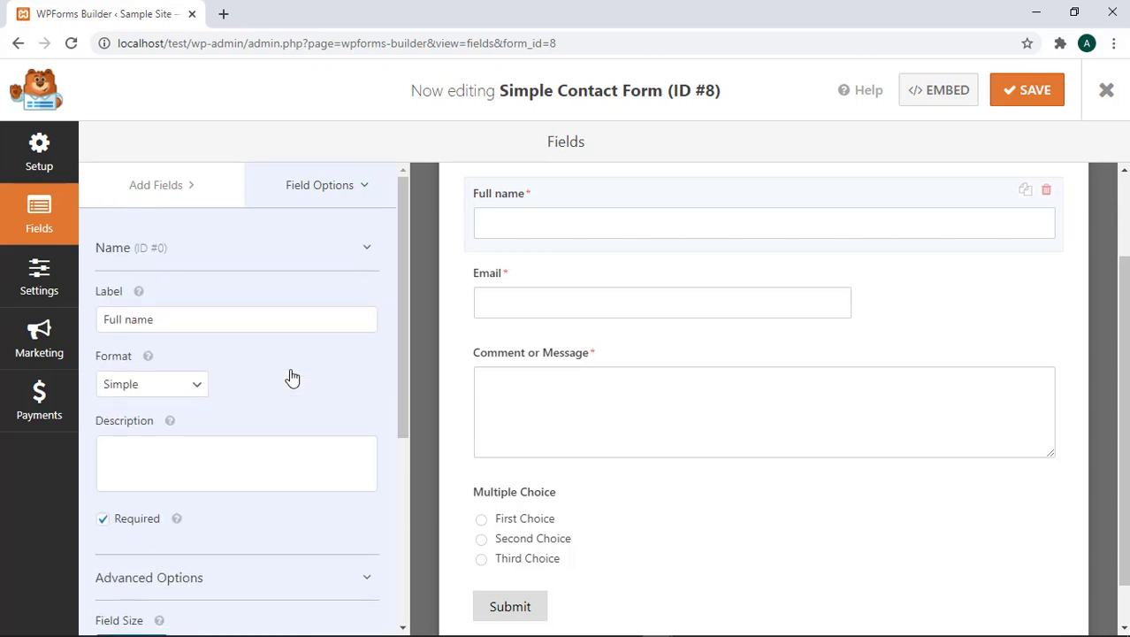
pyautogui.moveTo(297, 387)
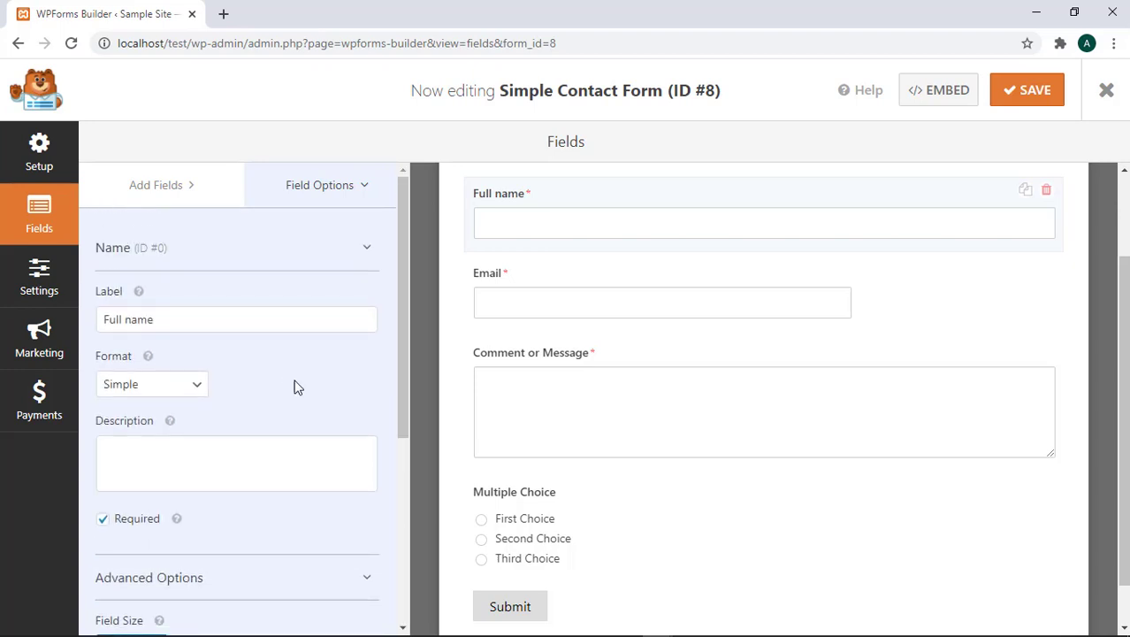
pyautogui.moveTo(551, 294)
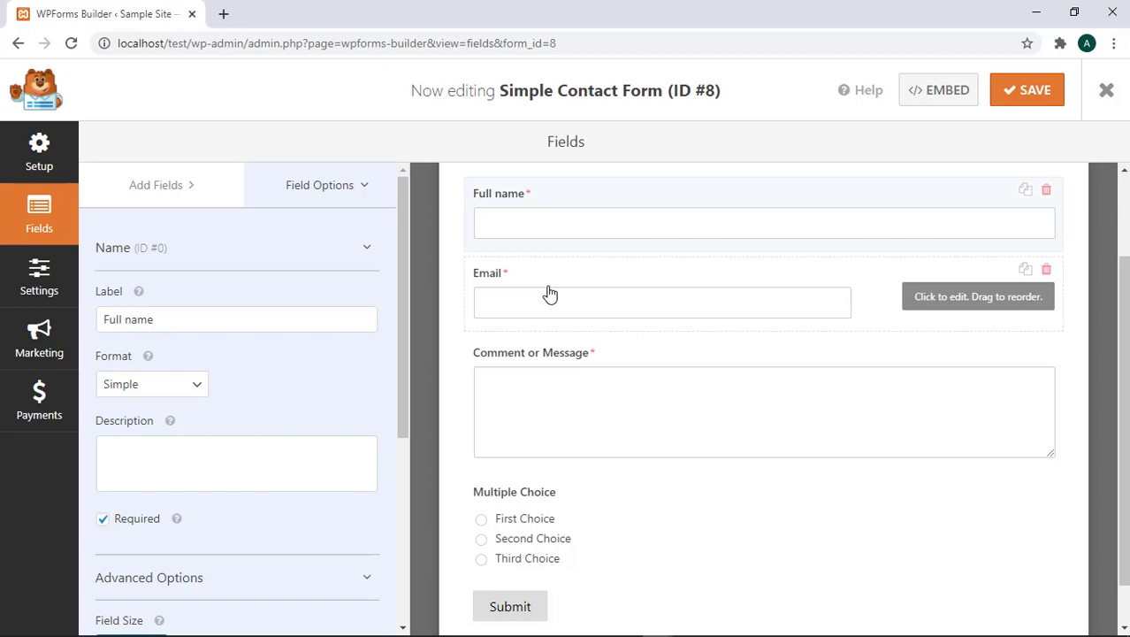
pyautogui.moveTo(578, 272)
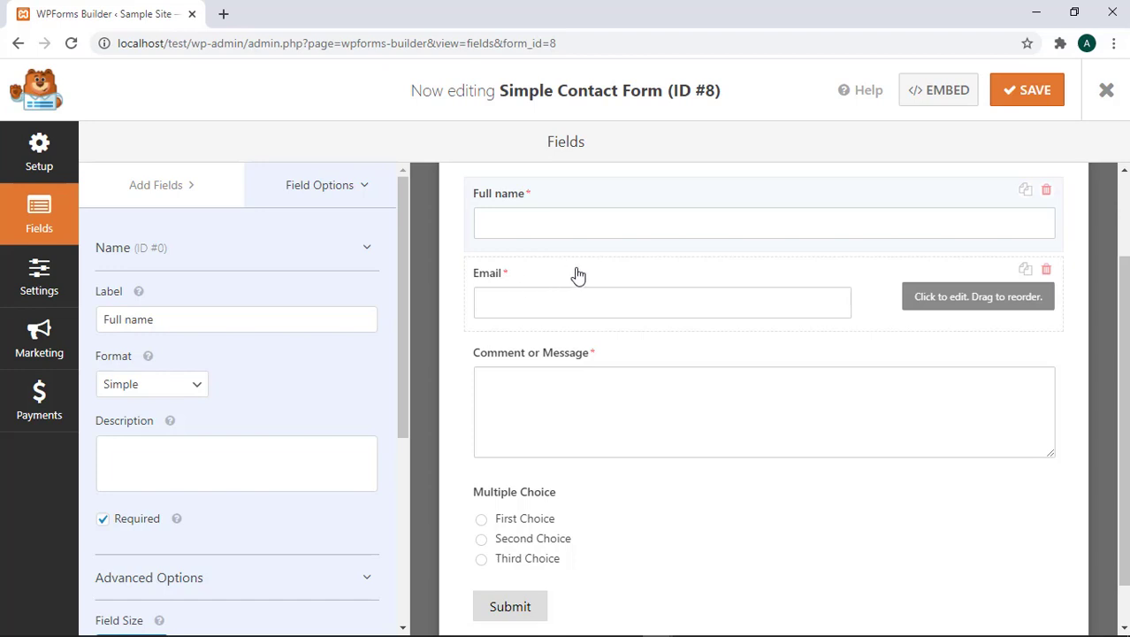
pyautogui.moveTo(615, 283)
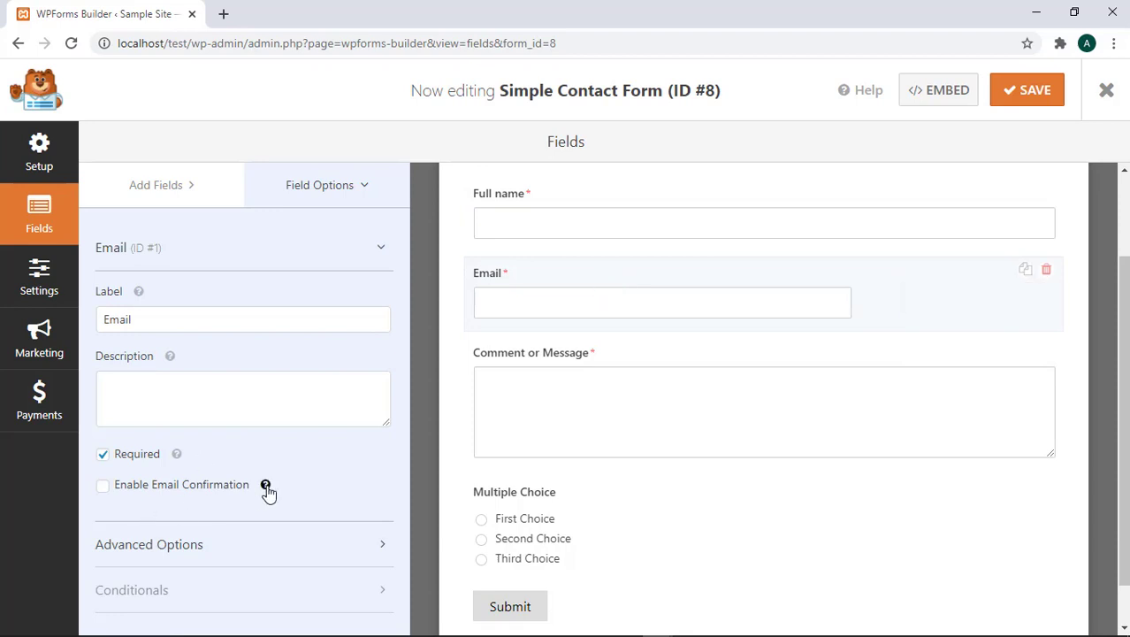
# Enable Email Confirmation on the Email field and set its Field Size to Large
pyautogui.click(102, 484)
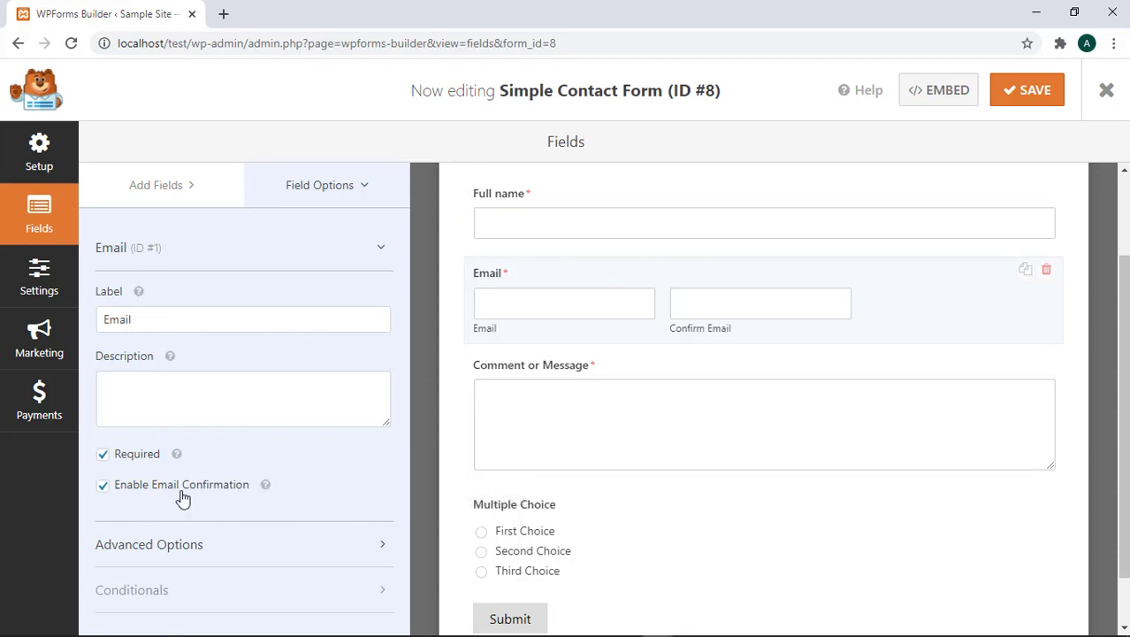
pyautogui.click(103, 485)
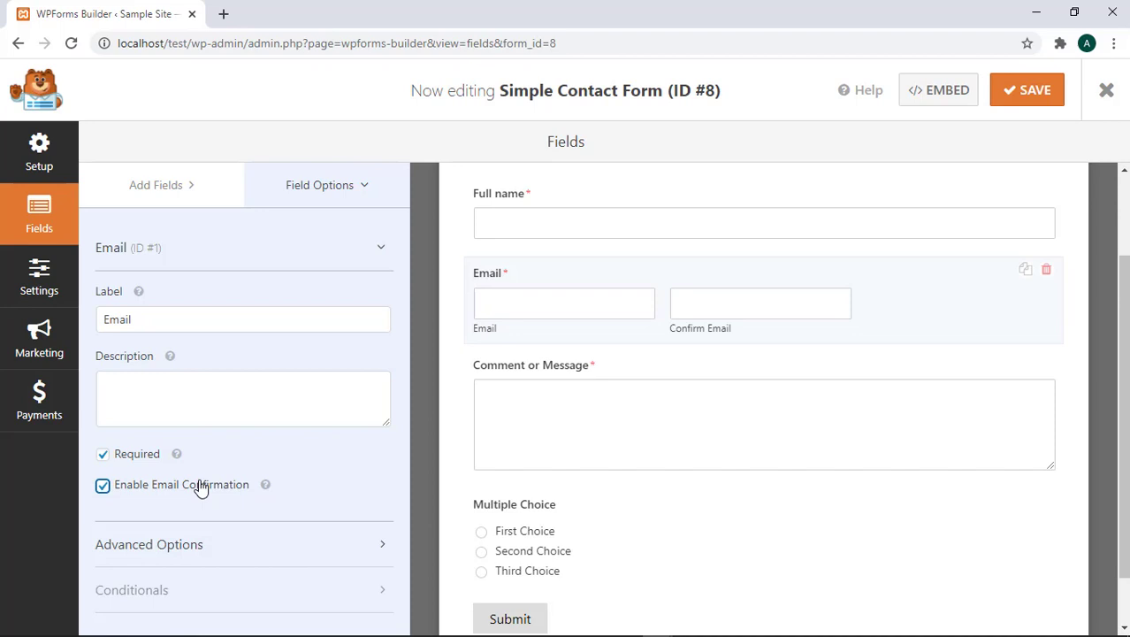
pyautogui.moveTo(338, 495)
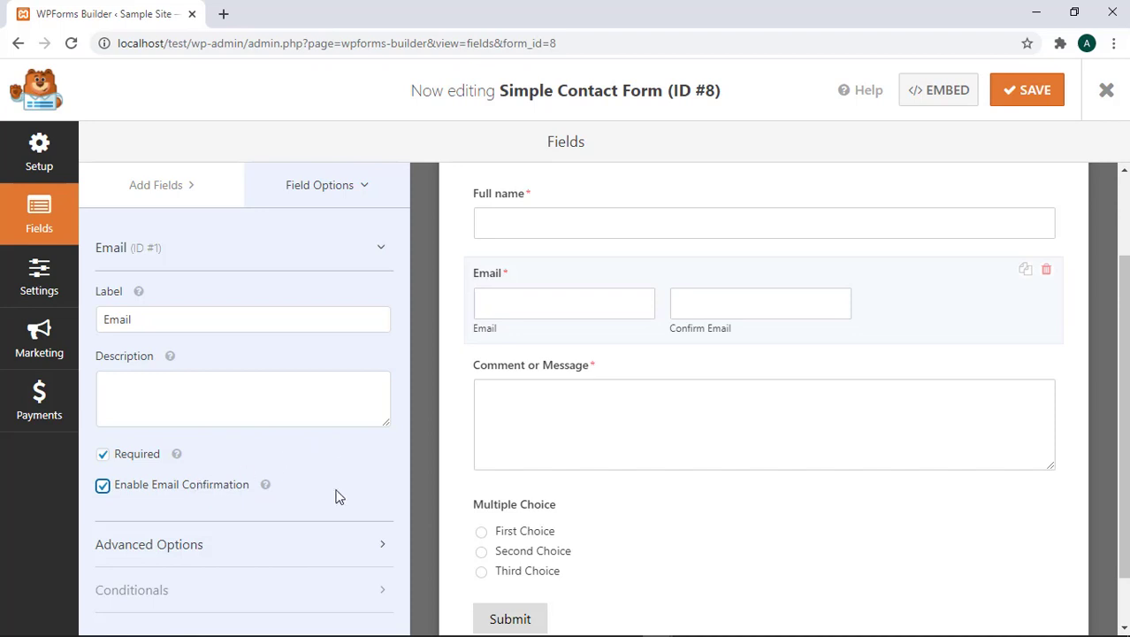
pyautogui.moveTo(354, 357)
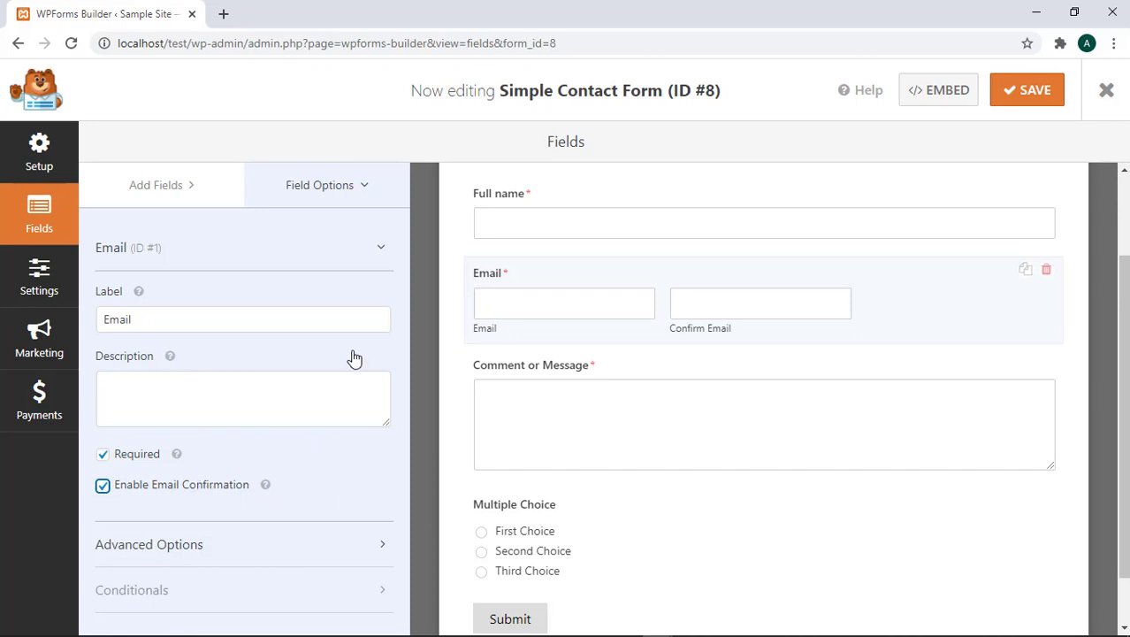
pyautogui.moveTo(566, 334)
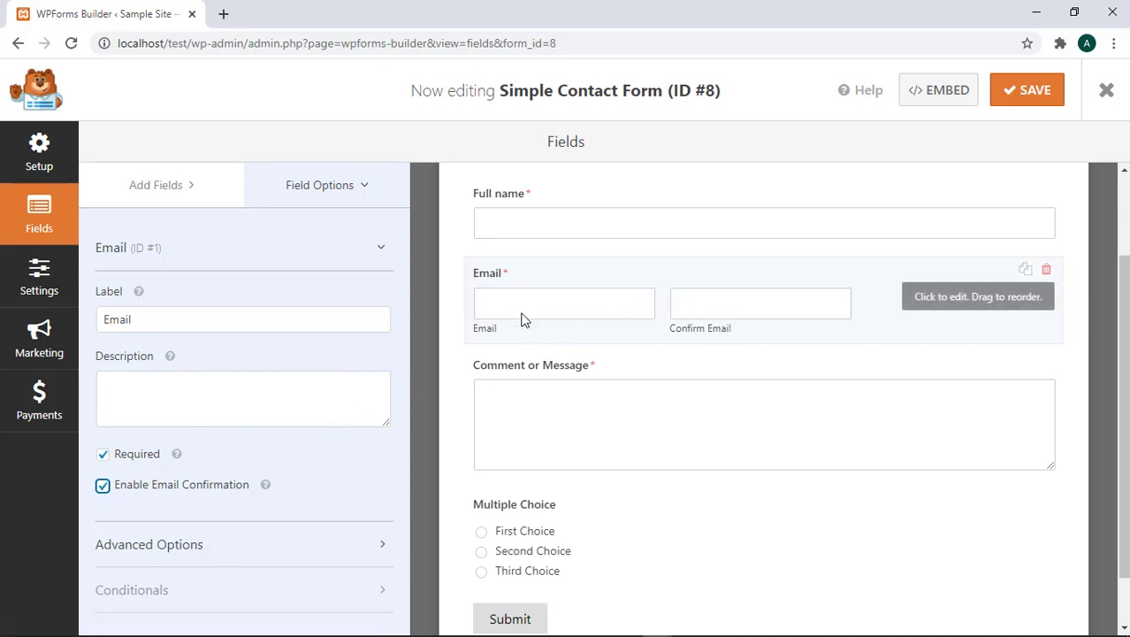
pyautogui.moveTo(301, 543)
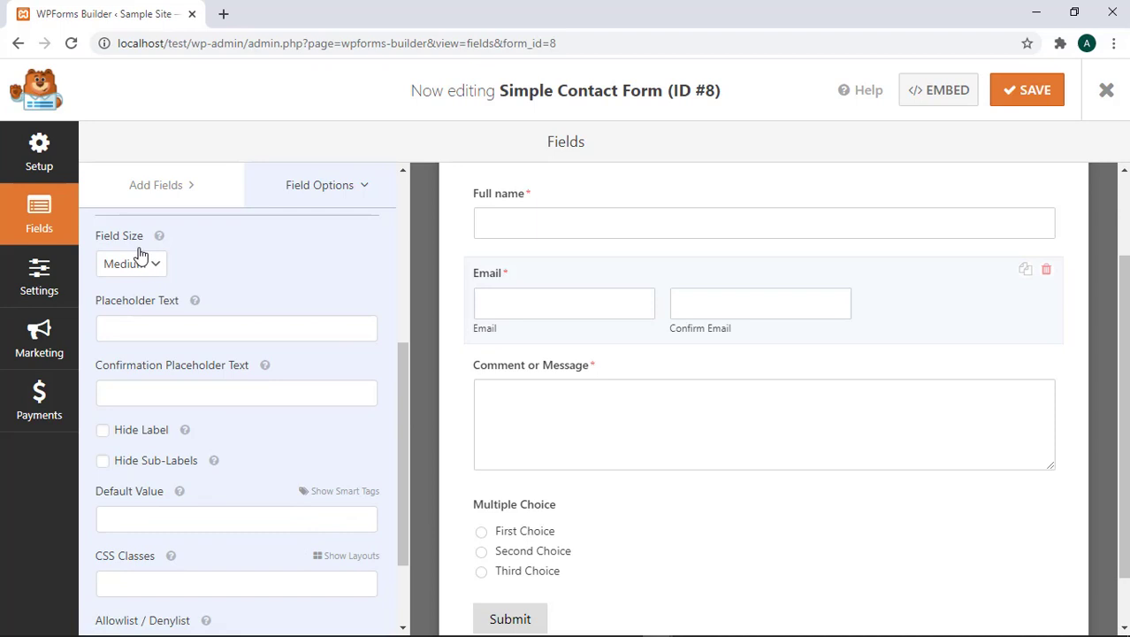
pyautogui.click(131, 262)
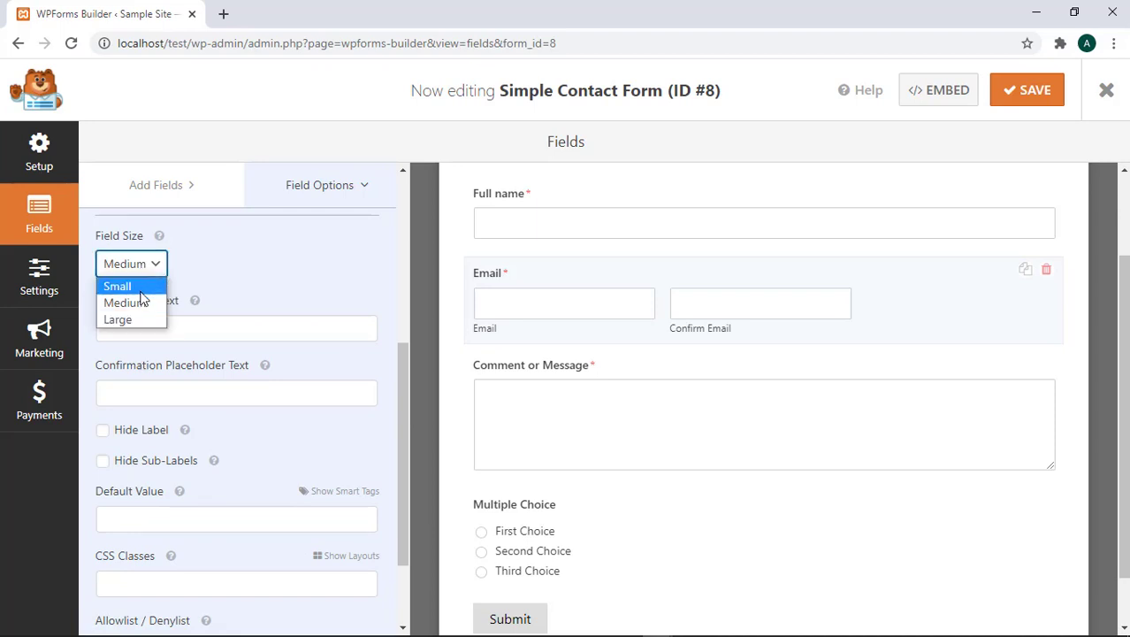
pyautogui.moveTo(131, 319)
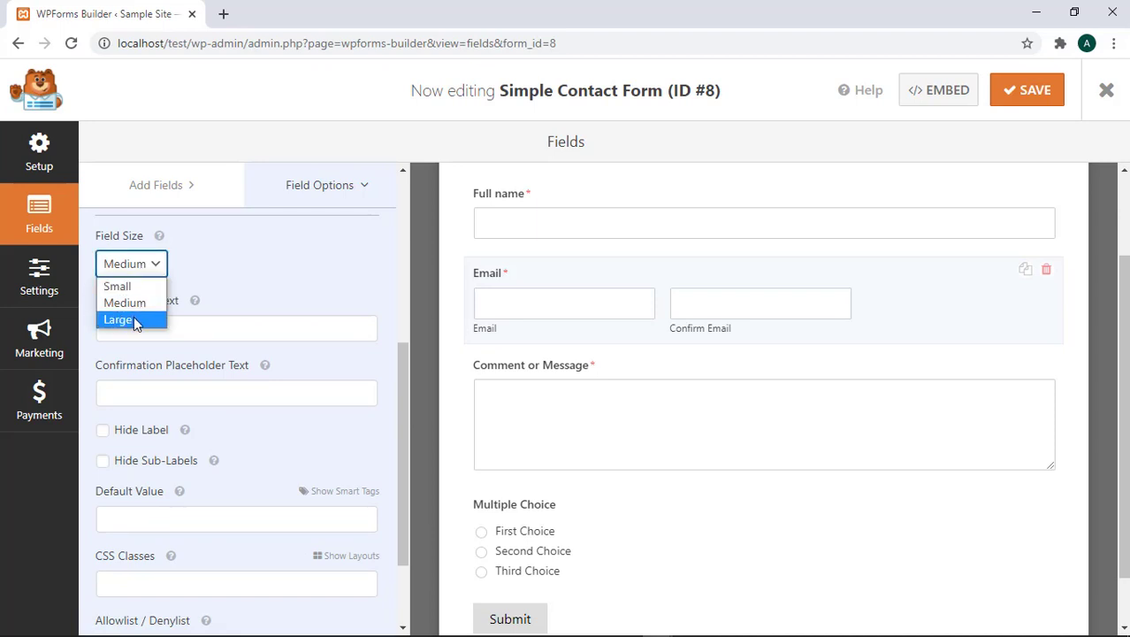
pyautogui.click(118, 318)
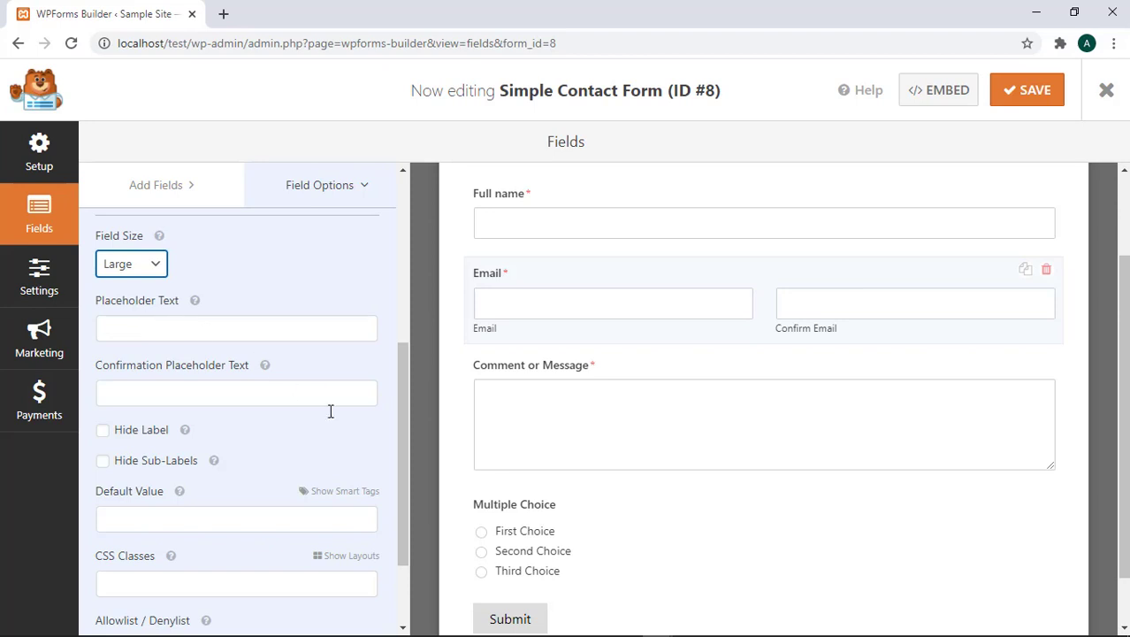
pyautogui.moveTo(286, 456)
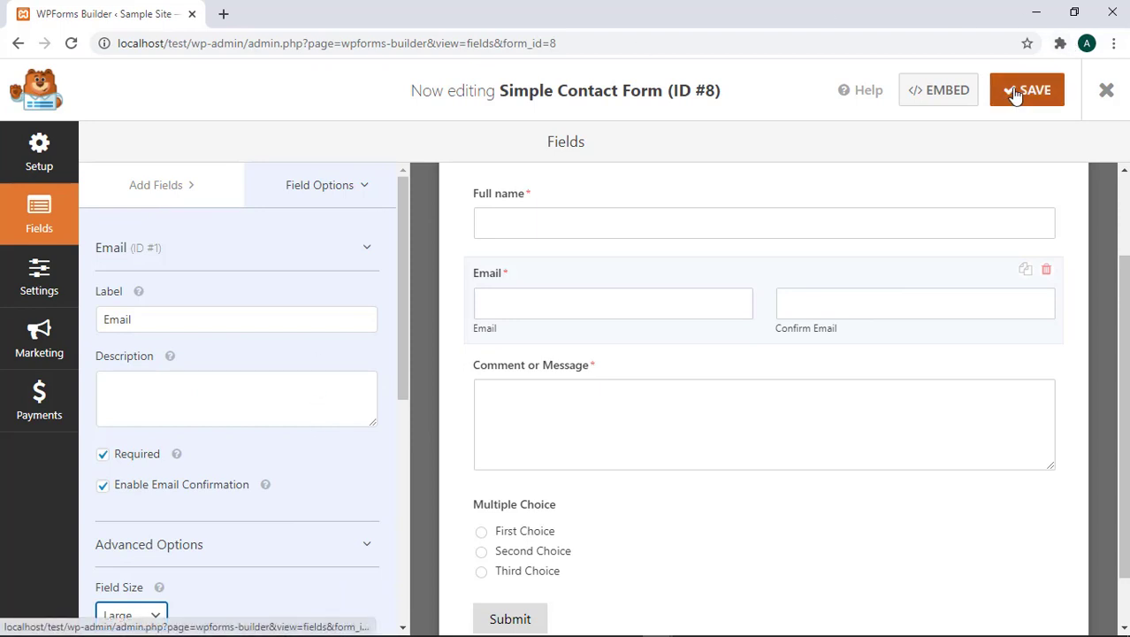
# Save the Simple Contact Form and start the Embed in a Page prompt
pyautogui.click(1026, 88)
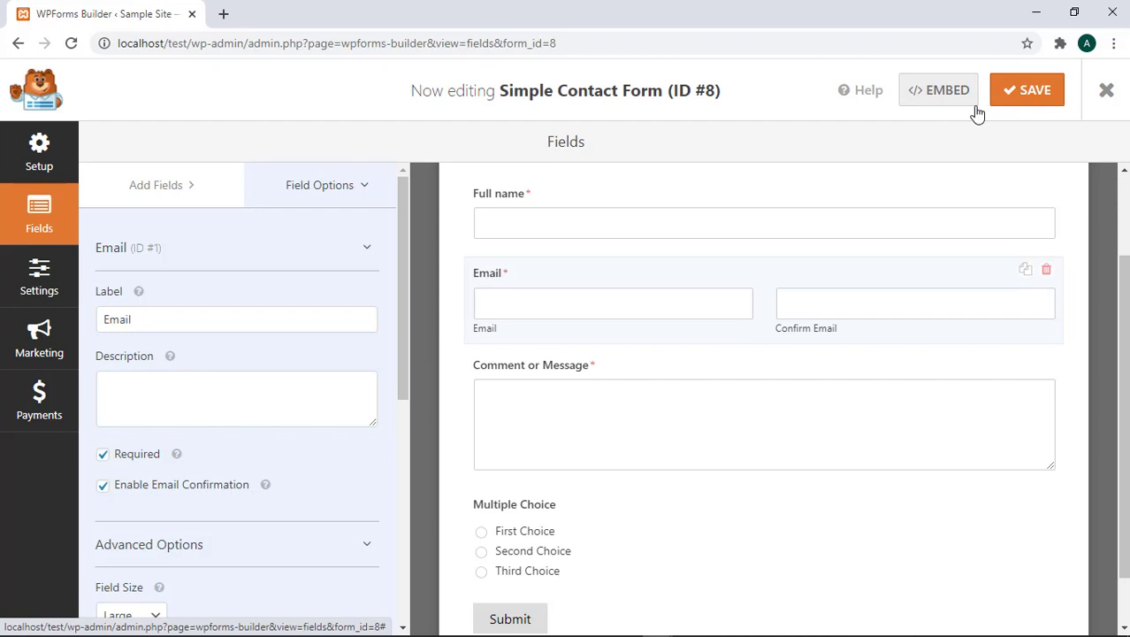
pyautogui.moveTo(946, 89)
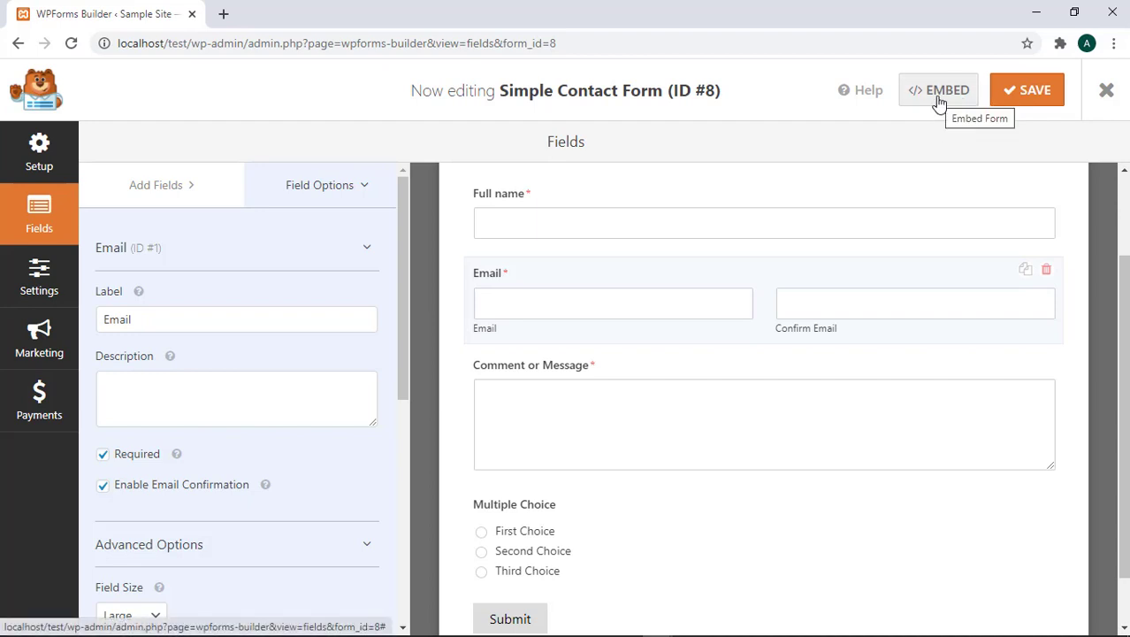
pyautogui.moveTo(939, 99)
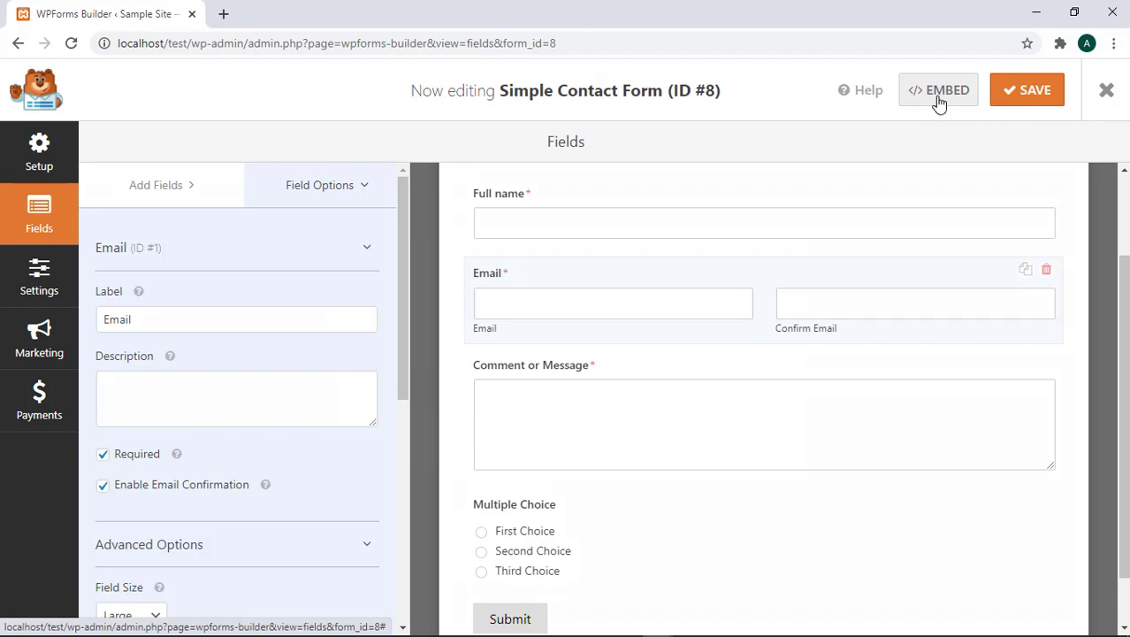
pyautogui.click(939, 88)
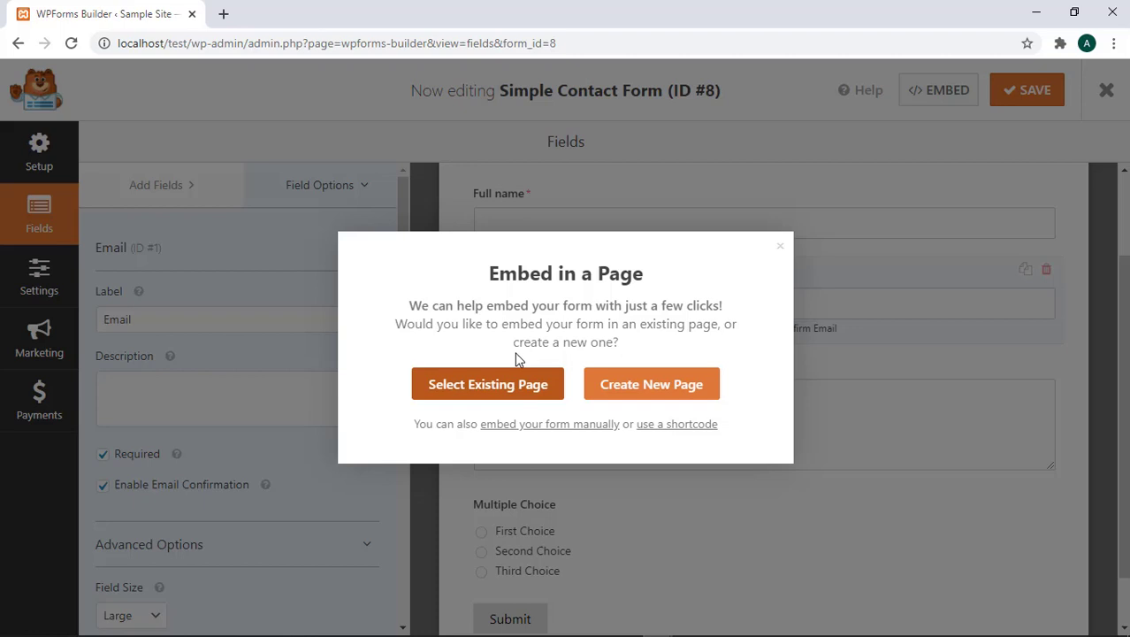
pyautogui.moveTo(662, 326)
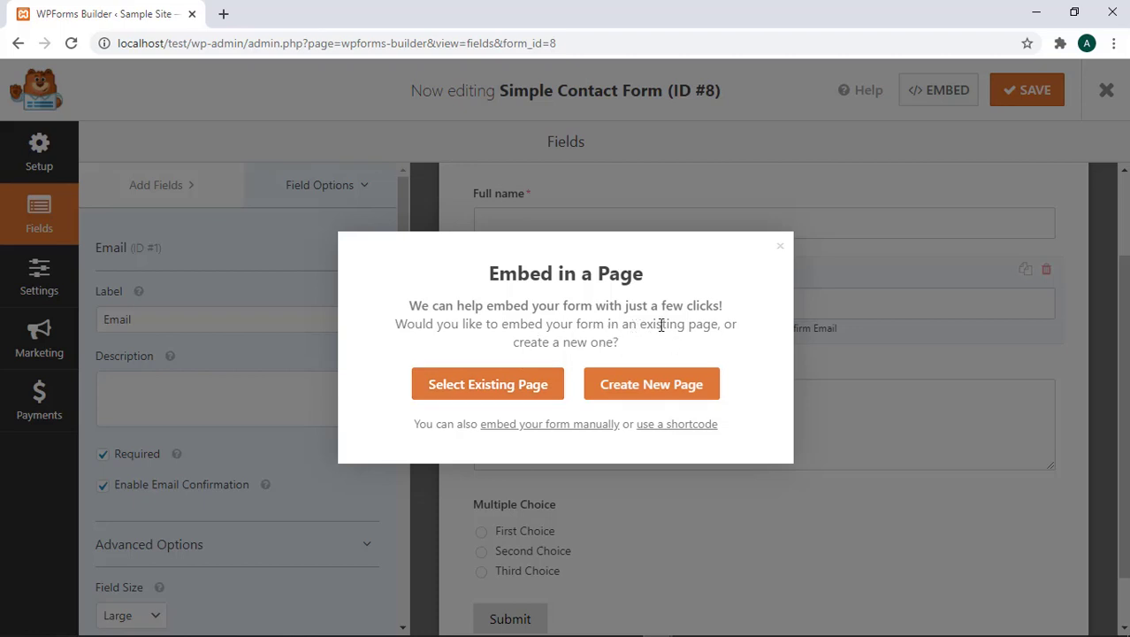
pyautogui.moveTo(570, 386)
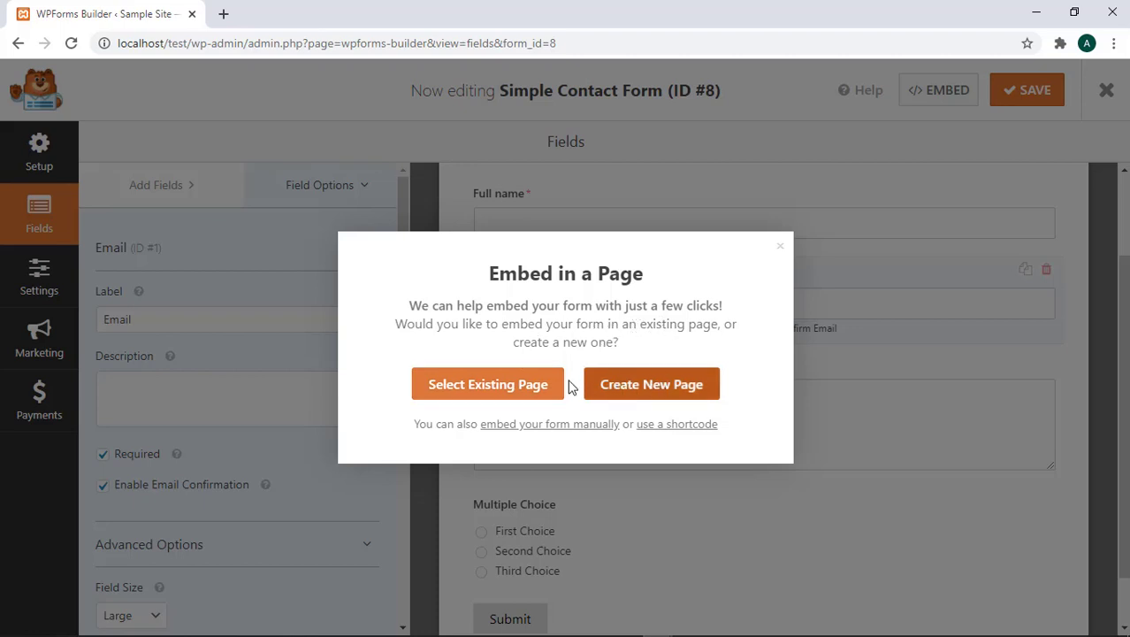
pyautogui.moveTo(488, 383)
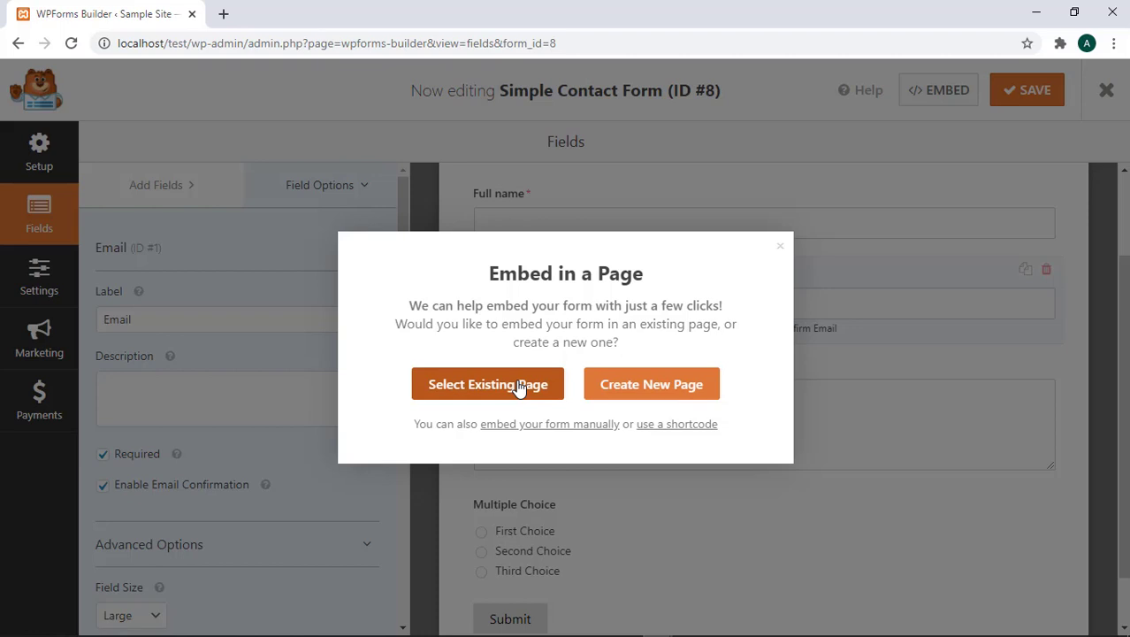
# Choose Select Existing Page, pick Sample Page and go to edit it
pyautogui.click(488, 384)
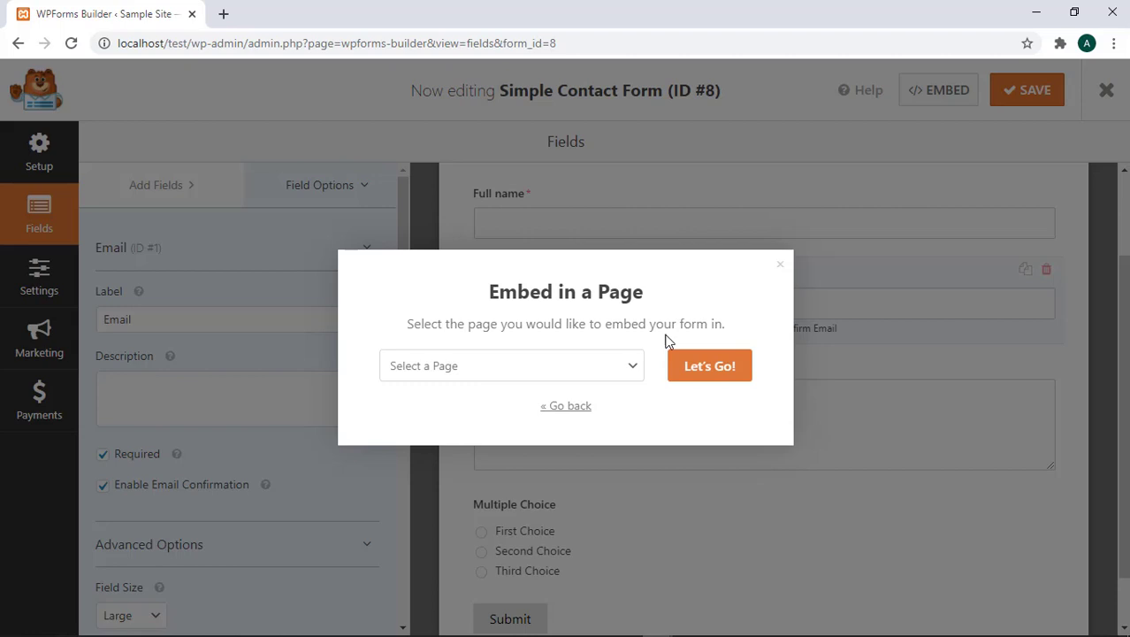
pyautogui.moveTo(633, 370)
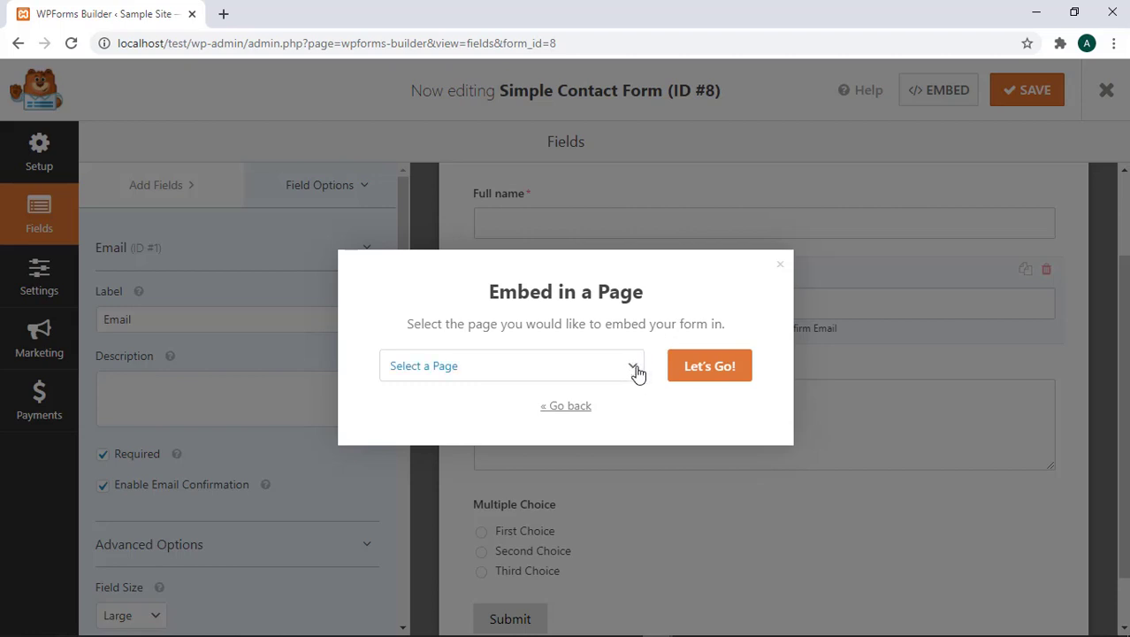
pyautogui.click(511, 364)
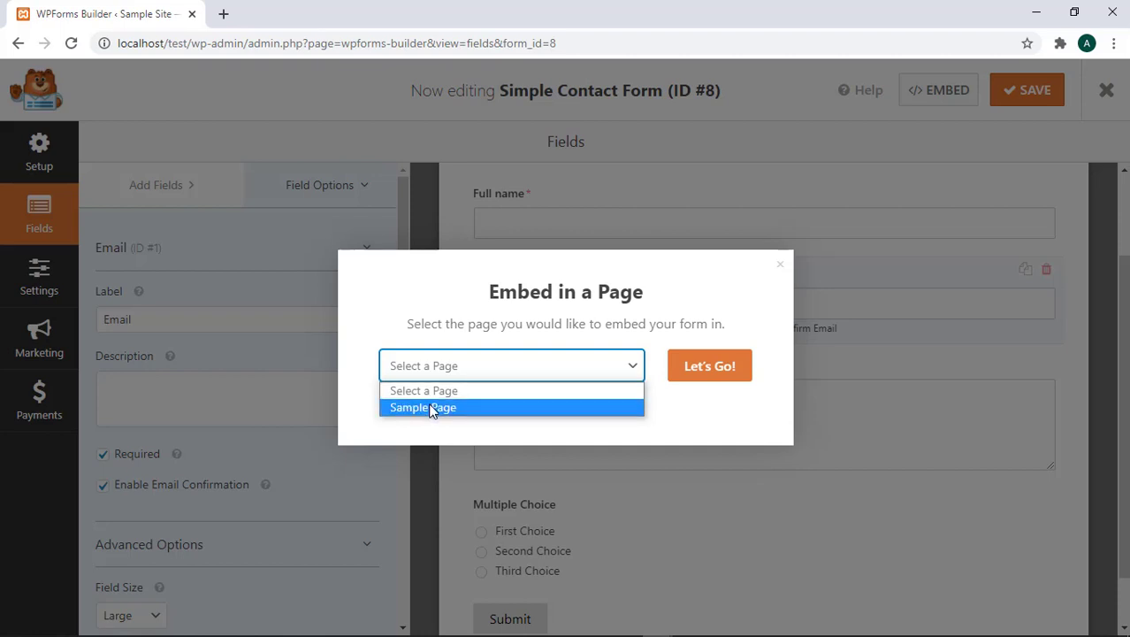
pyautogui.click(423, 407)
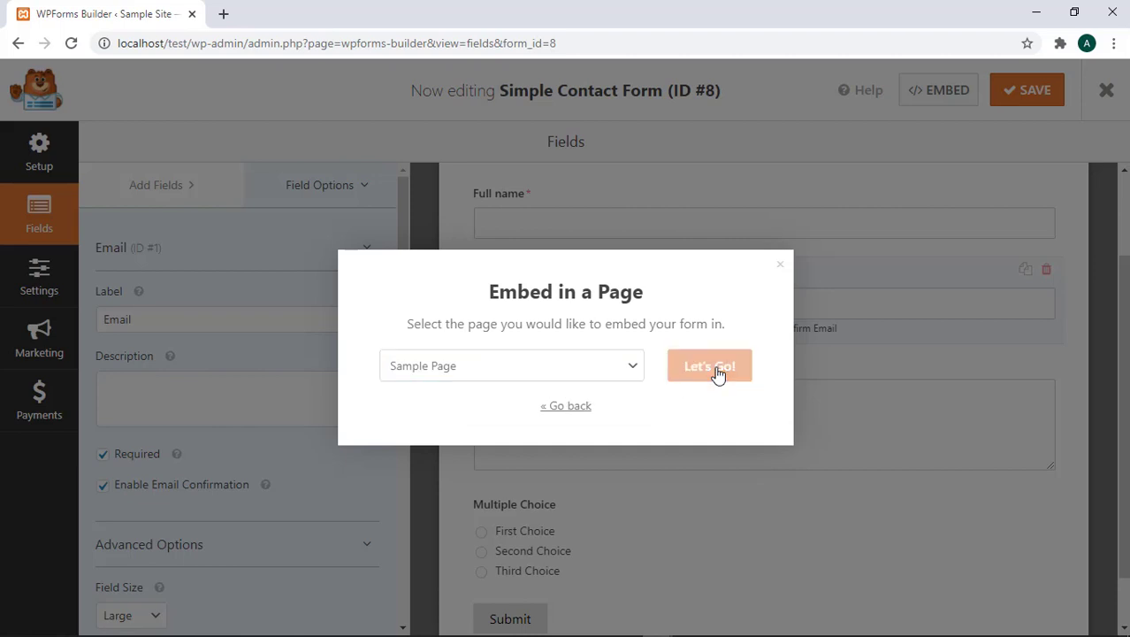
pyautogui.click(709, 366)
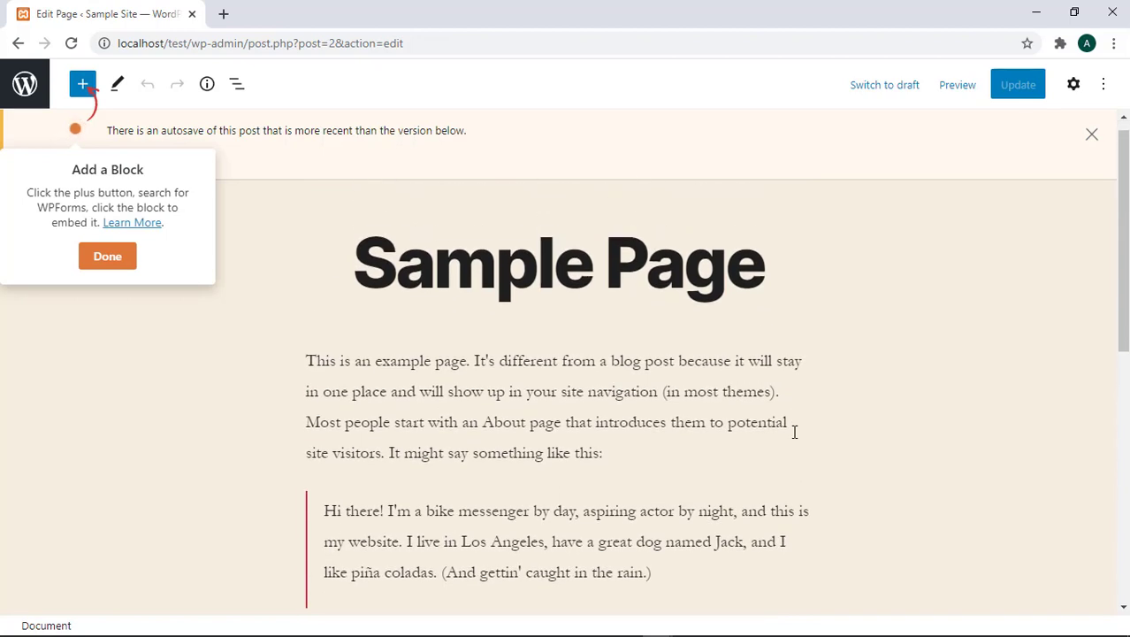
pyautogui.moveTo(191, 282)
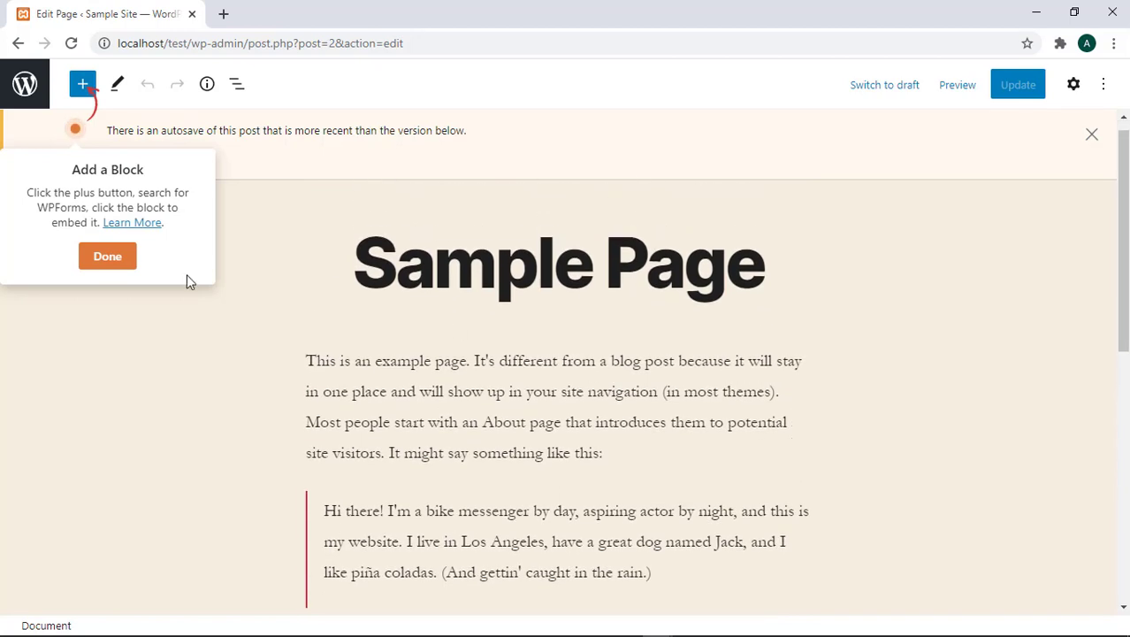
pyautogui.moveTo(440, 375)
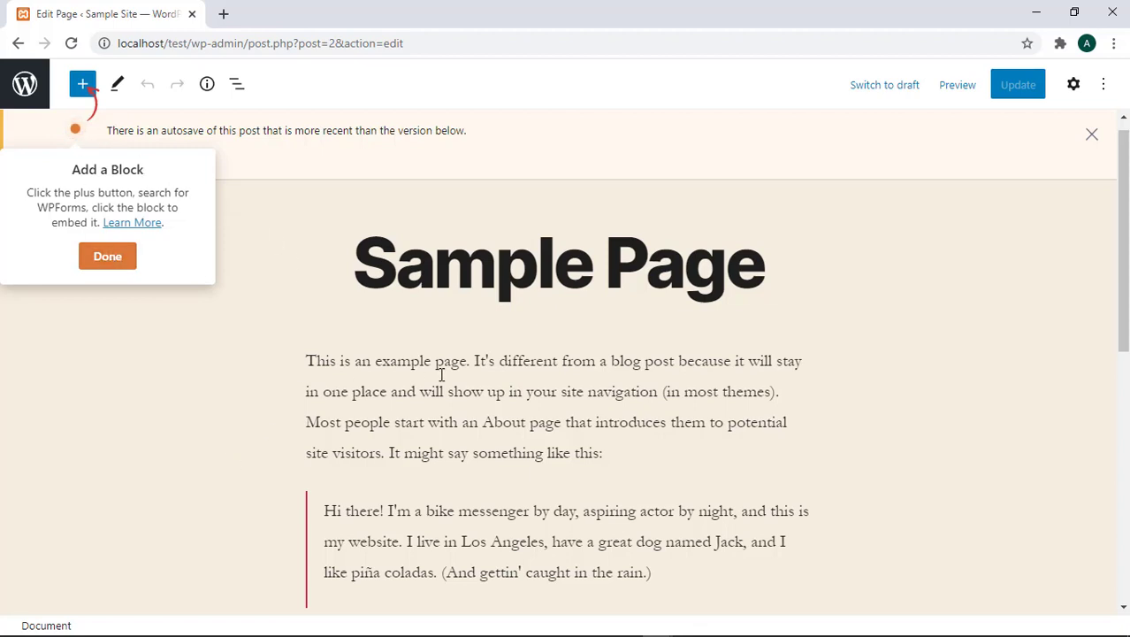
pyautogui.moveTo(163, 276)
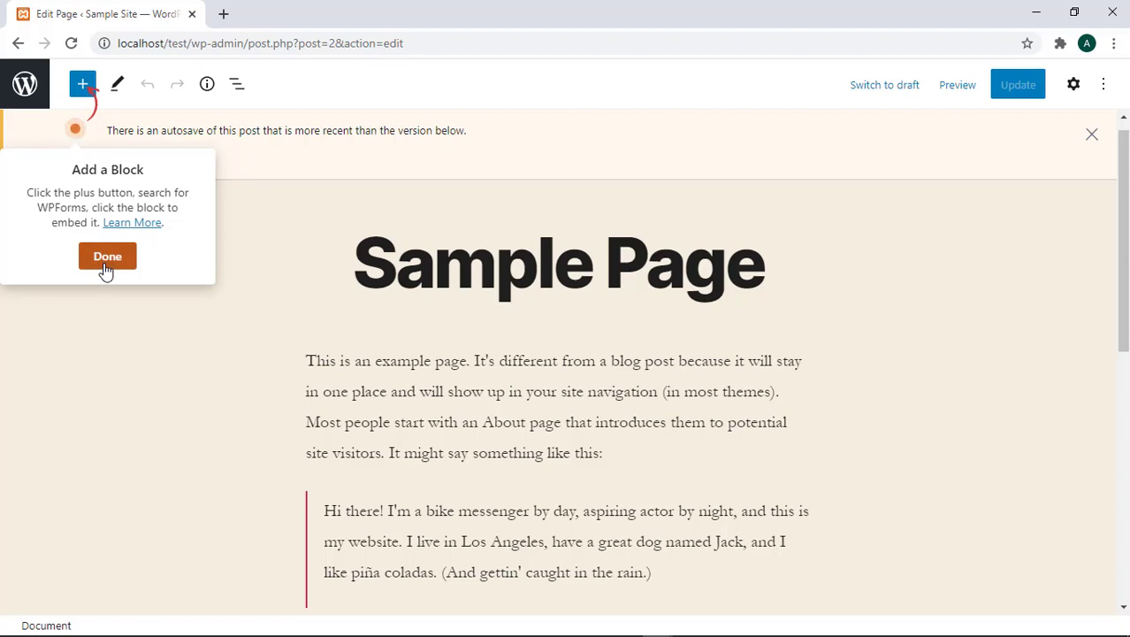
# Insert a WPForms block and select Simple Contact Form (ID #8) for it
pyautogui.click(108, 254)
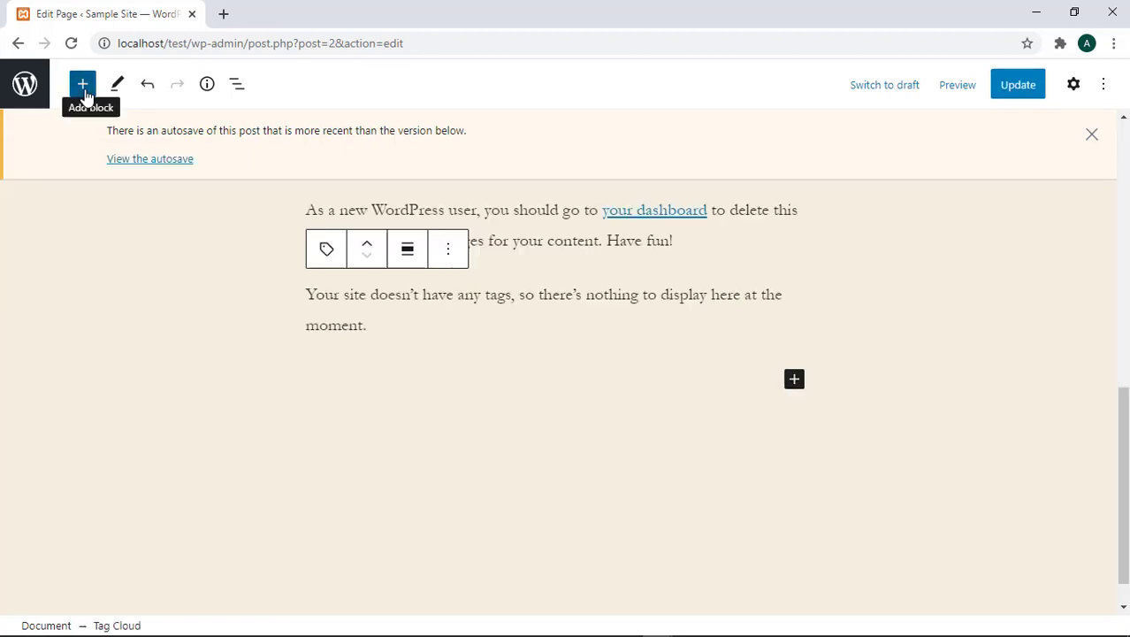
pyautogui.click(82, 85)
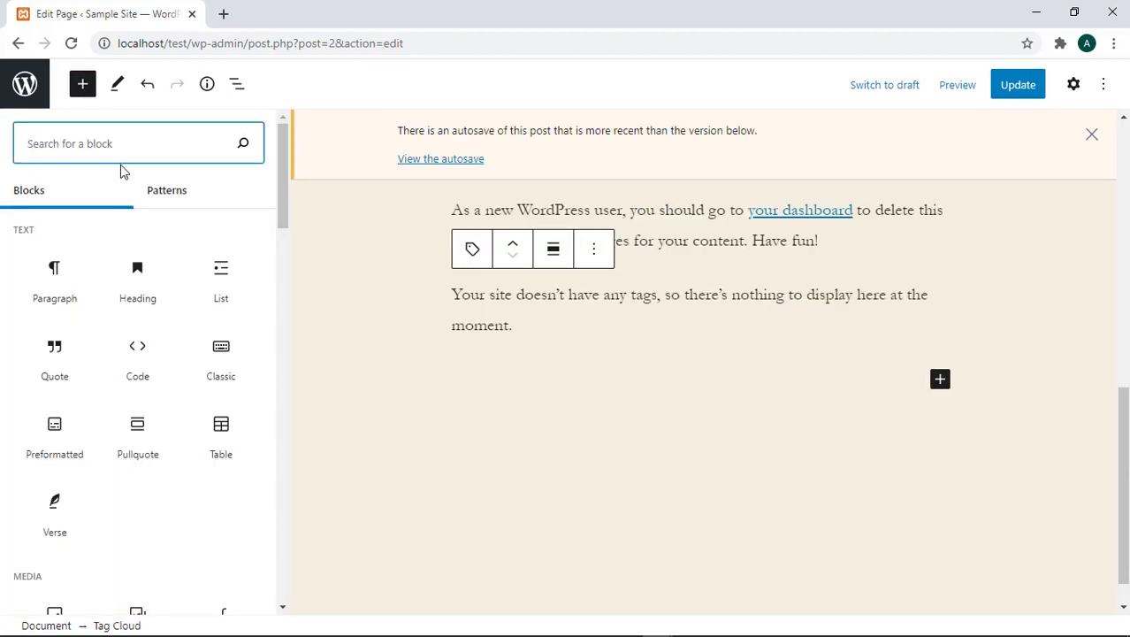
pyautogui.write('wp')
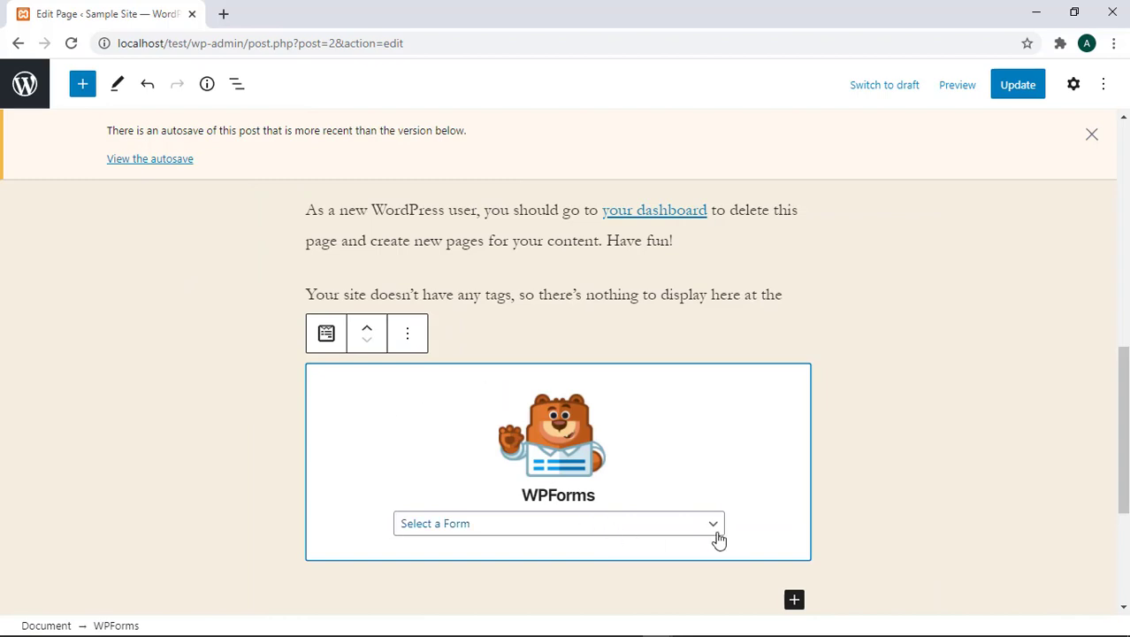
pyautogui.click(559, 523)
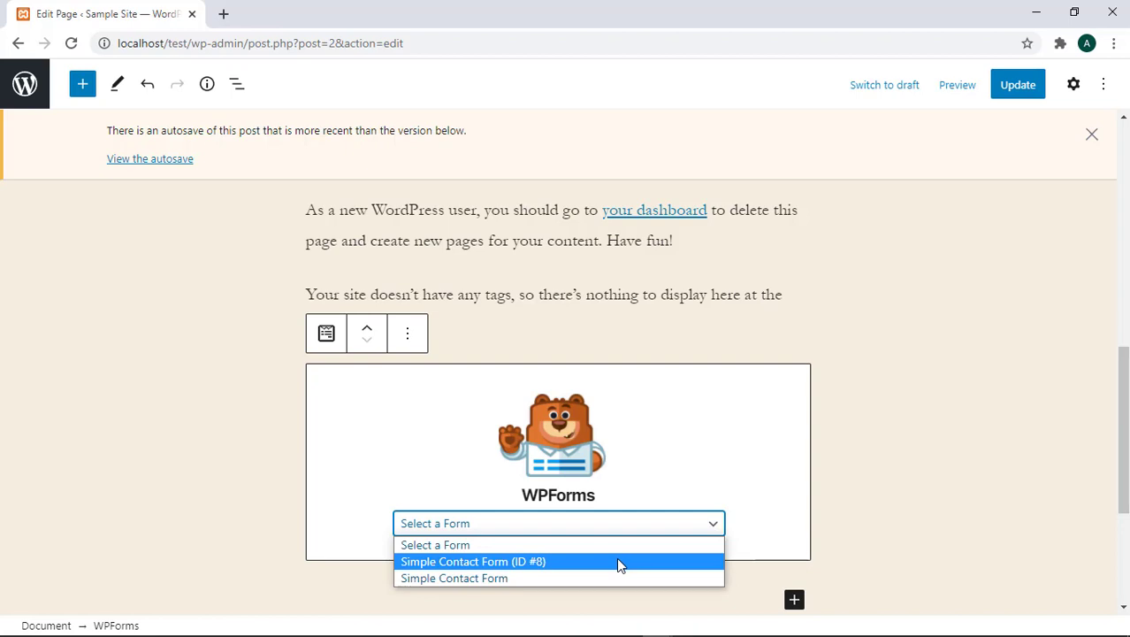
pyautogui.moveTo(562, 566)
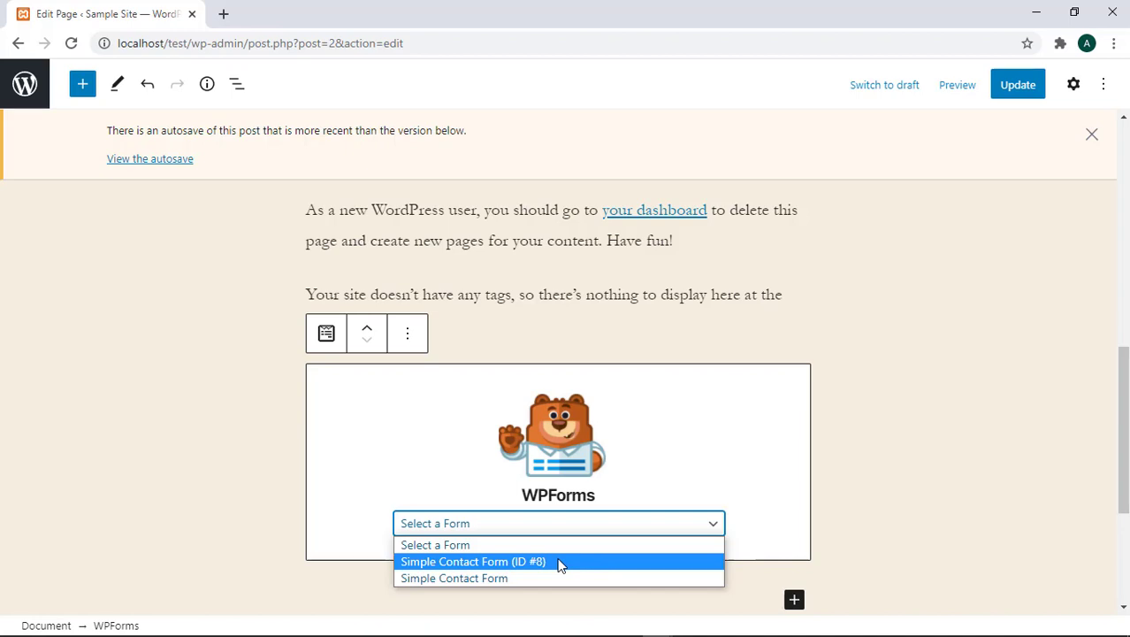
pyautogui.click(473, 560)
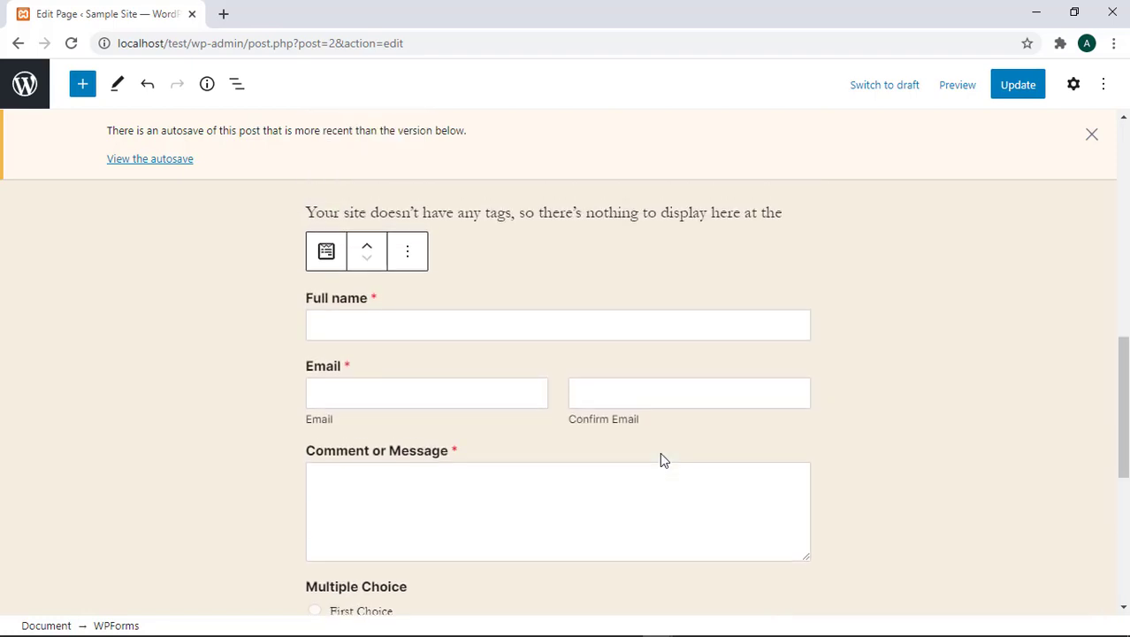
# Update the Sample Page with its embedded contact form
pyautogui.scroll(-3)
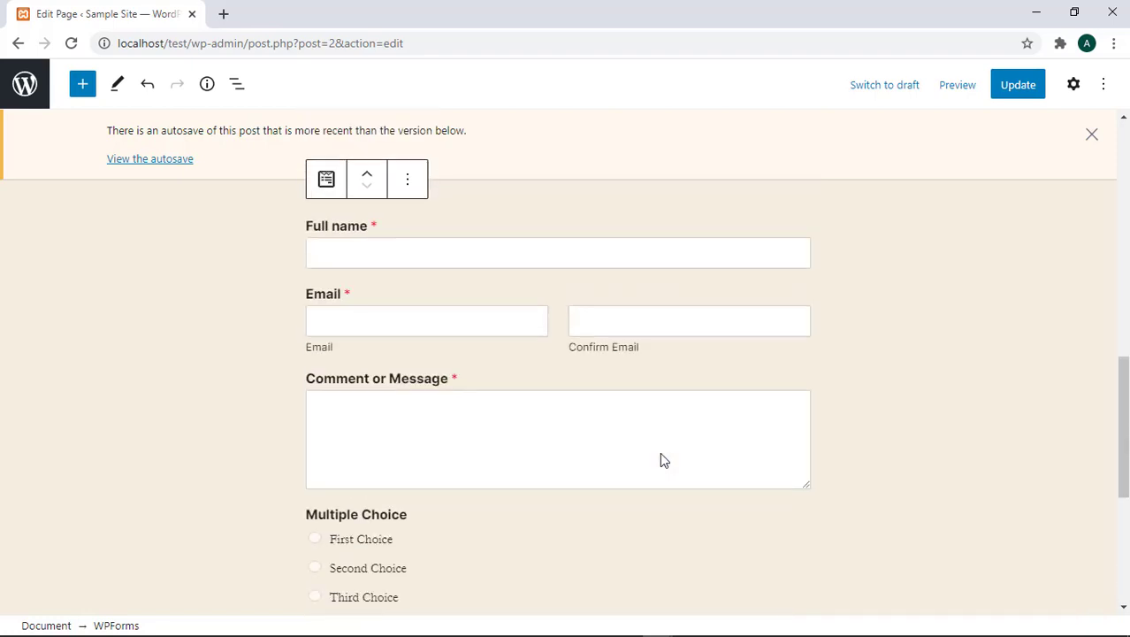
pyautogui.scroll(-3)
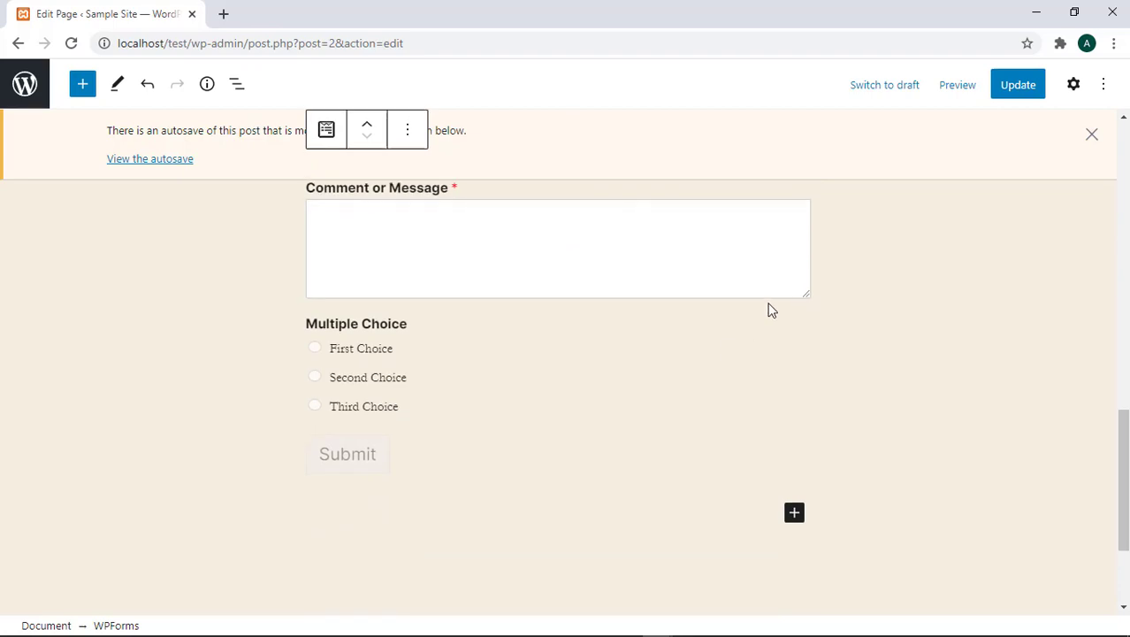
pyautogui.click(1018, 85)
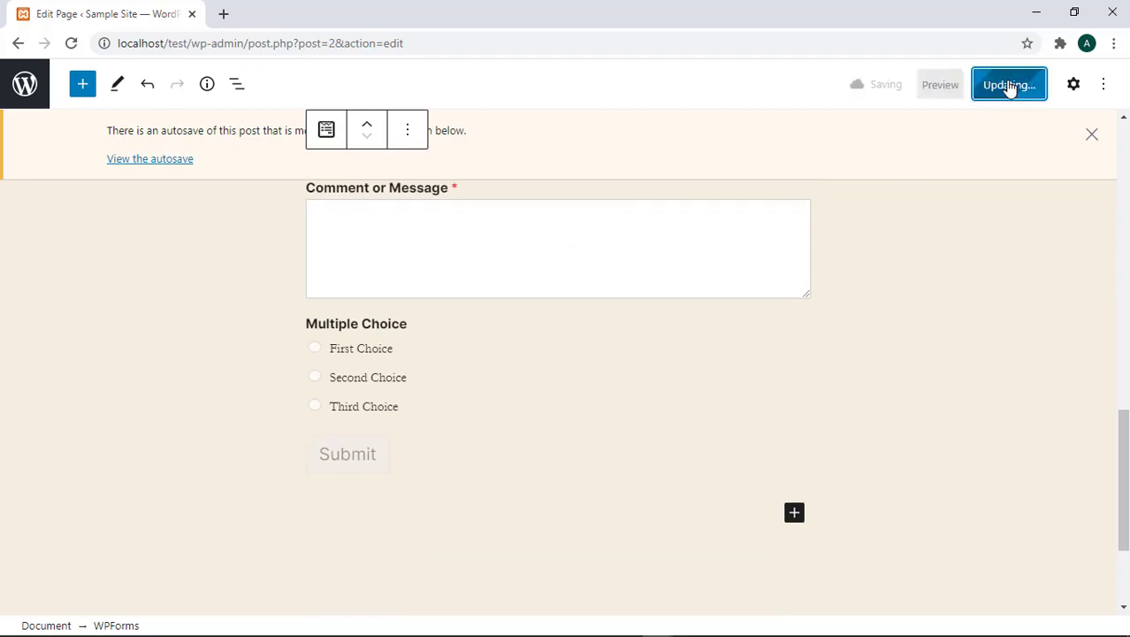
pyautogui.click(1008, 85)
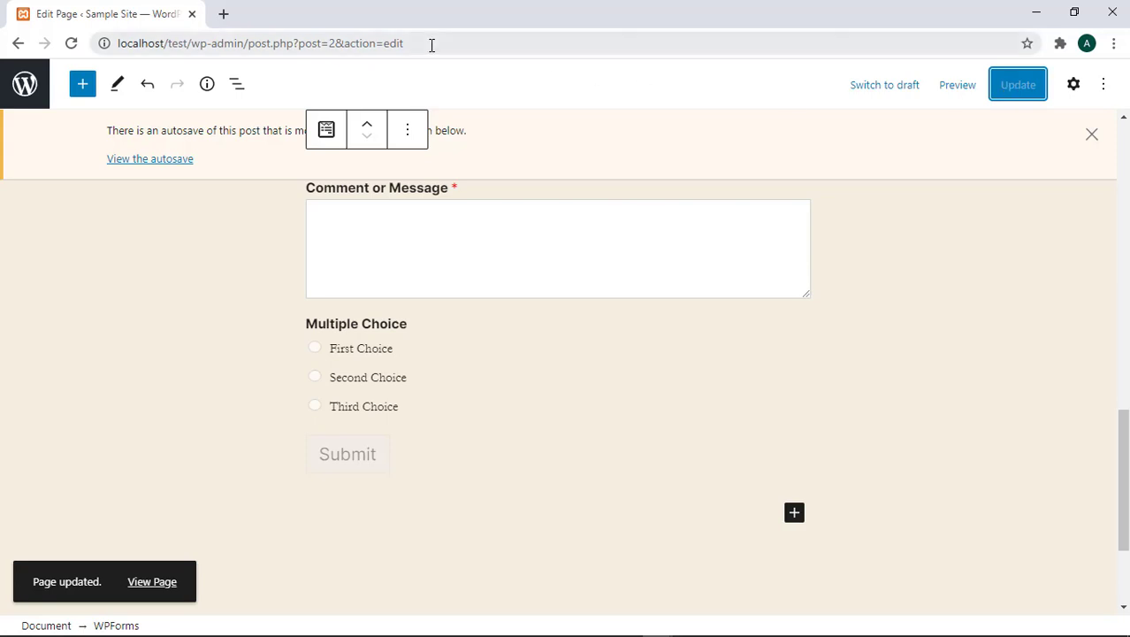
# Enter localhost/test in the address bar to load the live site homepage
pyautogui.click(432, 43)
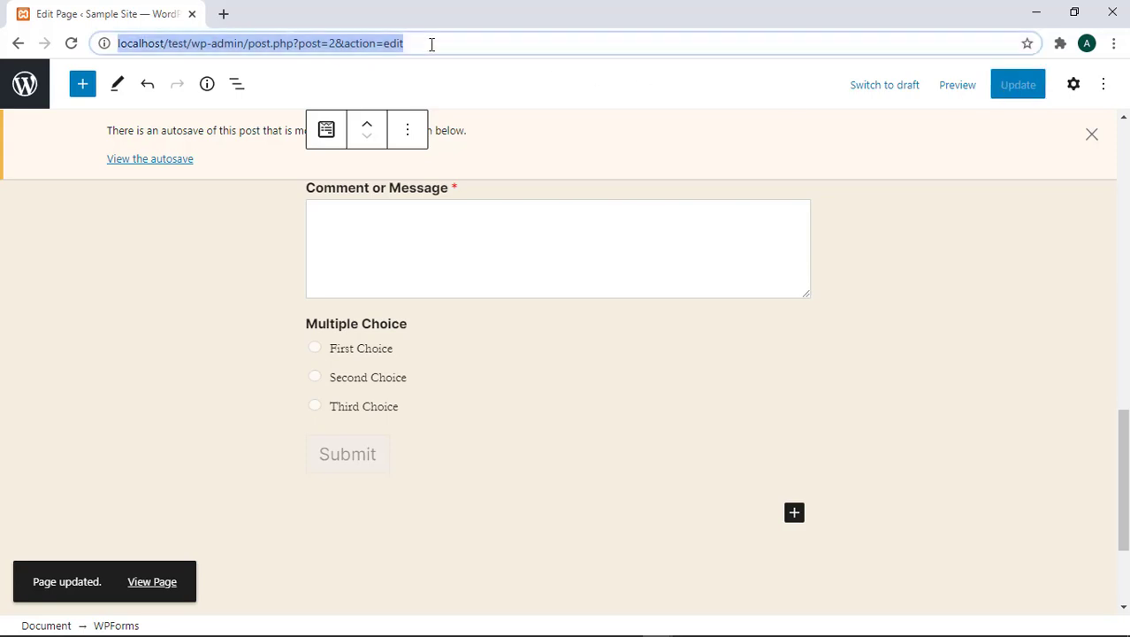
pyautogui.write('localhost/test/')
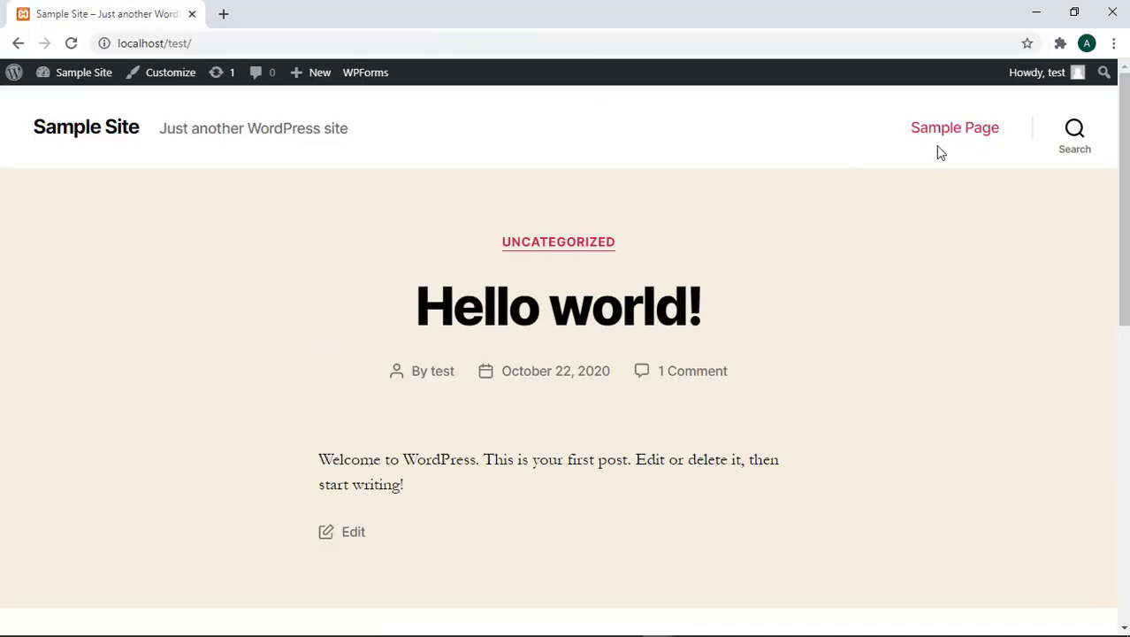
# Navigate to the live Sample Page and scroll the contact form into view
pyautogui.click(954, 127)
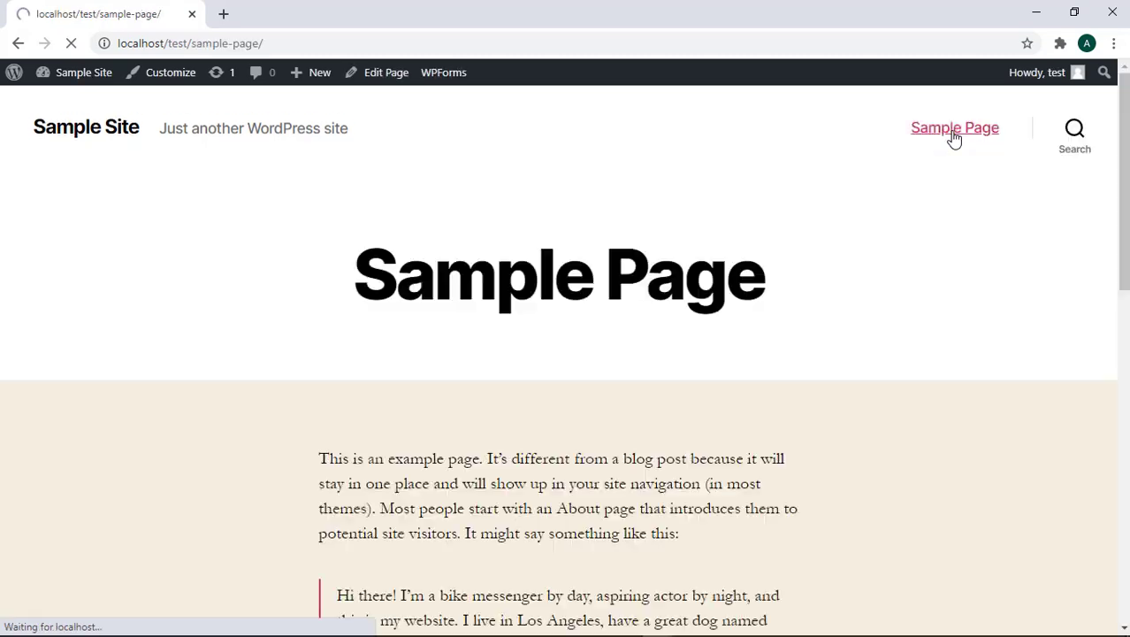
pyautogui.click(954, 128)
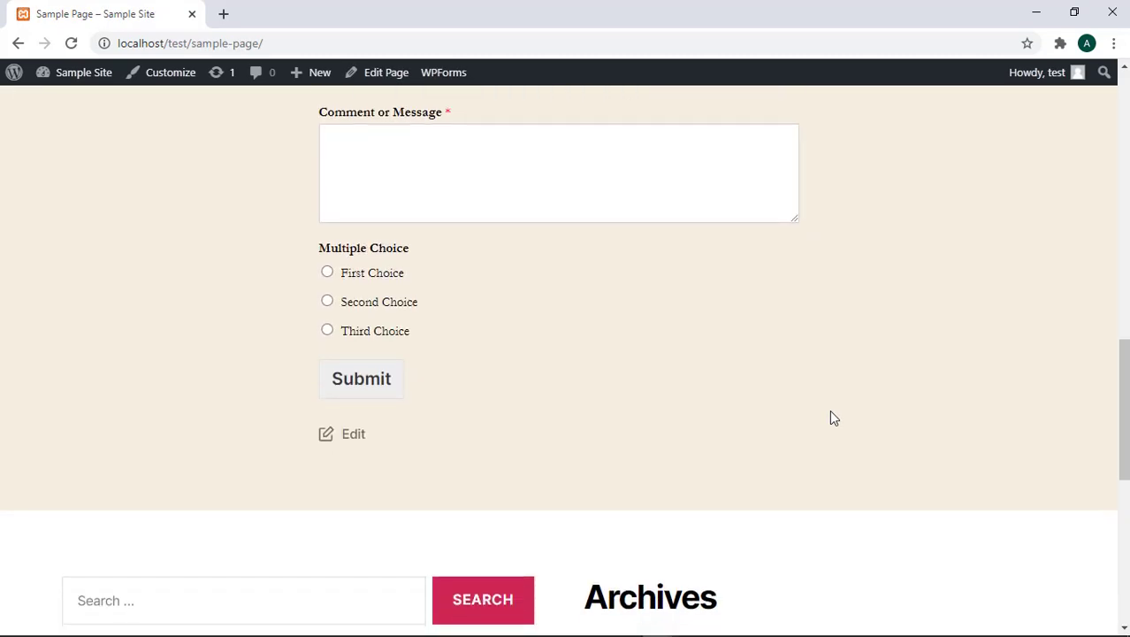
pyautogui.scroll(3)
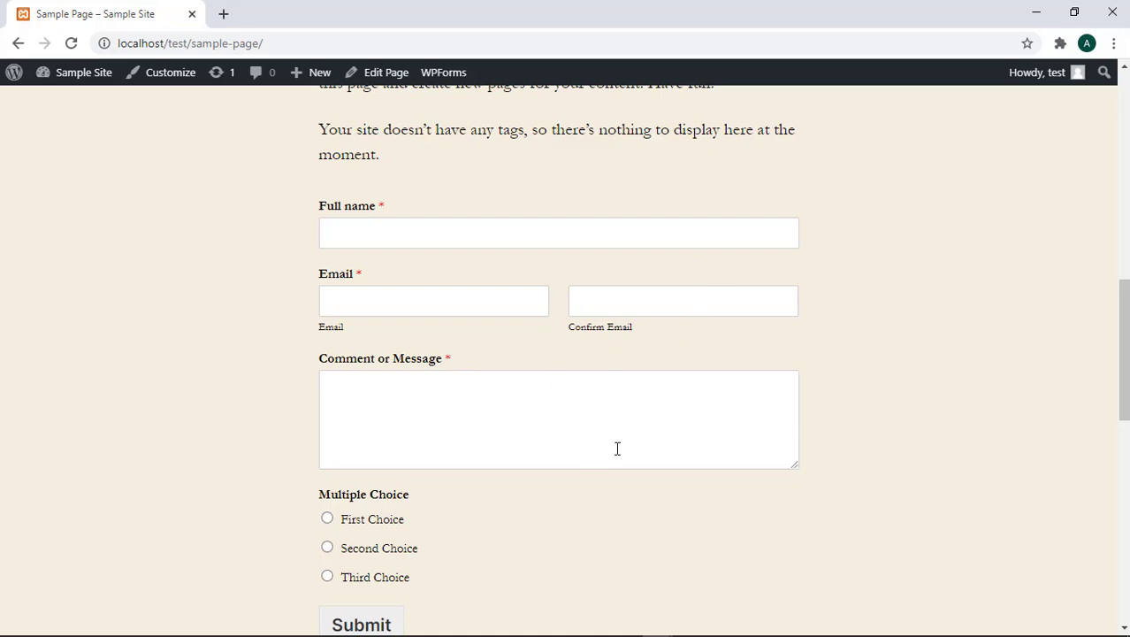
pyautogui.scroll(-3)
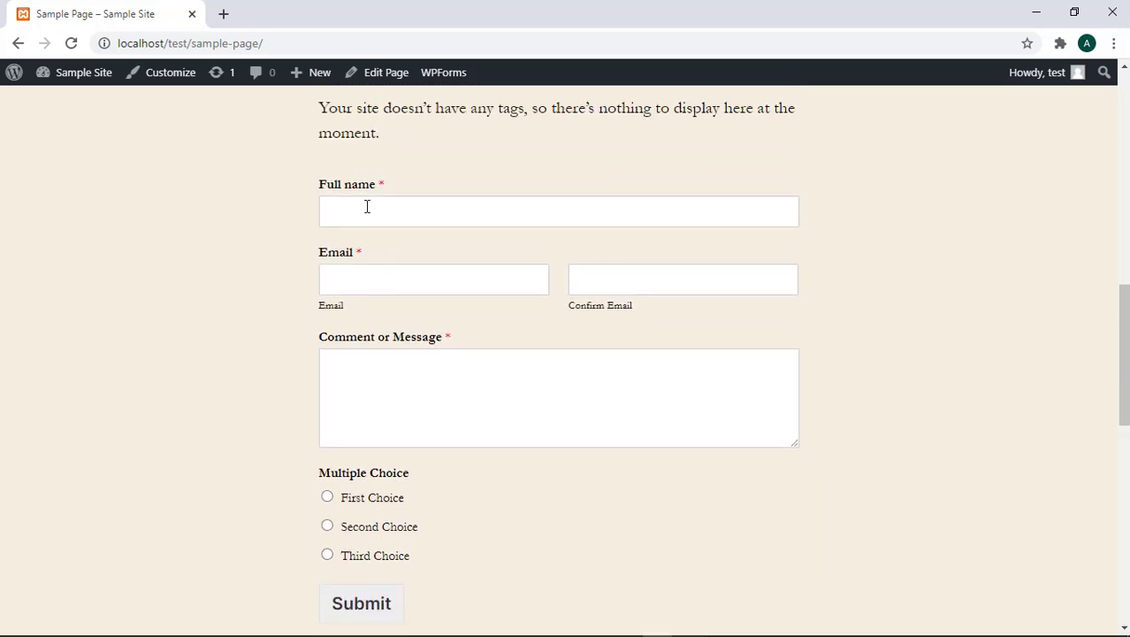
pyautogui.click(559, 210)
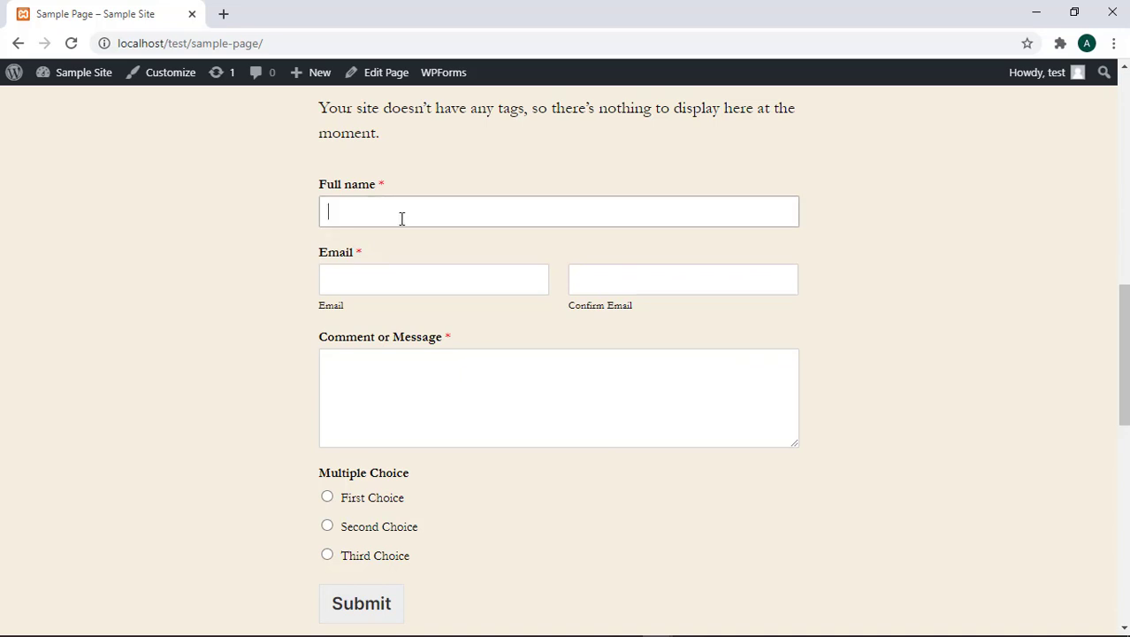
pyautogui.click(361, 603)
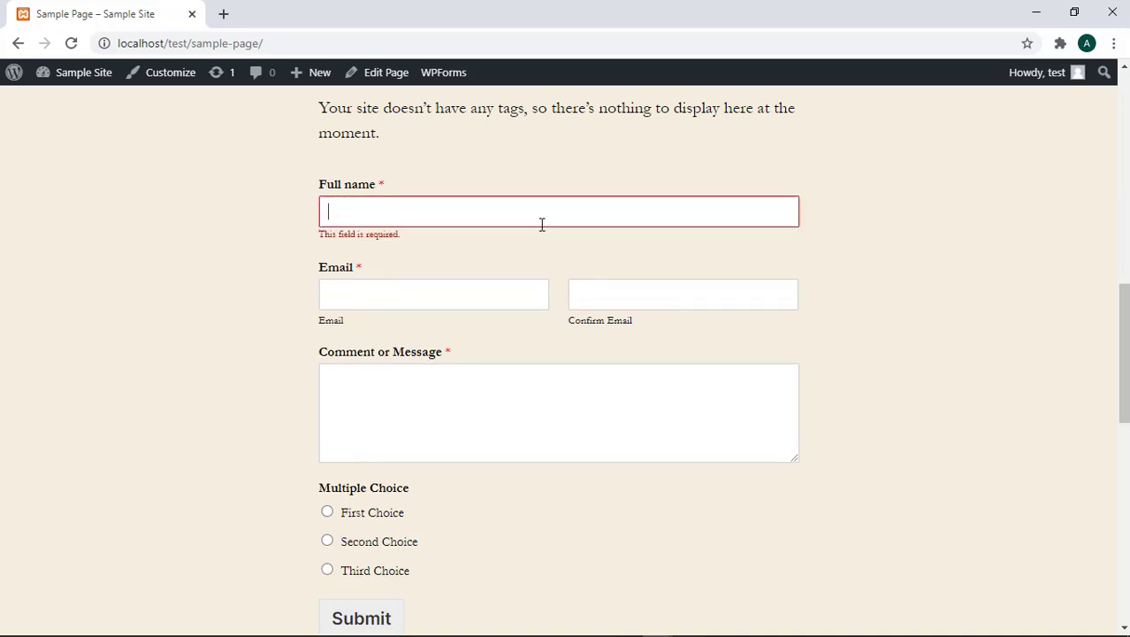
pyautogui.write('Akof')
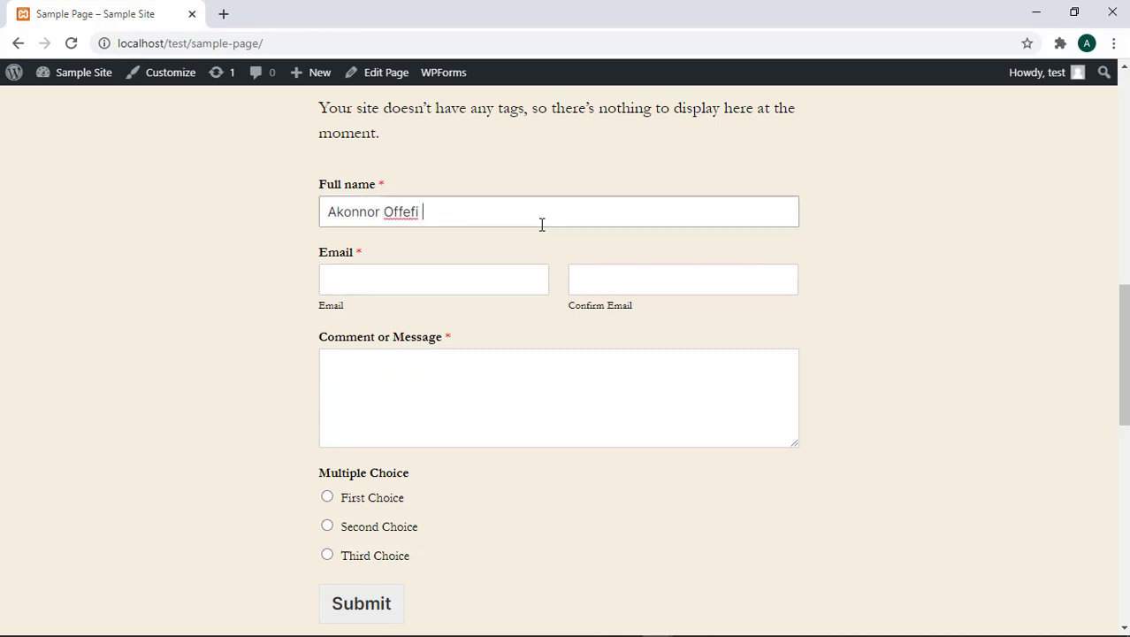
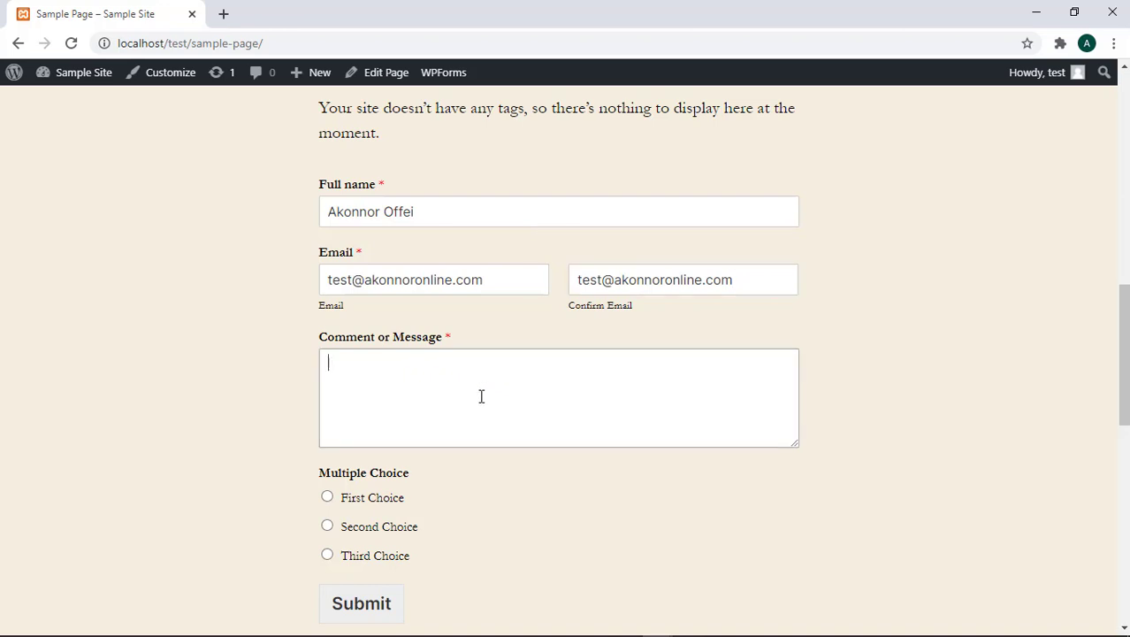
pyautogui.write('Lets test')
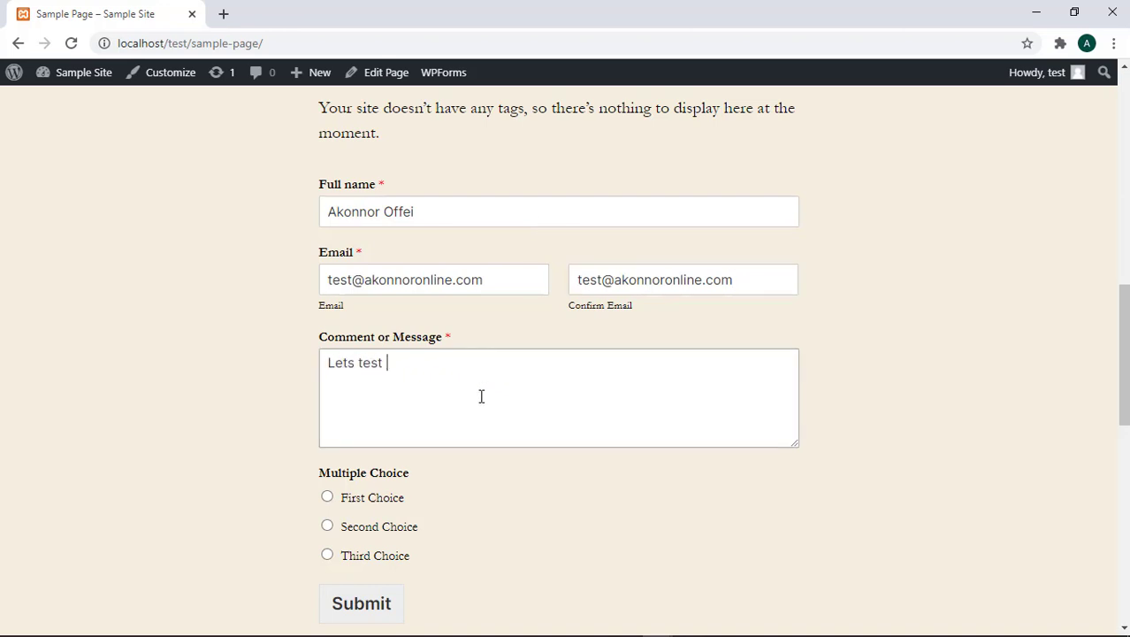
pyautogui.write('it out')
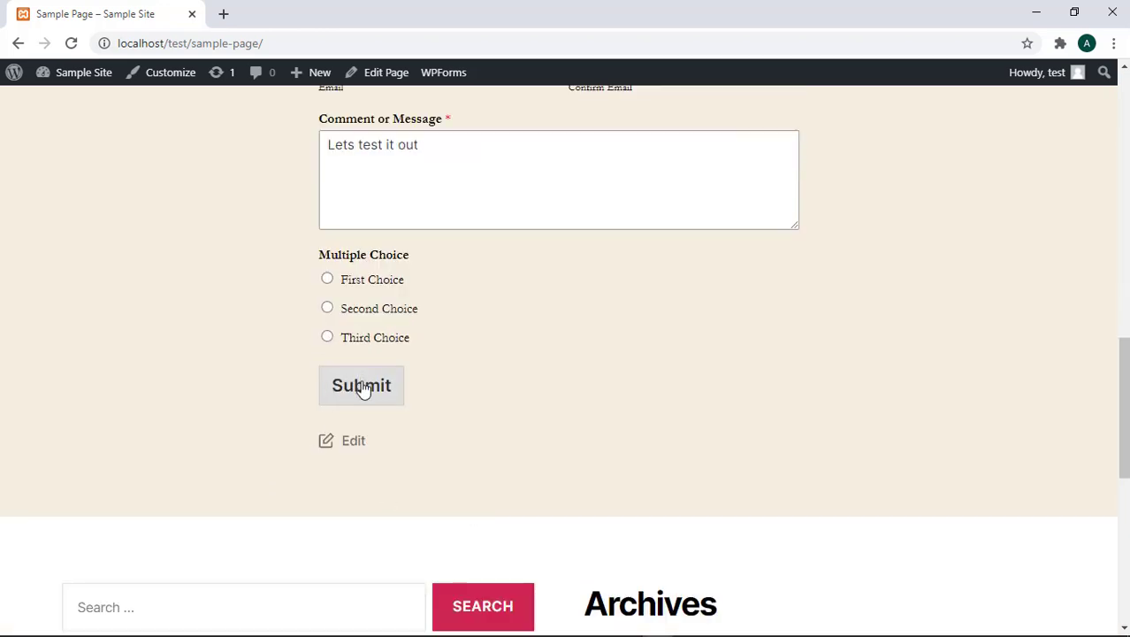
# Submit the test entry and get the 'Thanks for contacting us!' confirmation
pyautogui.click(360, 386)
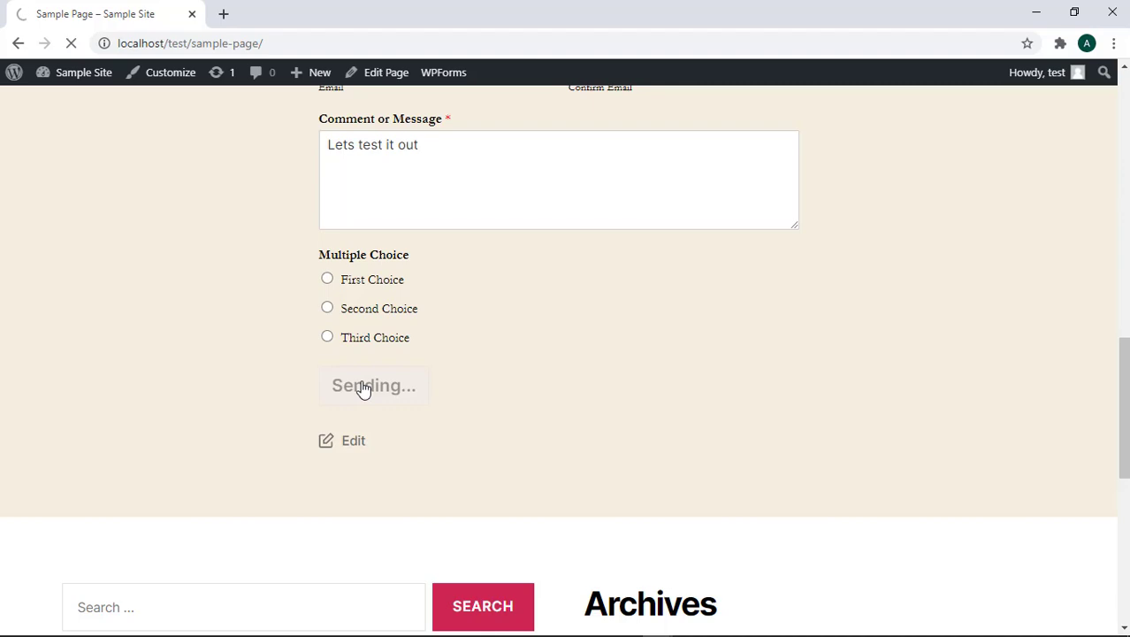
pyautogui.click(373, 385)
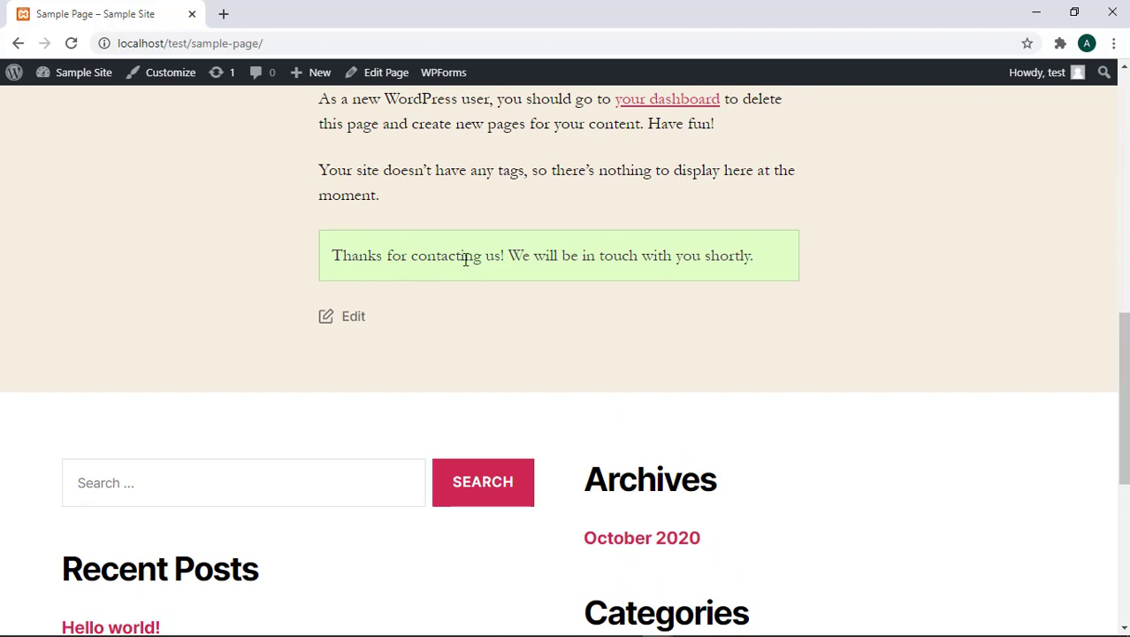
pyautogui.moveTo(545, 265)
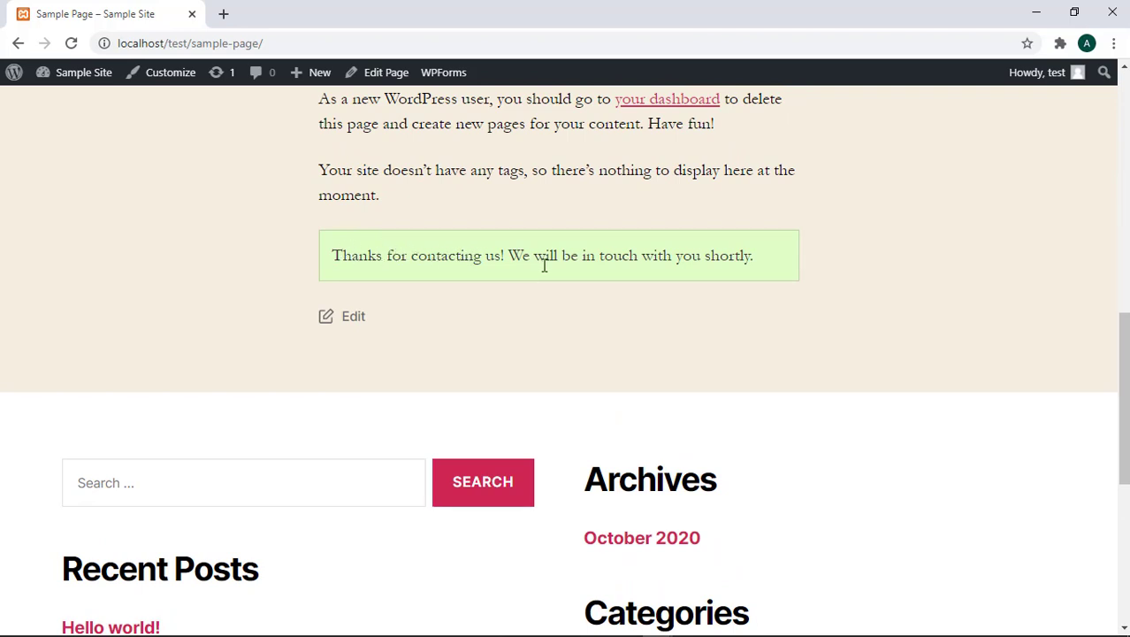
pyautogui.moveTo(739, 276)
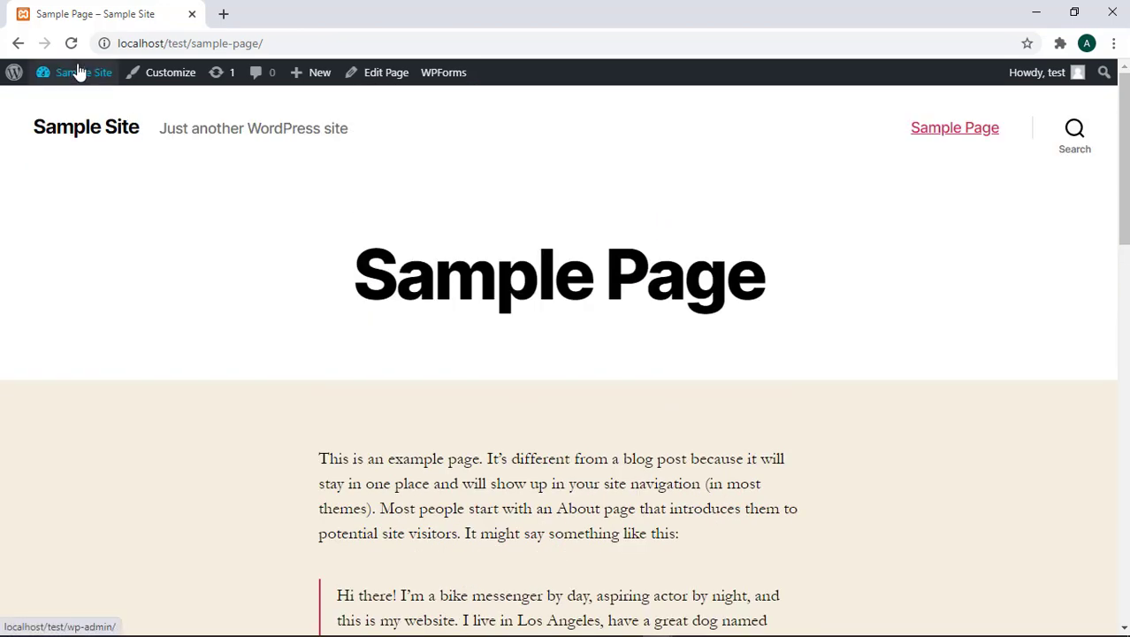
# Return to the admin Dashboard via the Sample Site admin-bar menu
pyautogui.click(84, 71)
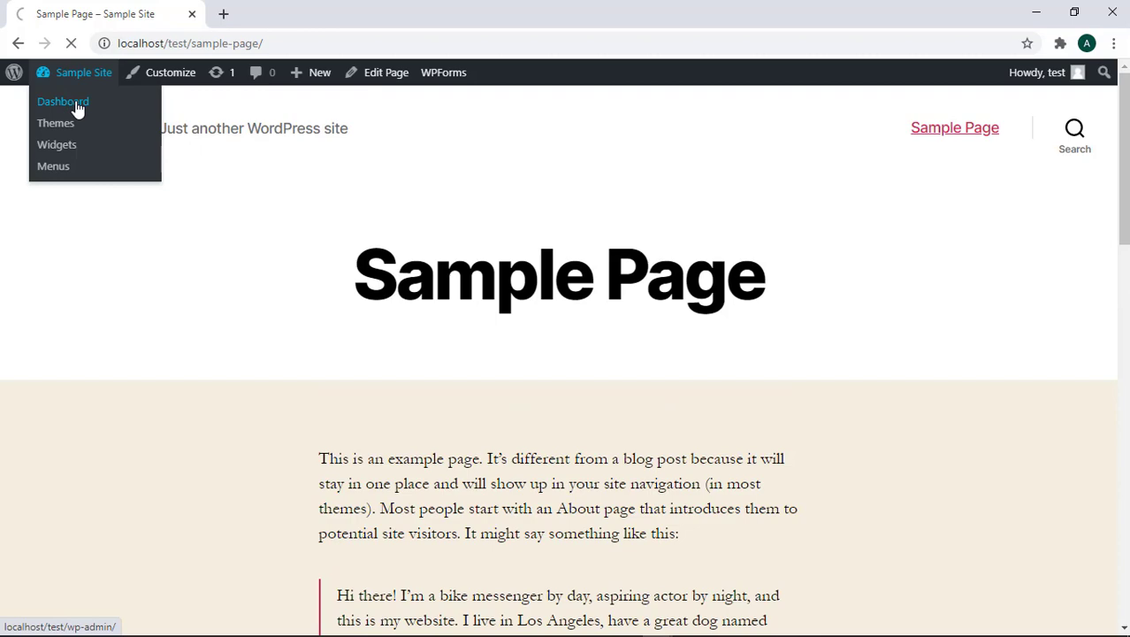
pyautogui.click(64, 101)
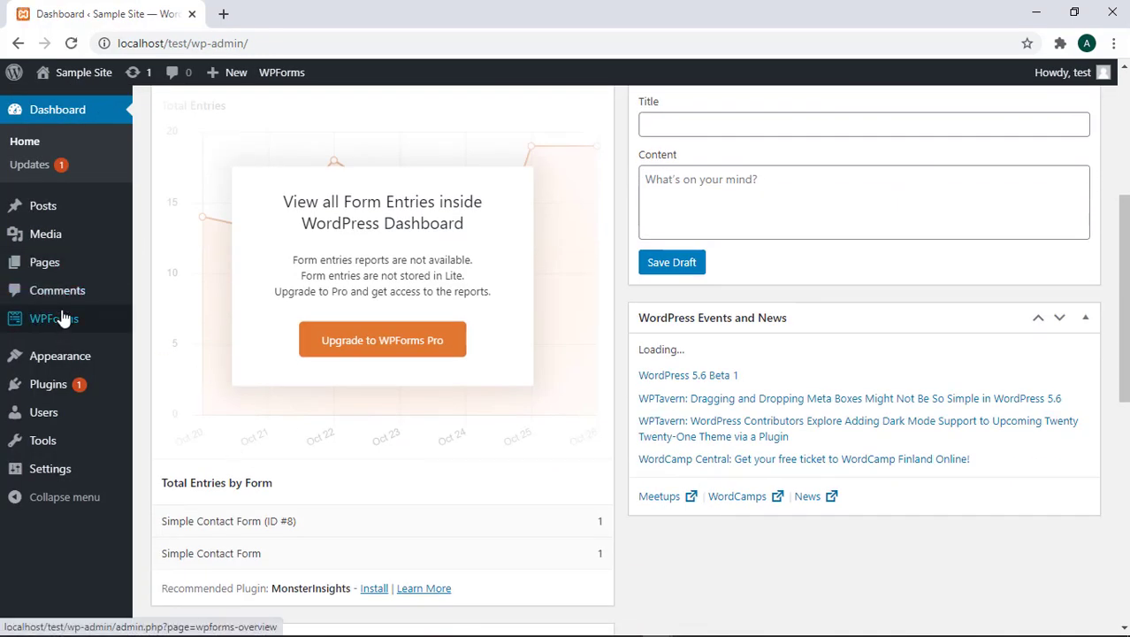
pyautogui.moveTo(53, 318)
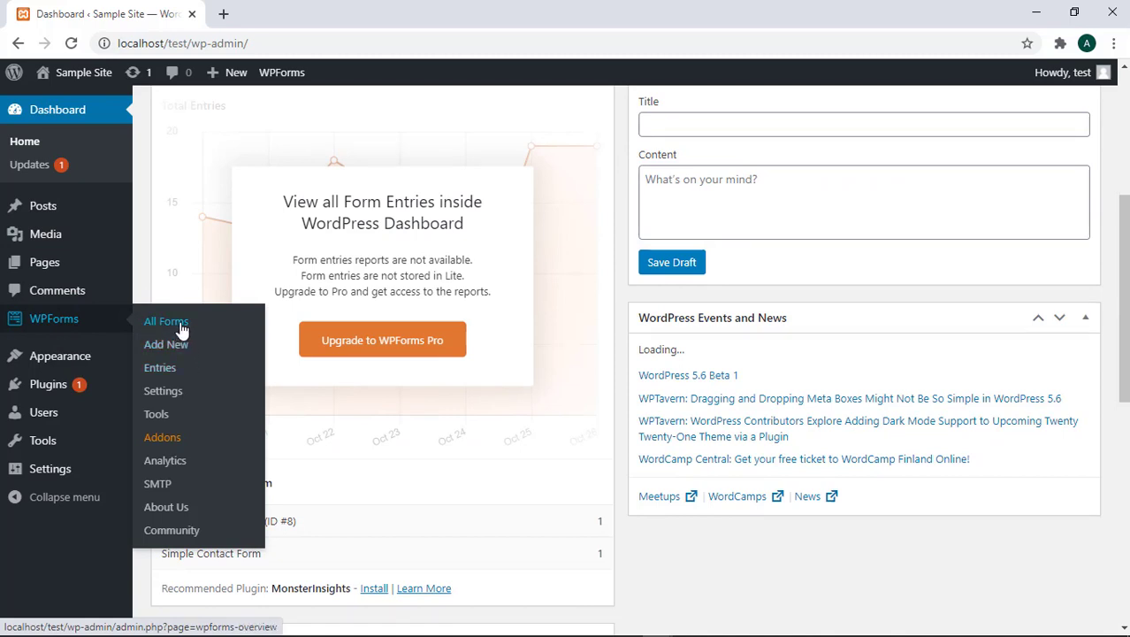